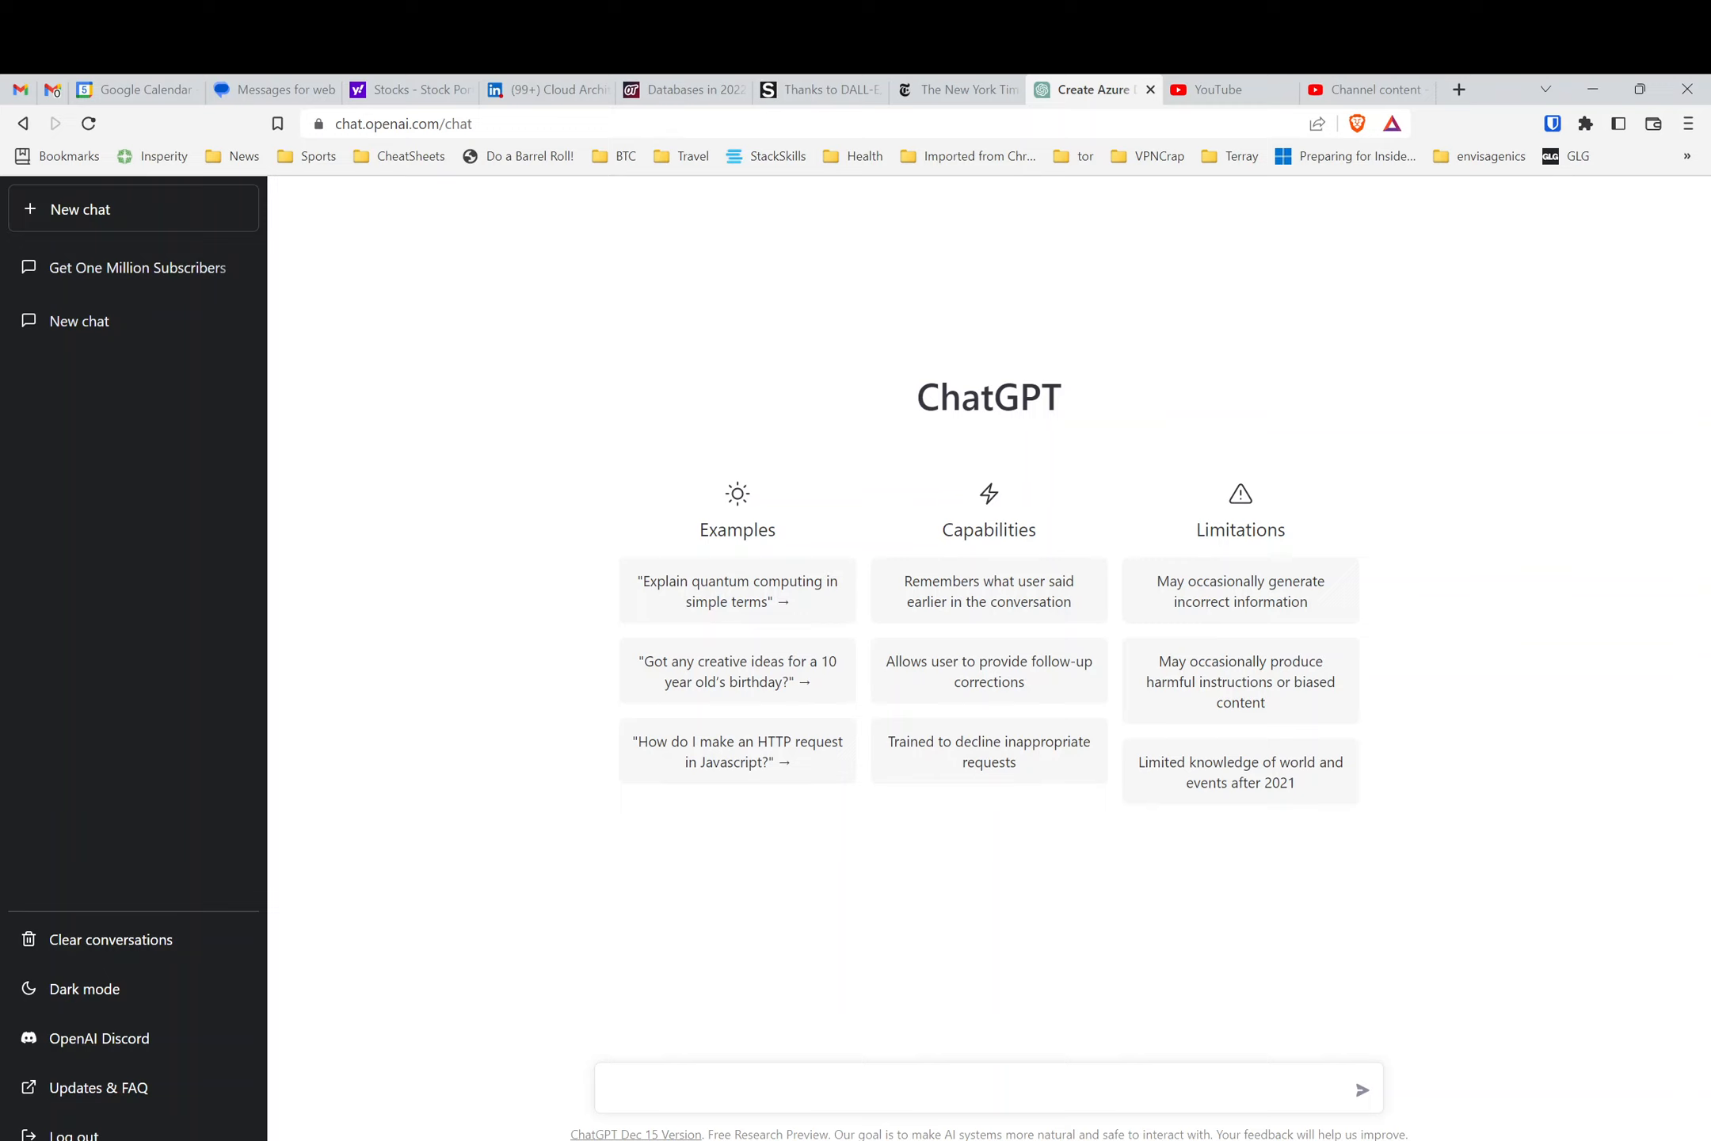
- Write 'how do i create a pipeline in azure data factory via terraform' in the message box
text(how do)
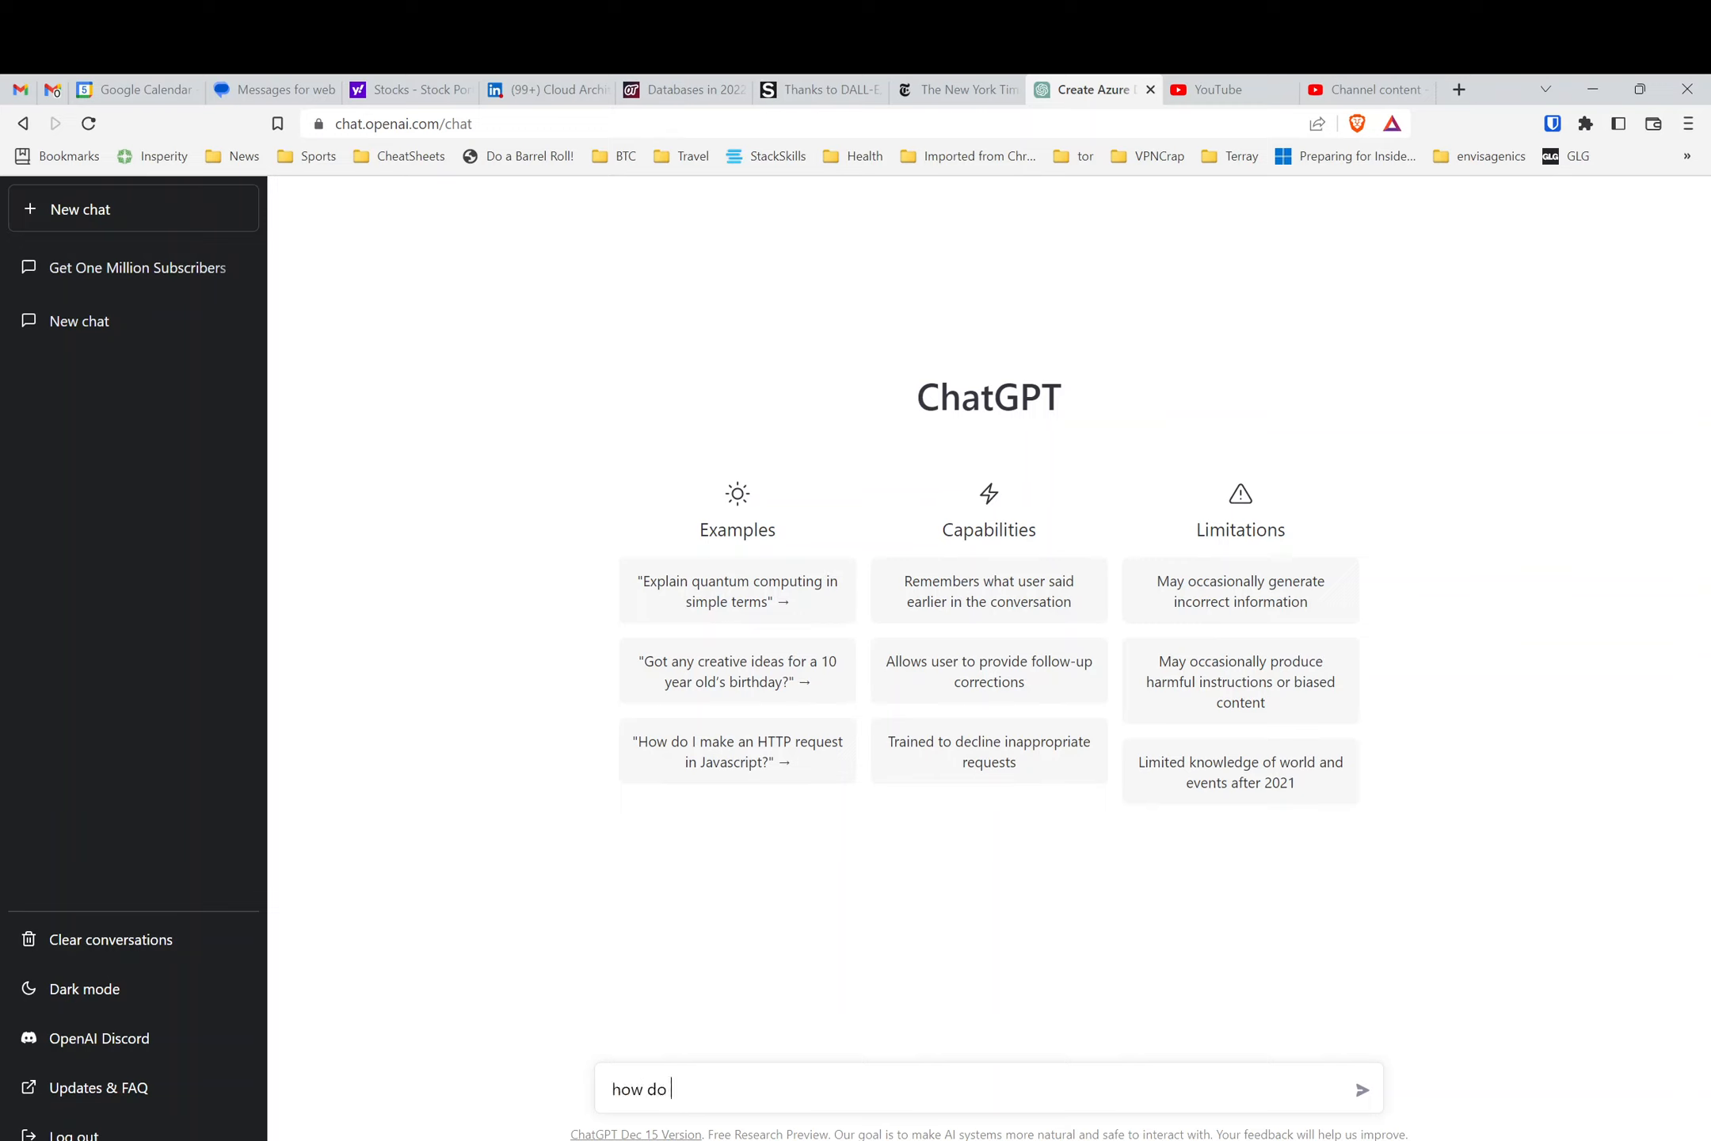
text(i cre)
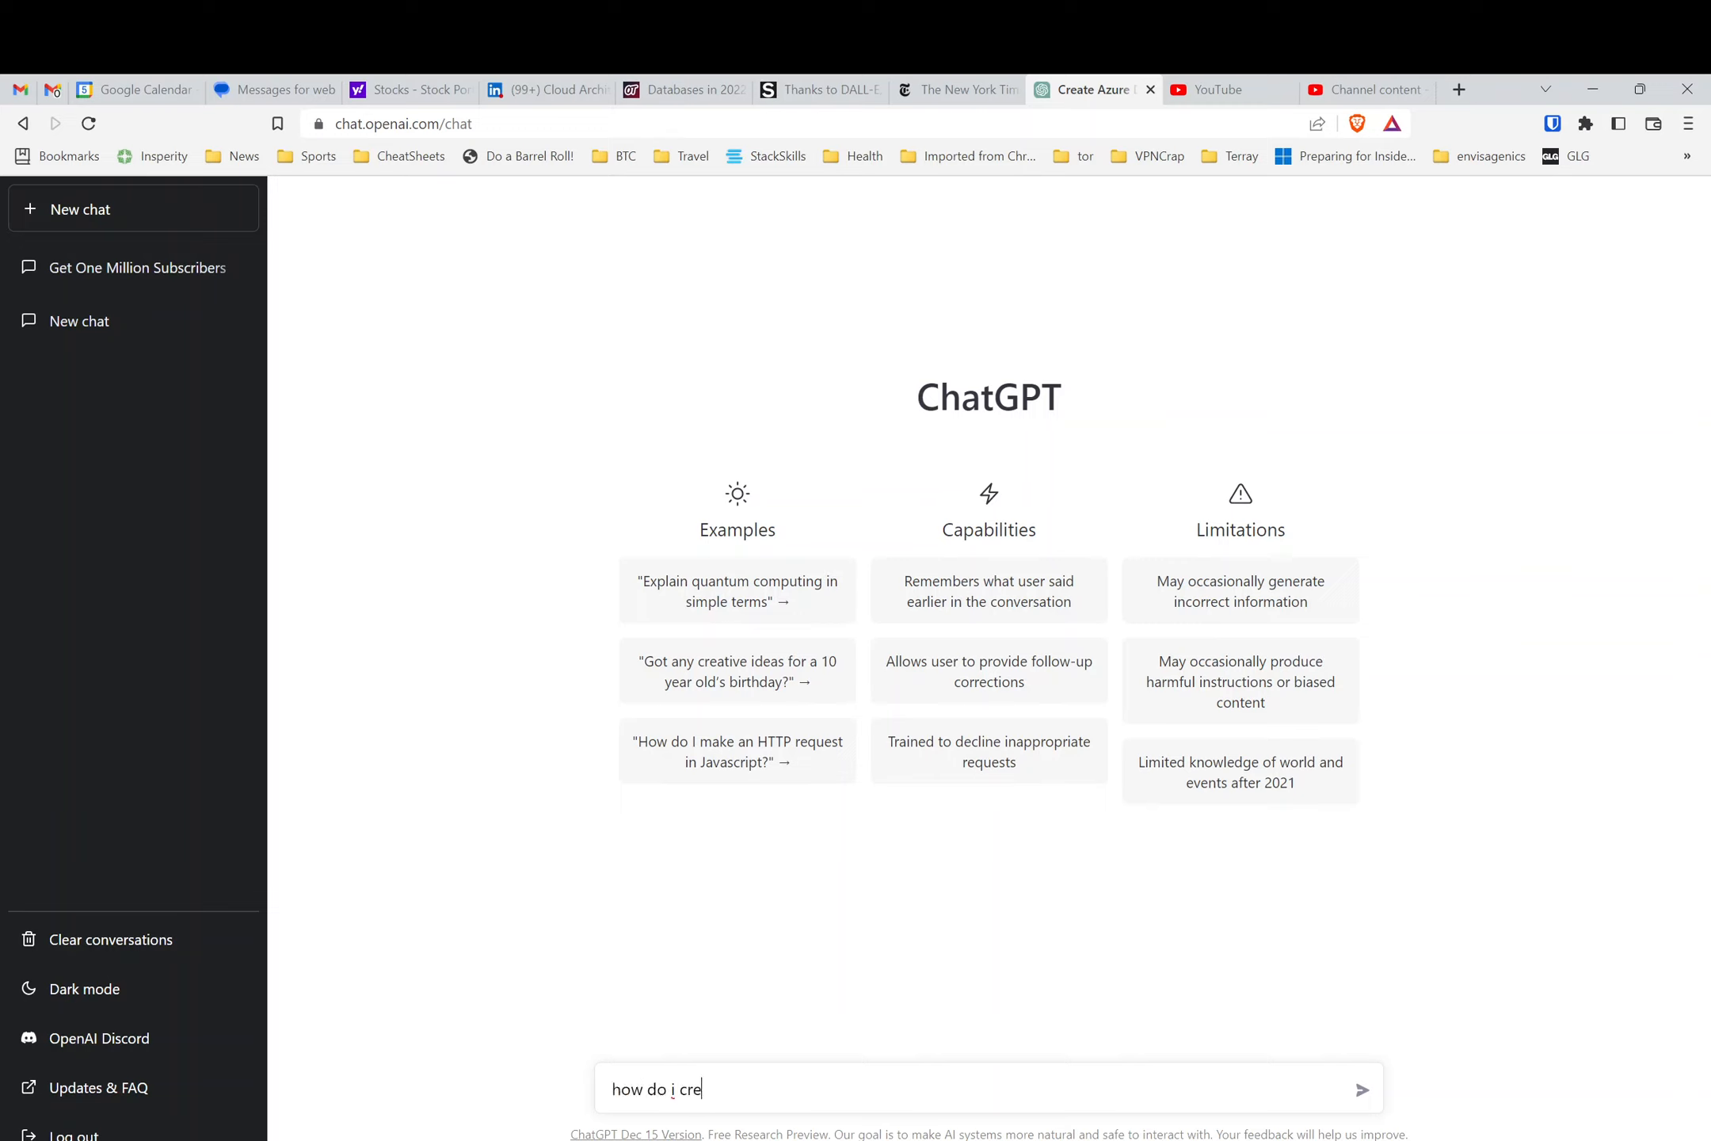
text(ate a p)
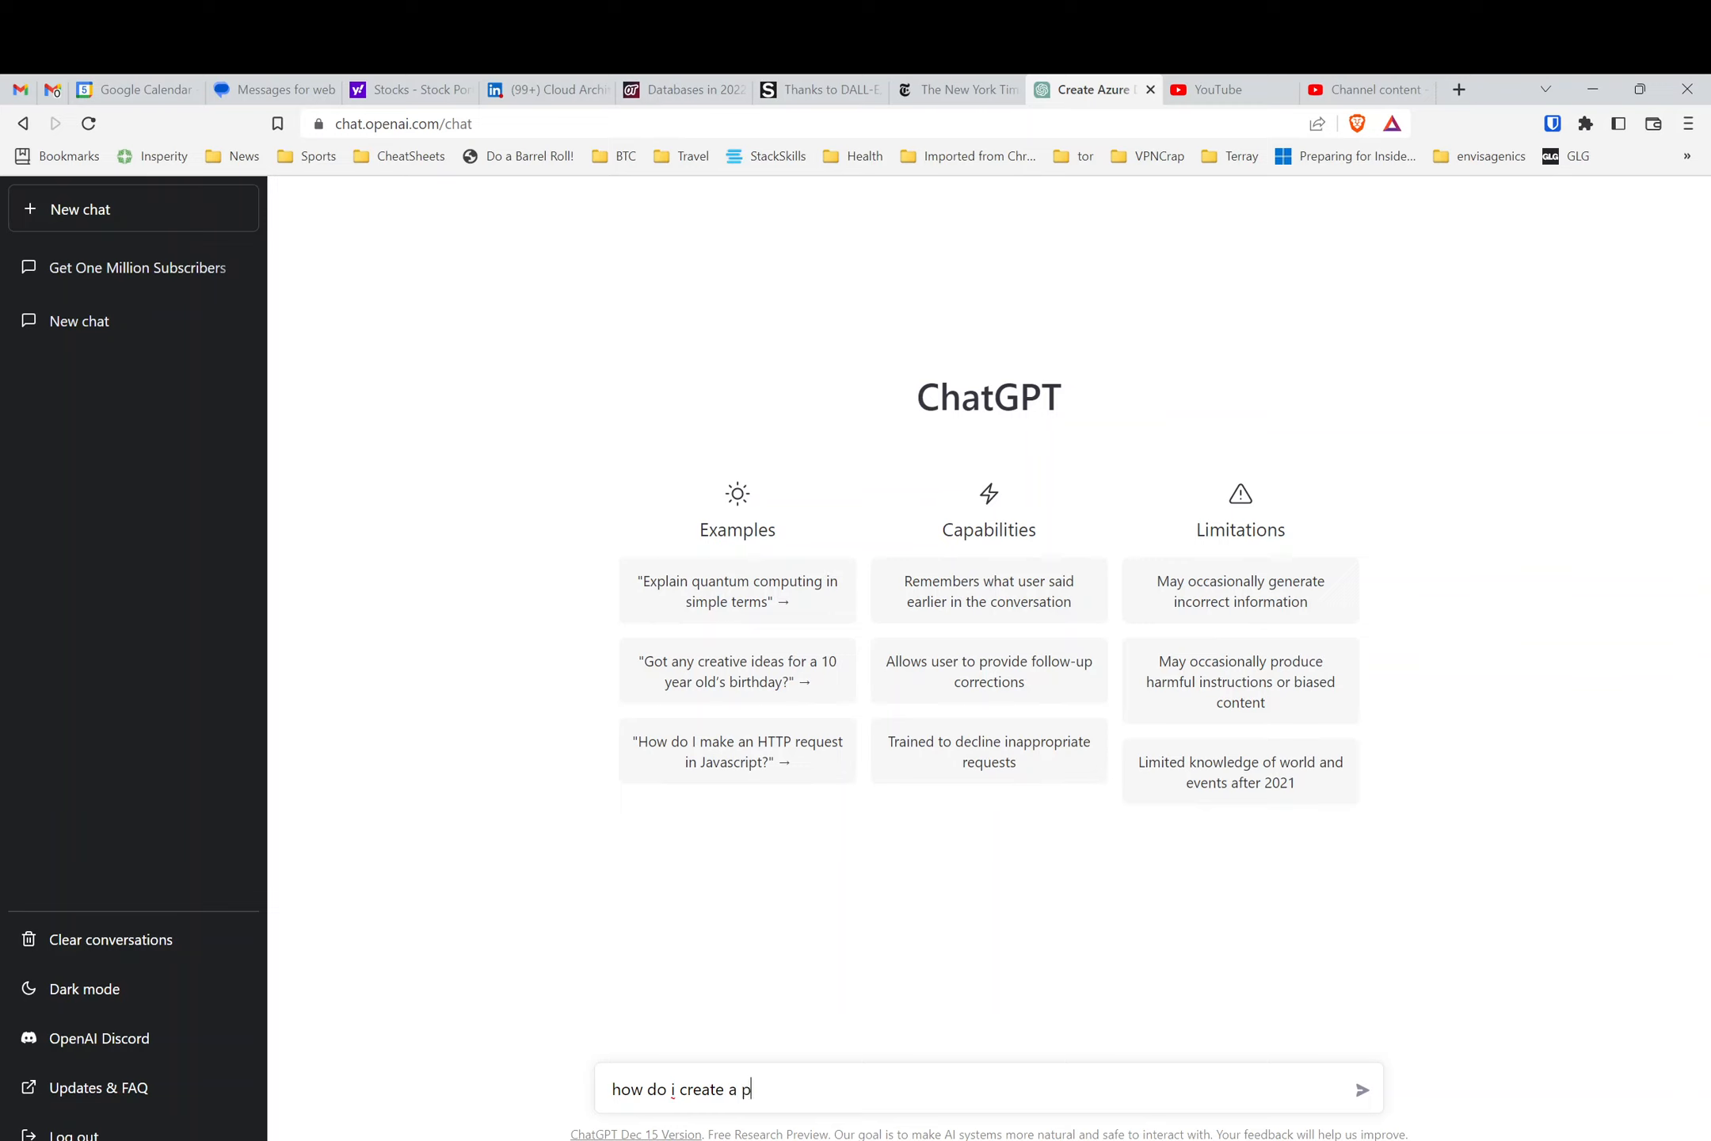
text(ipeline in)
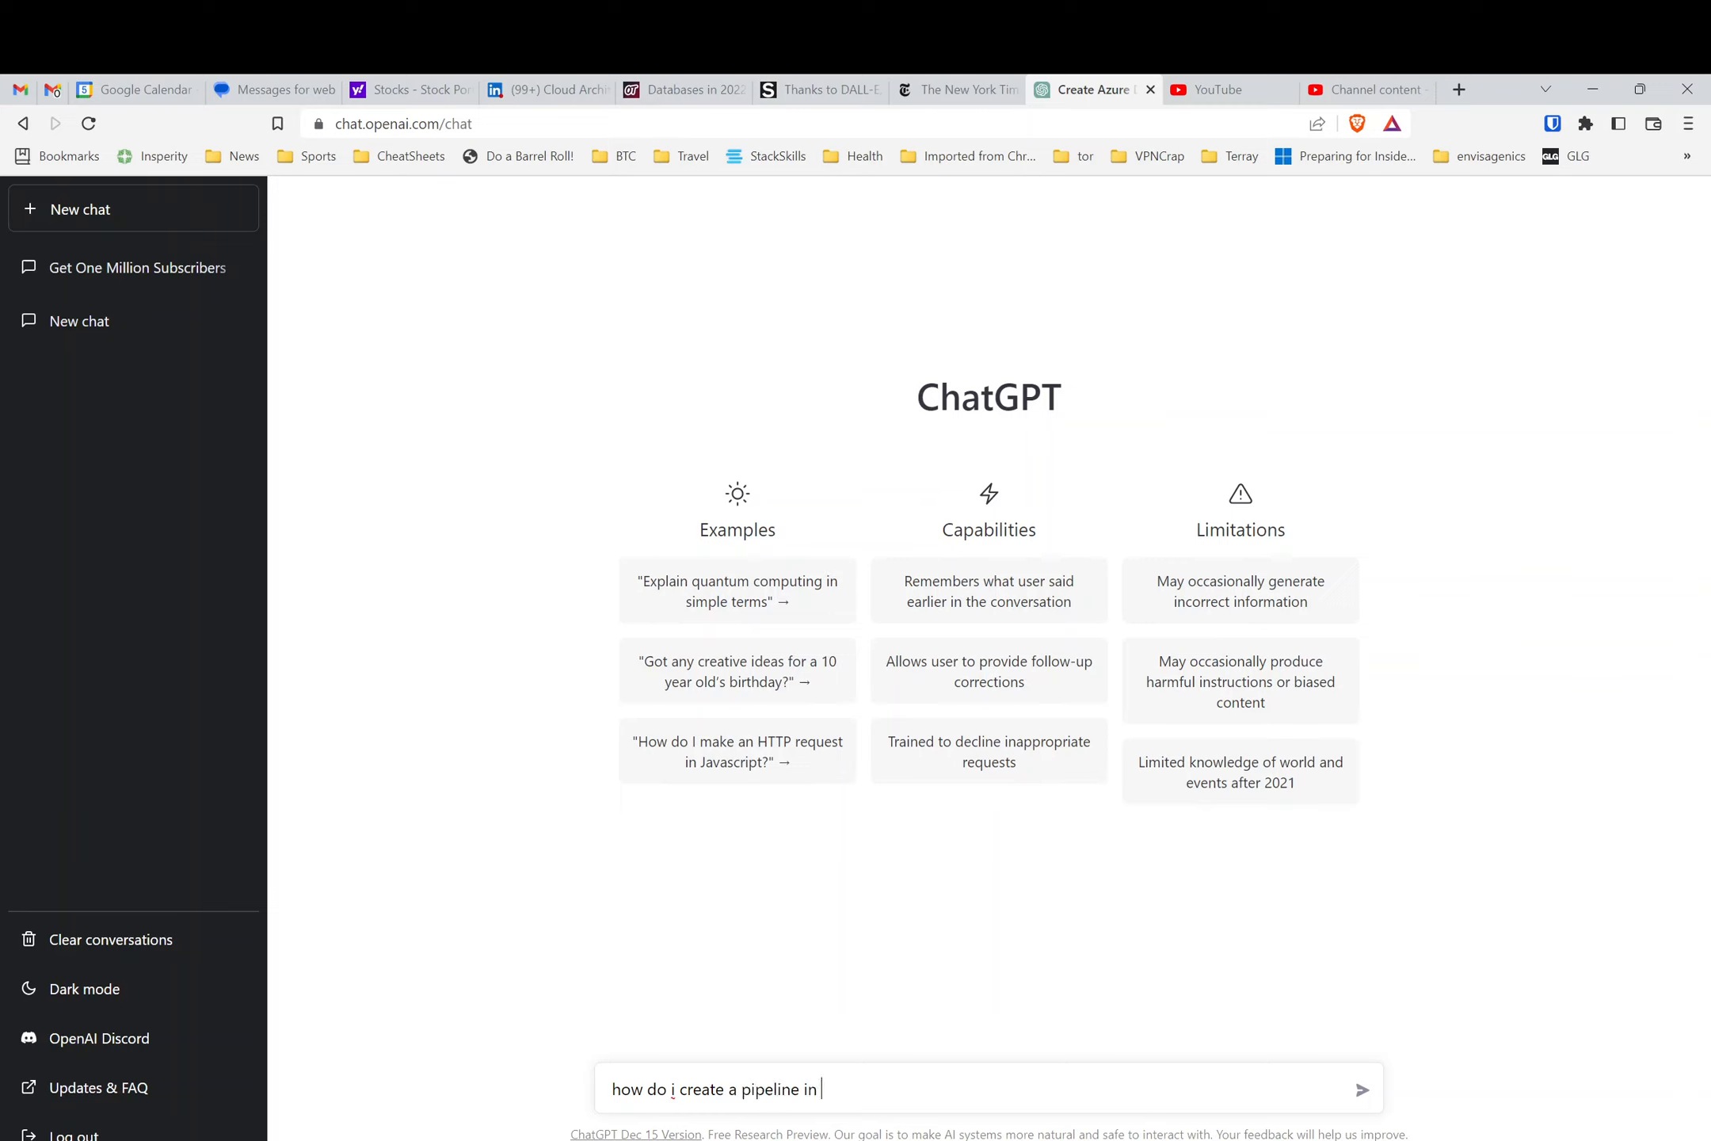
text(azure data f)
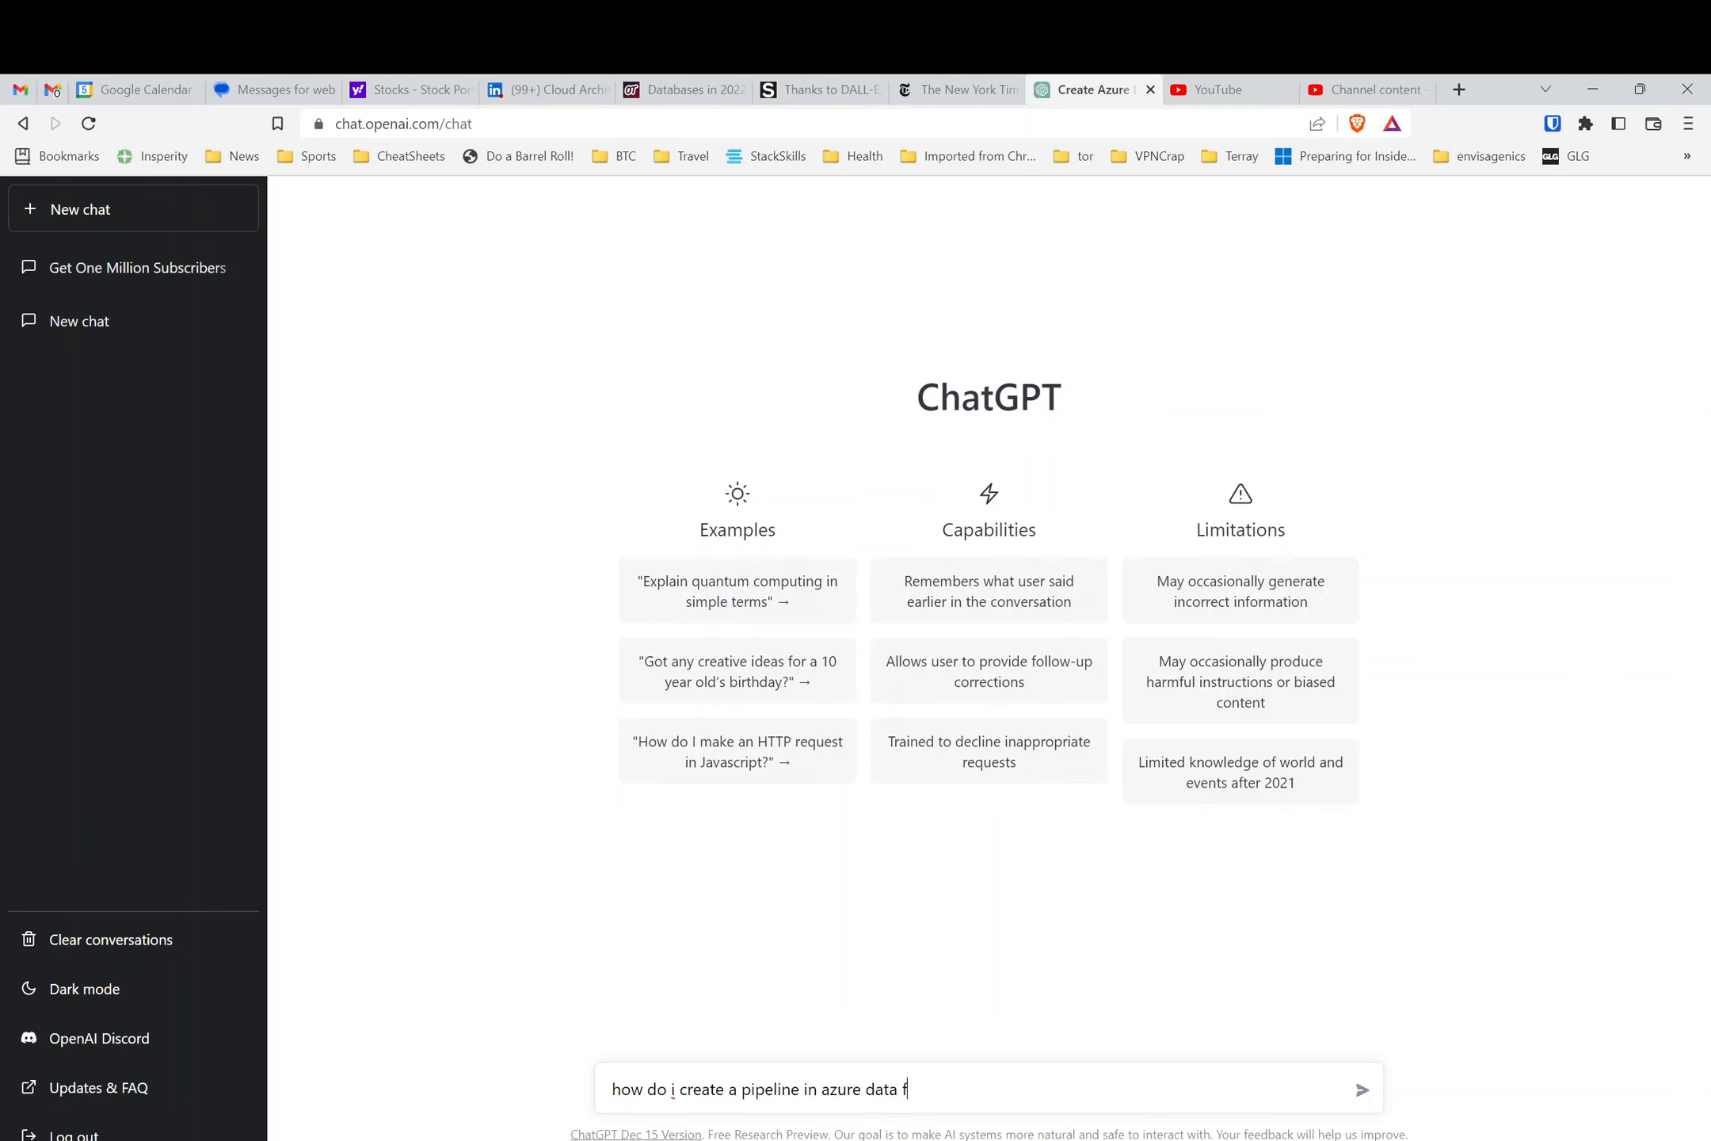
text(actory via te)
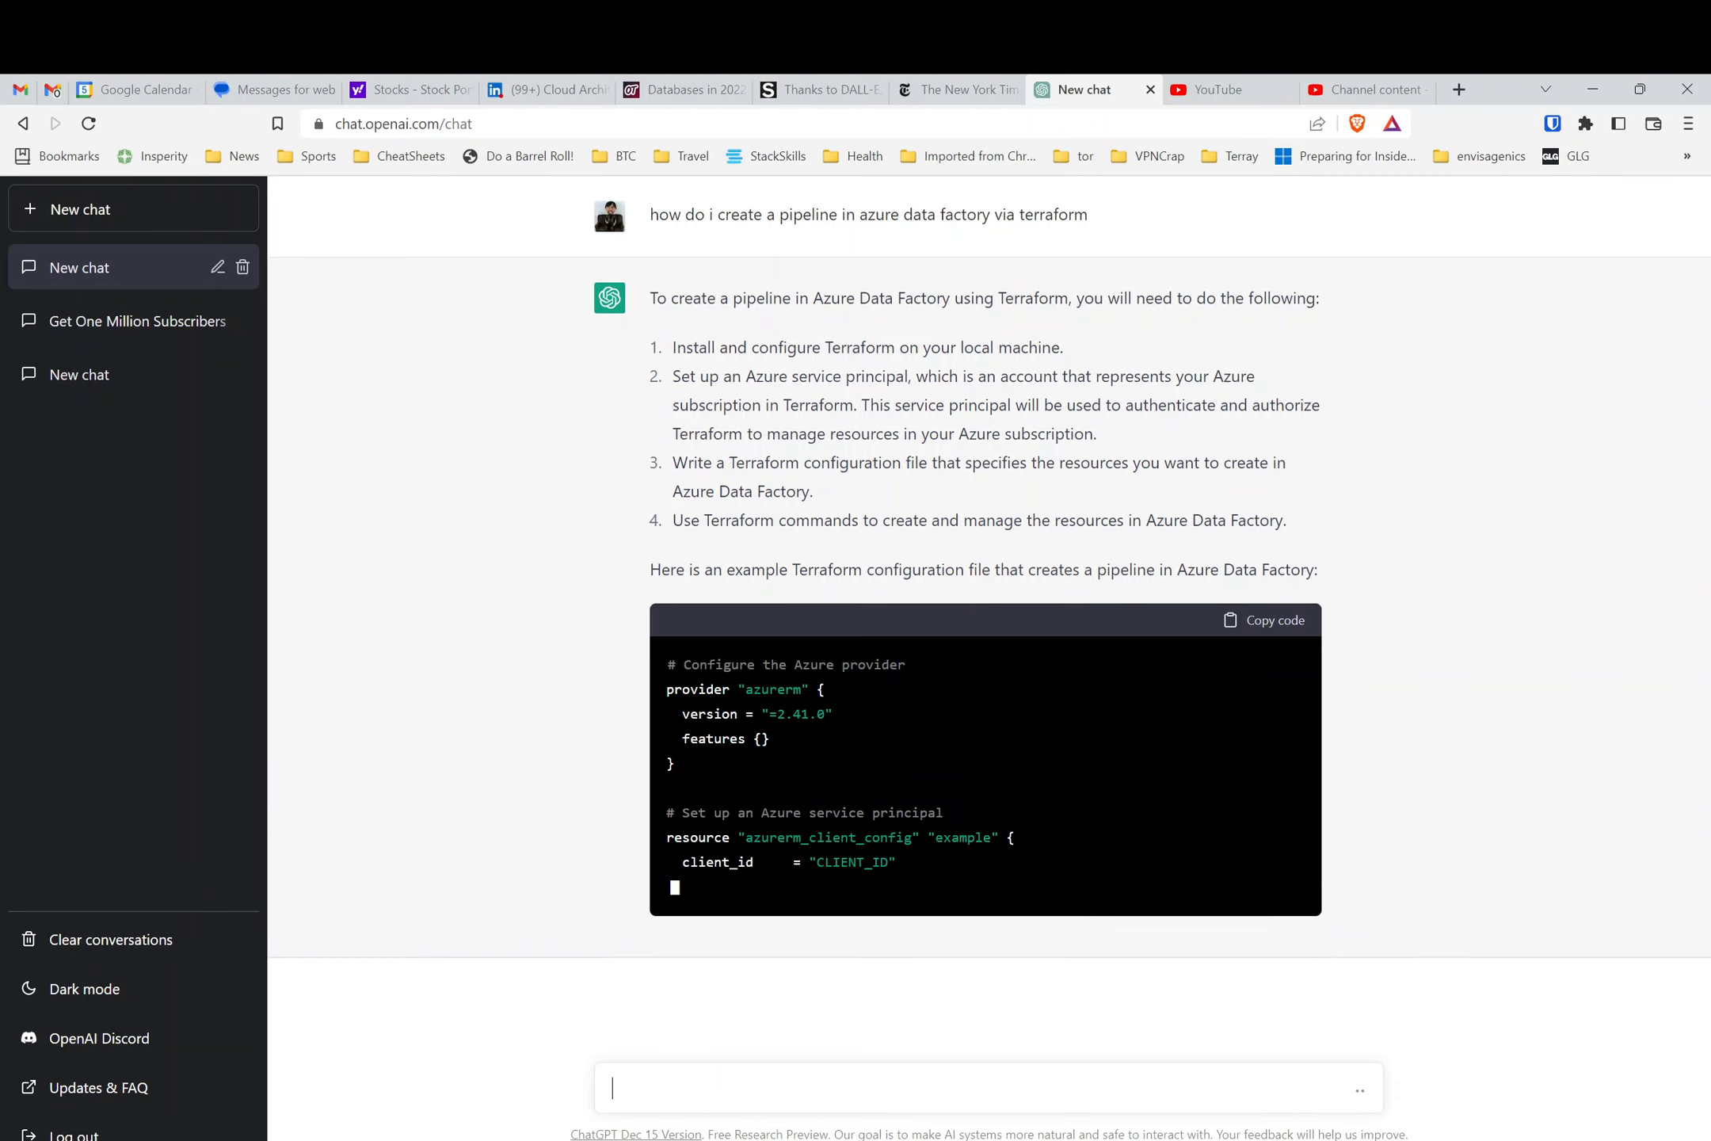
- Read through the generated Terraform provider, data factory and pipeline config with init/apply commands
scroll(up, 3)
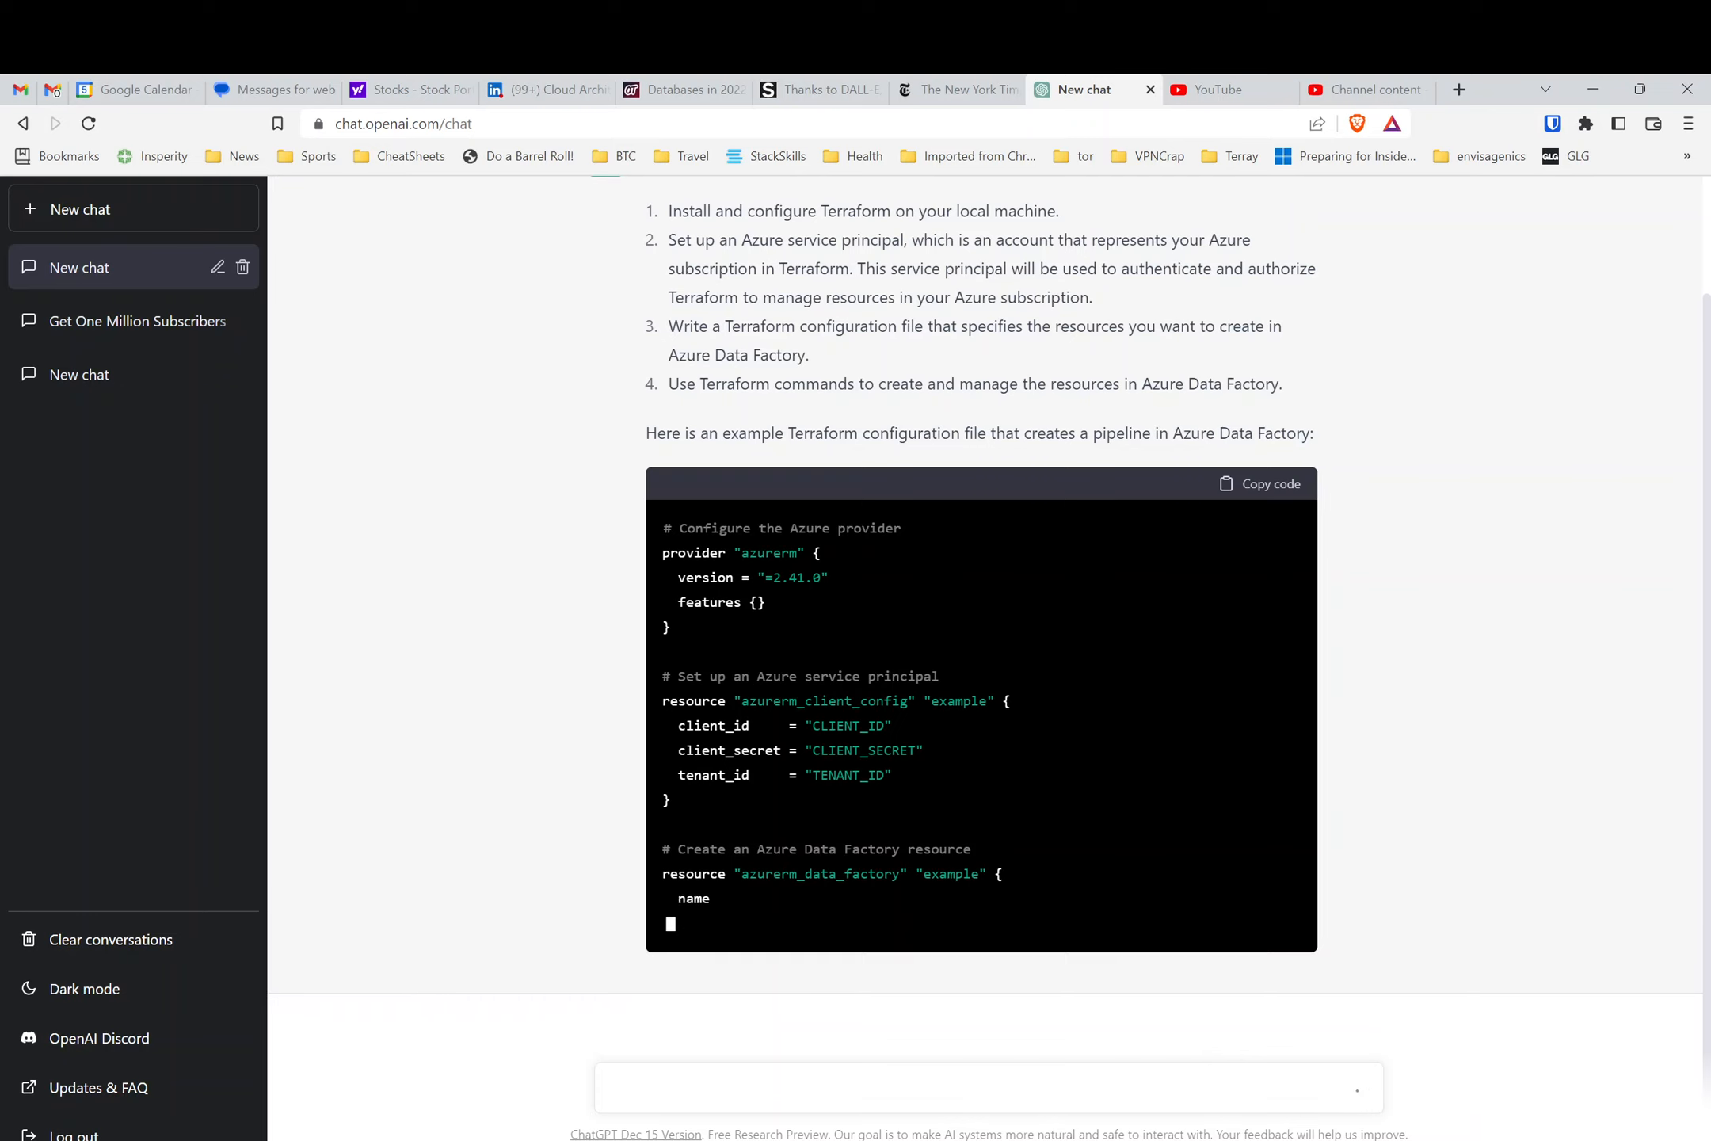
scroll(down, 3)
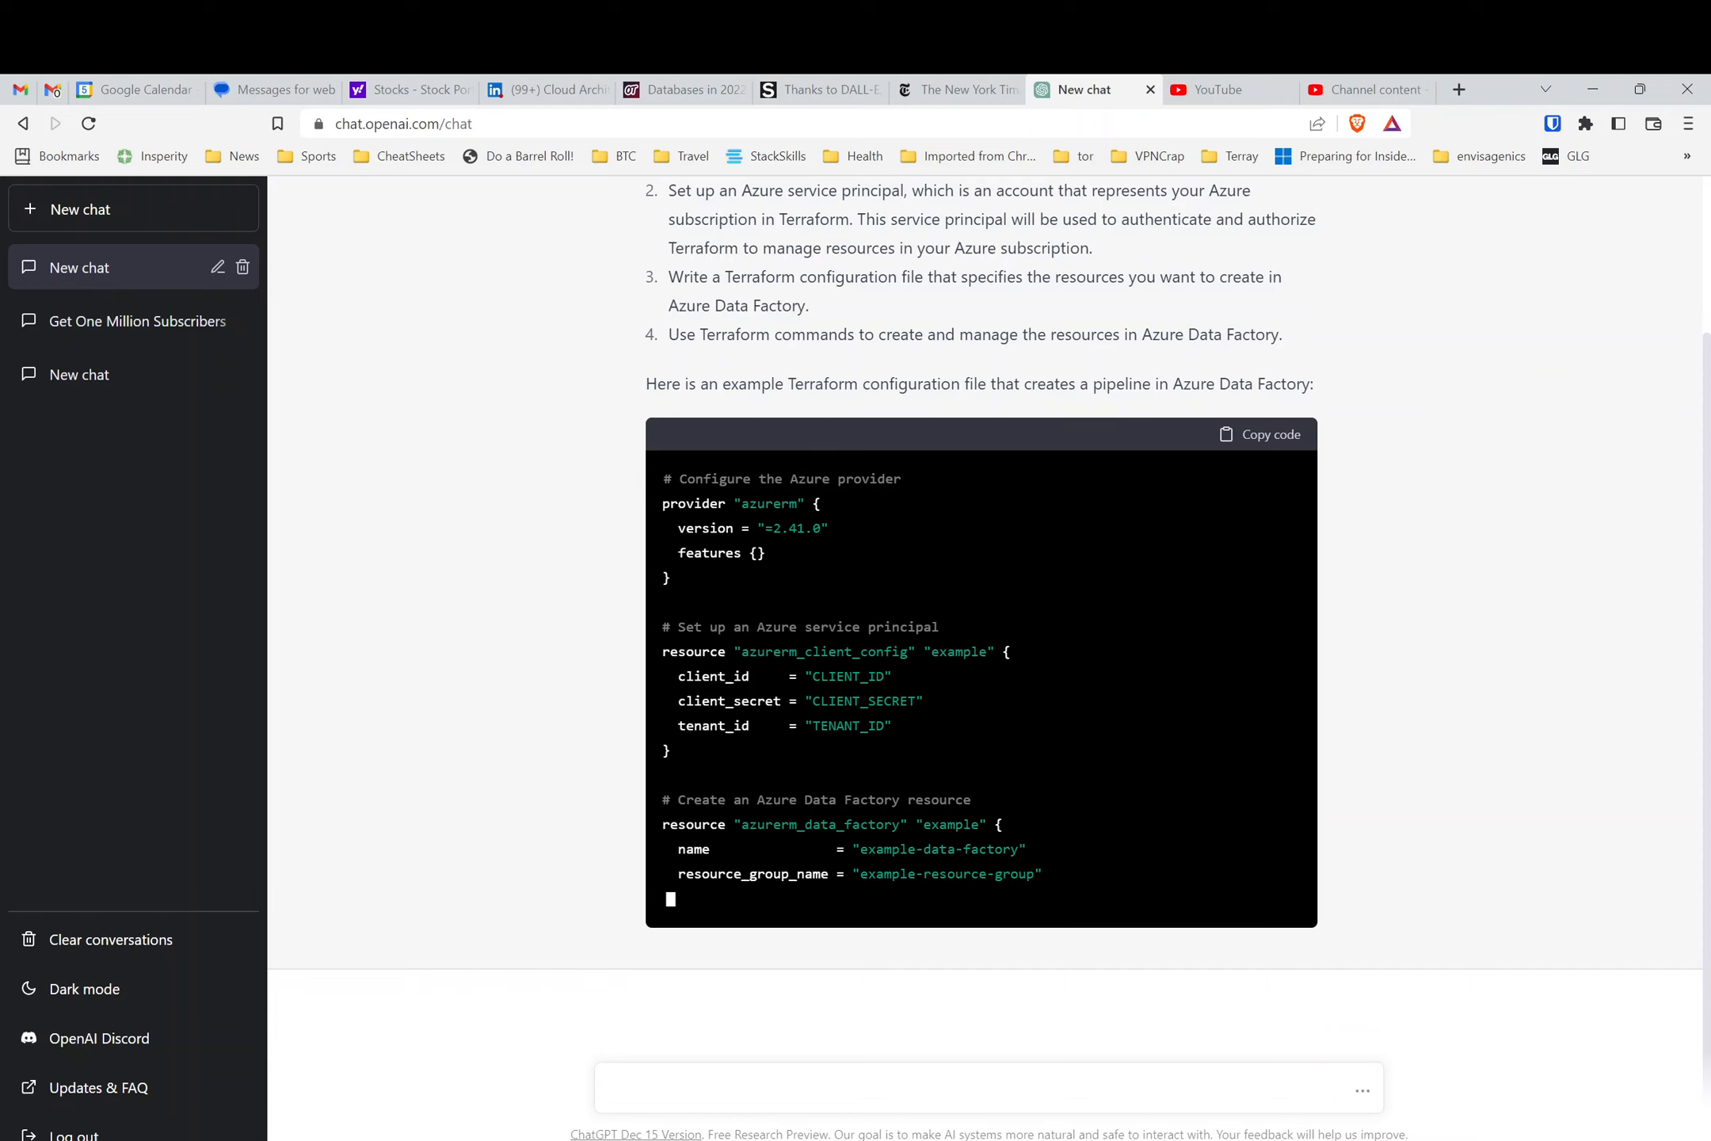
scroll(down, 3)
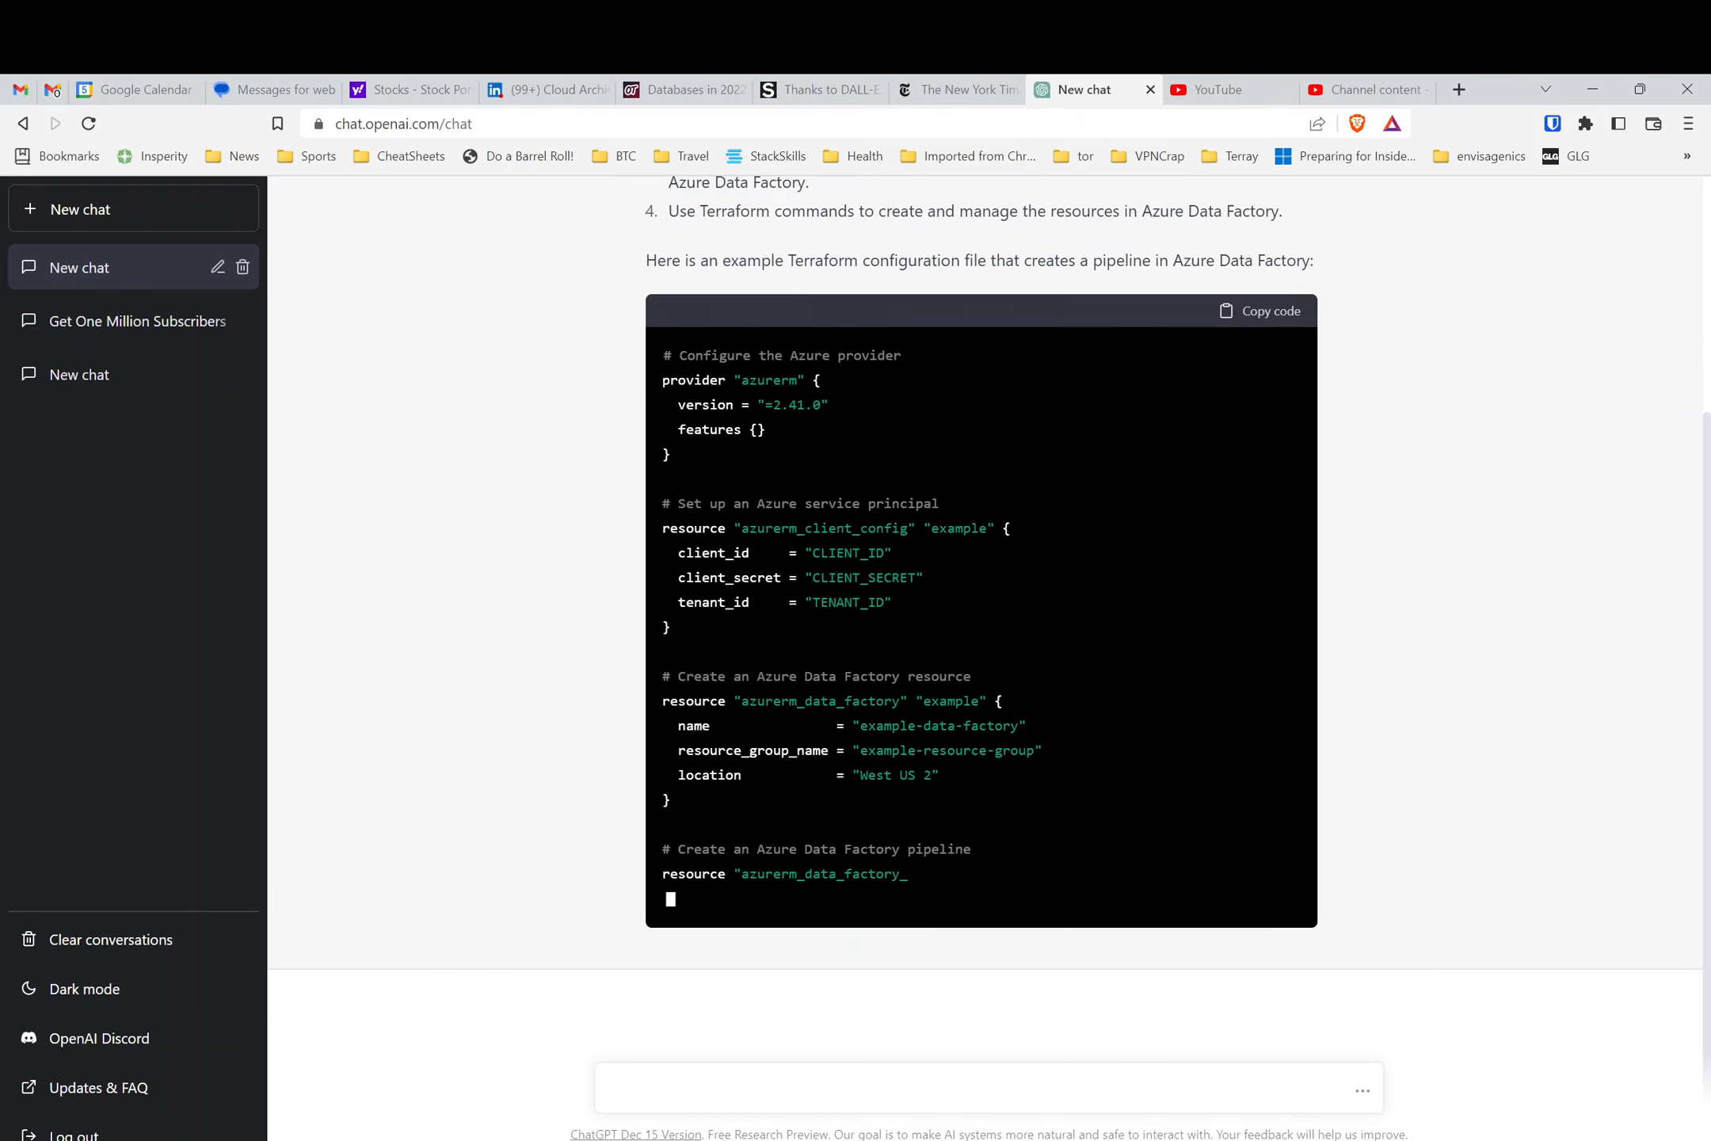
scroll(up, 3)
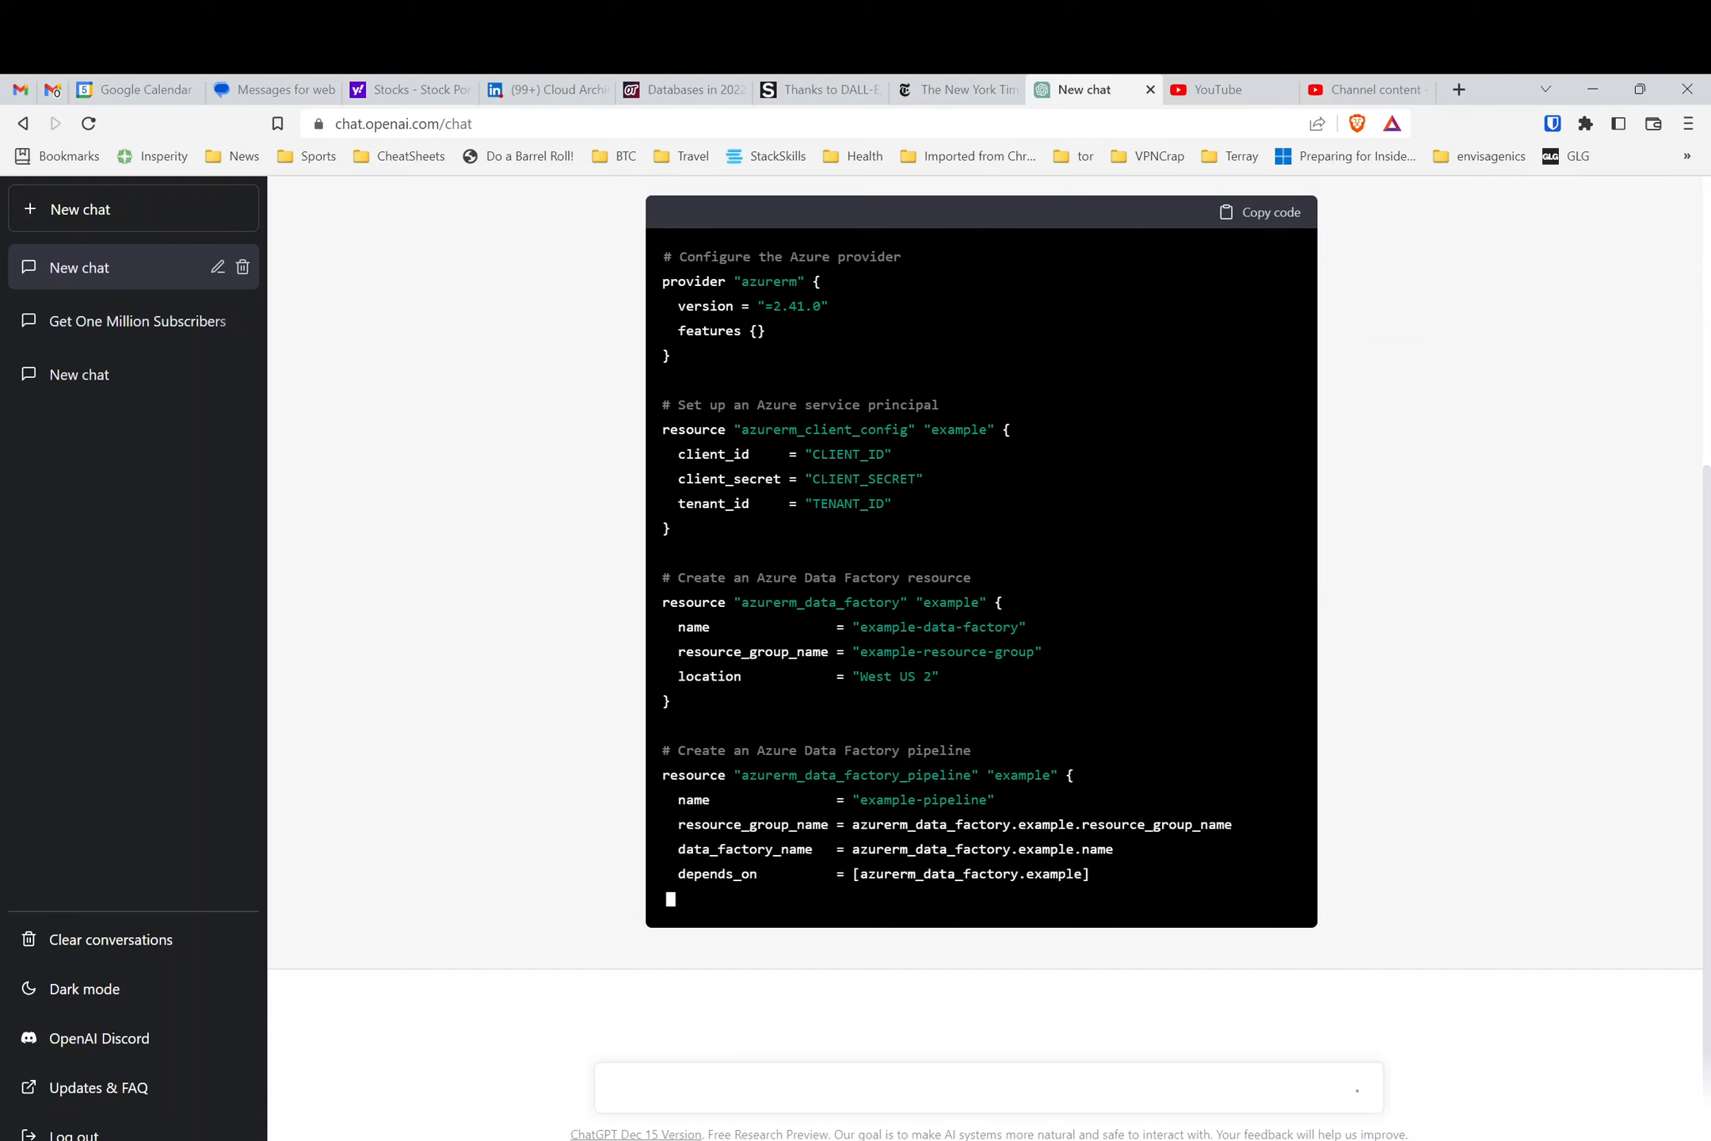
scroll(down, 3)
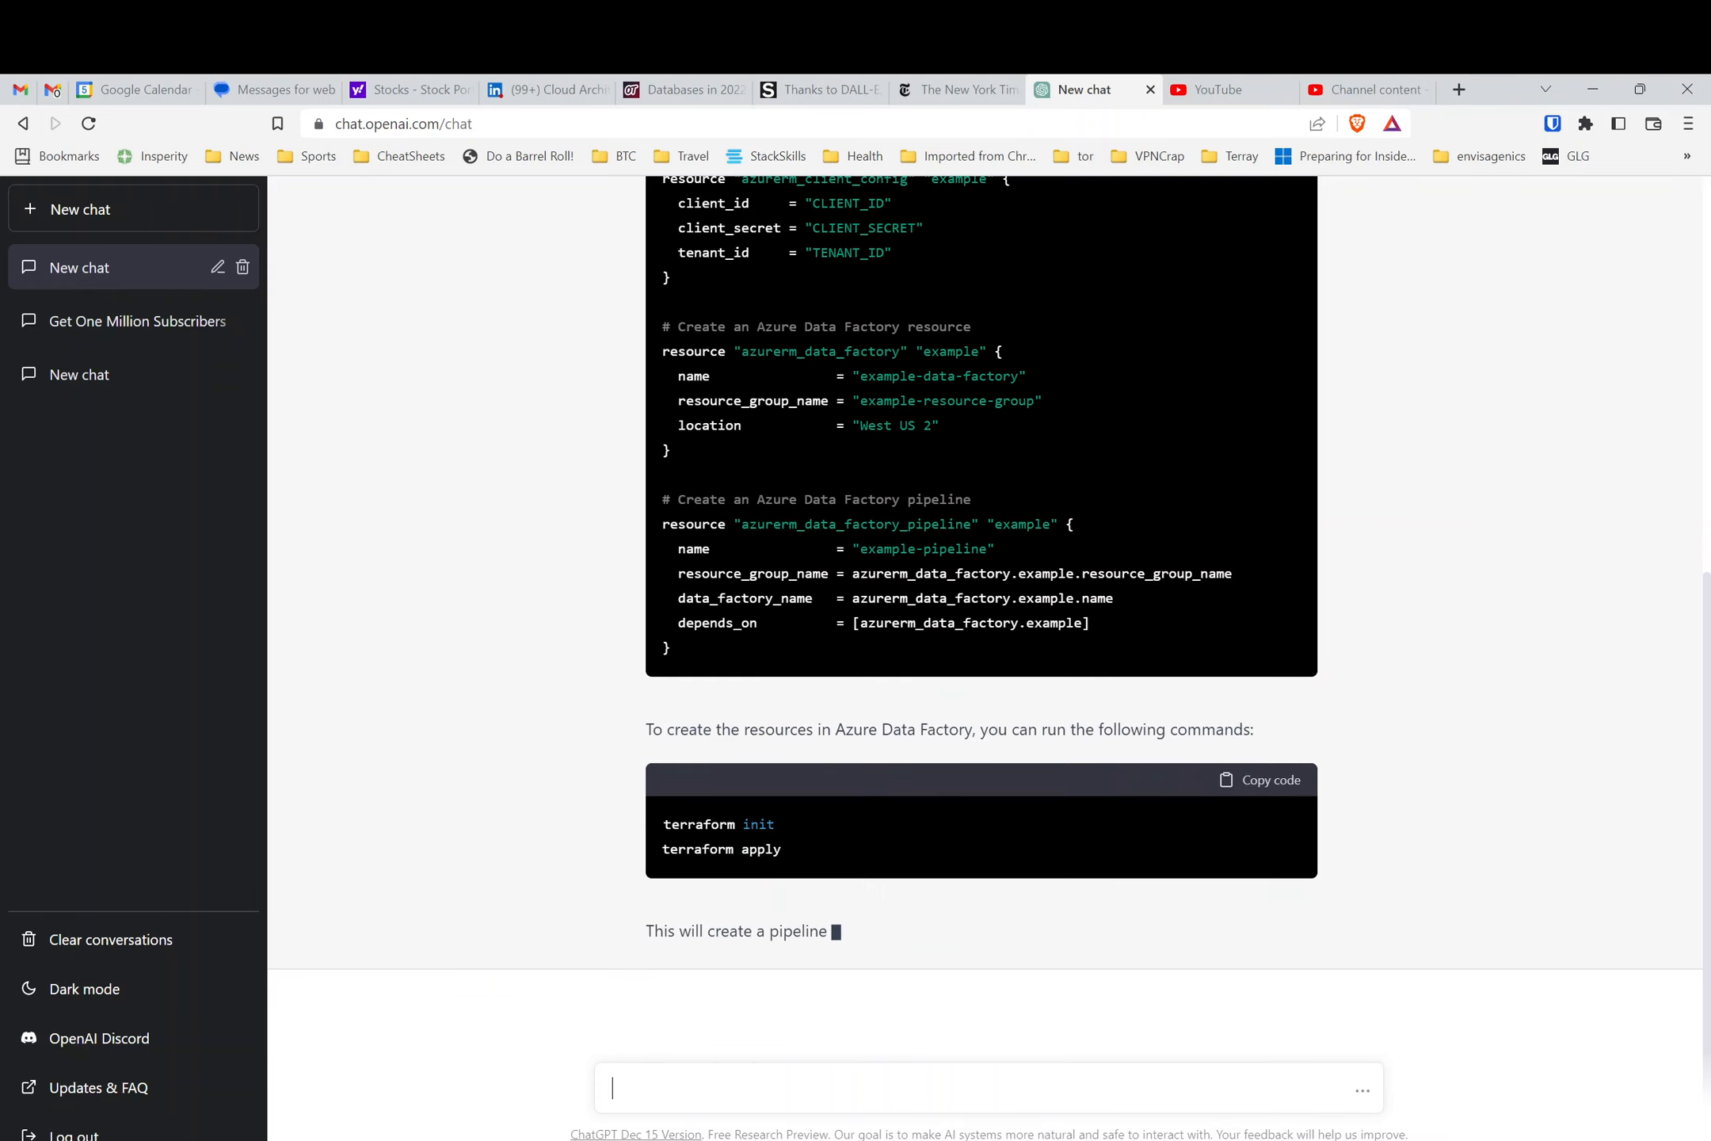
scroll(down, 3)
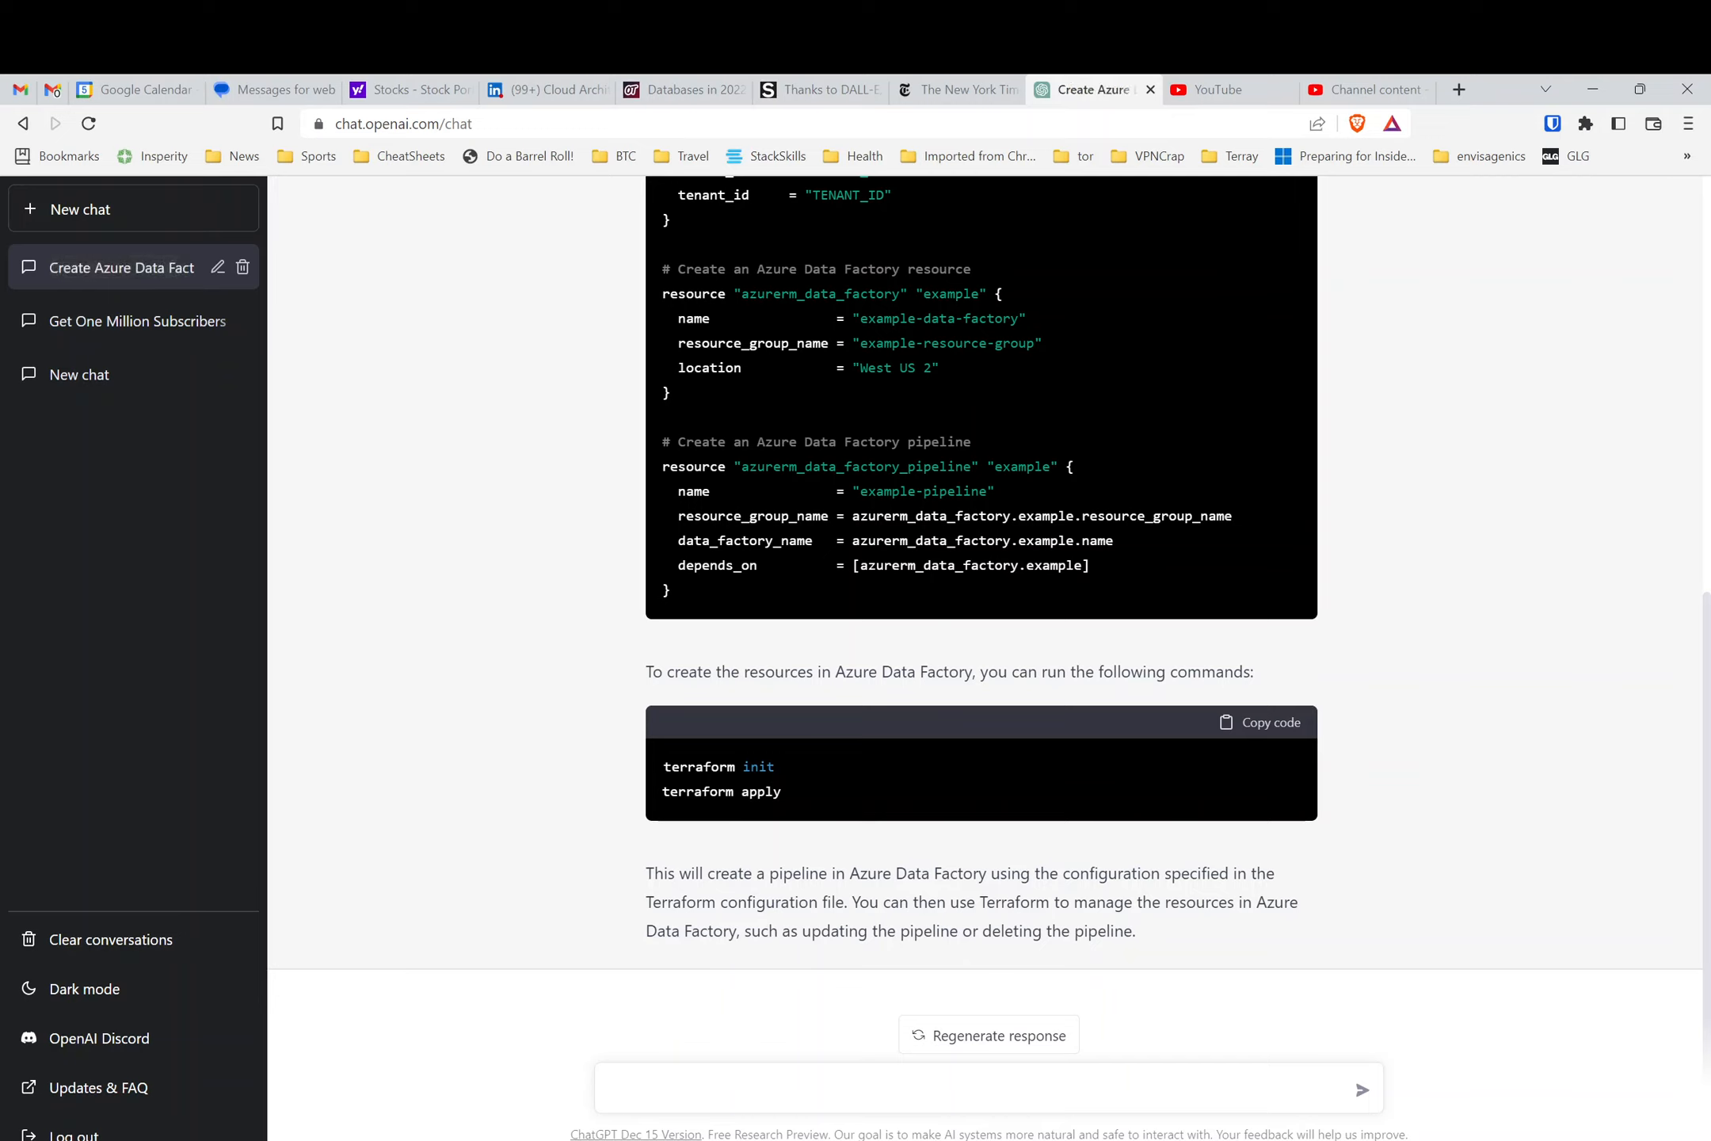
- Send the follow-up question 'what is a linked list' in the same conversation
text(what is a lin)
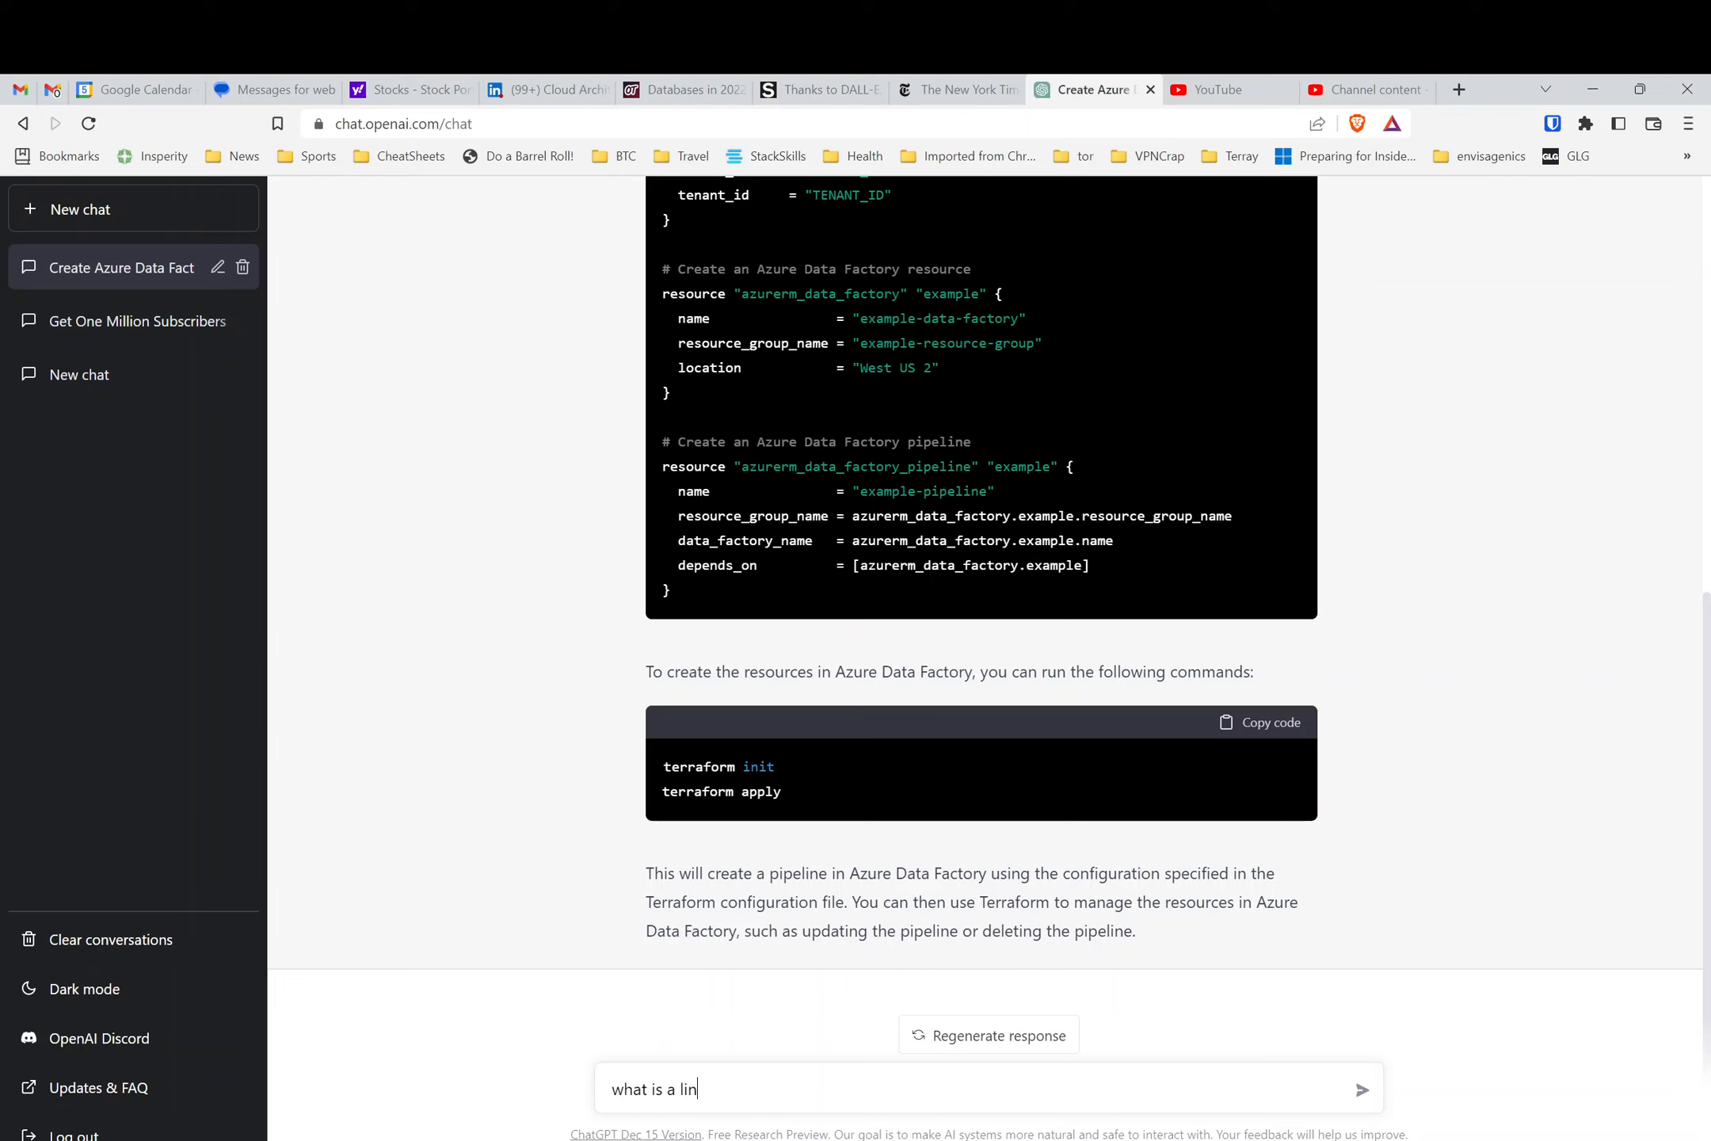
text(ked lis)
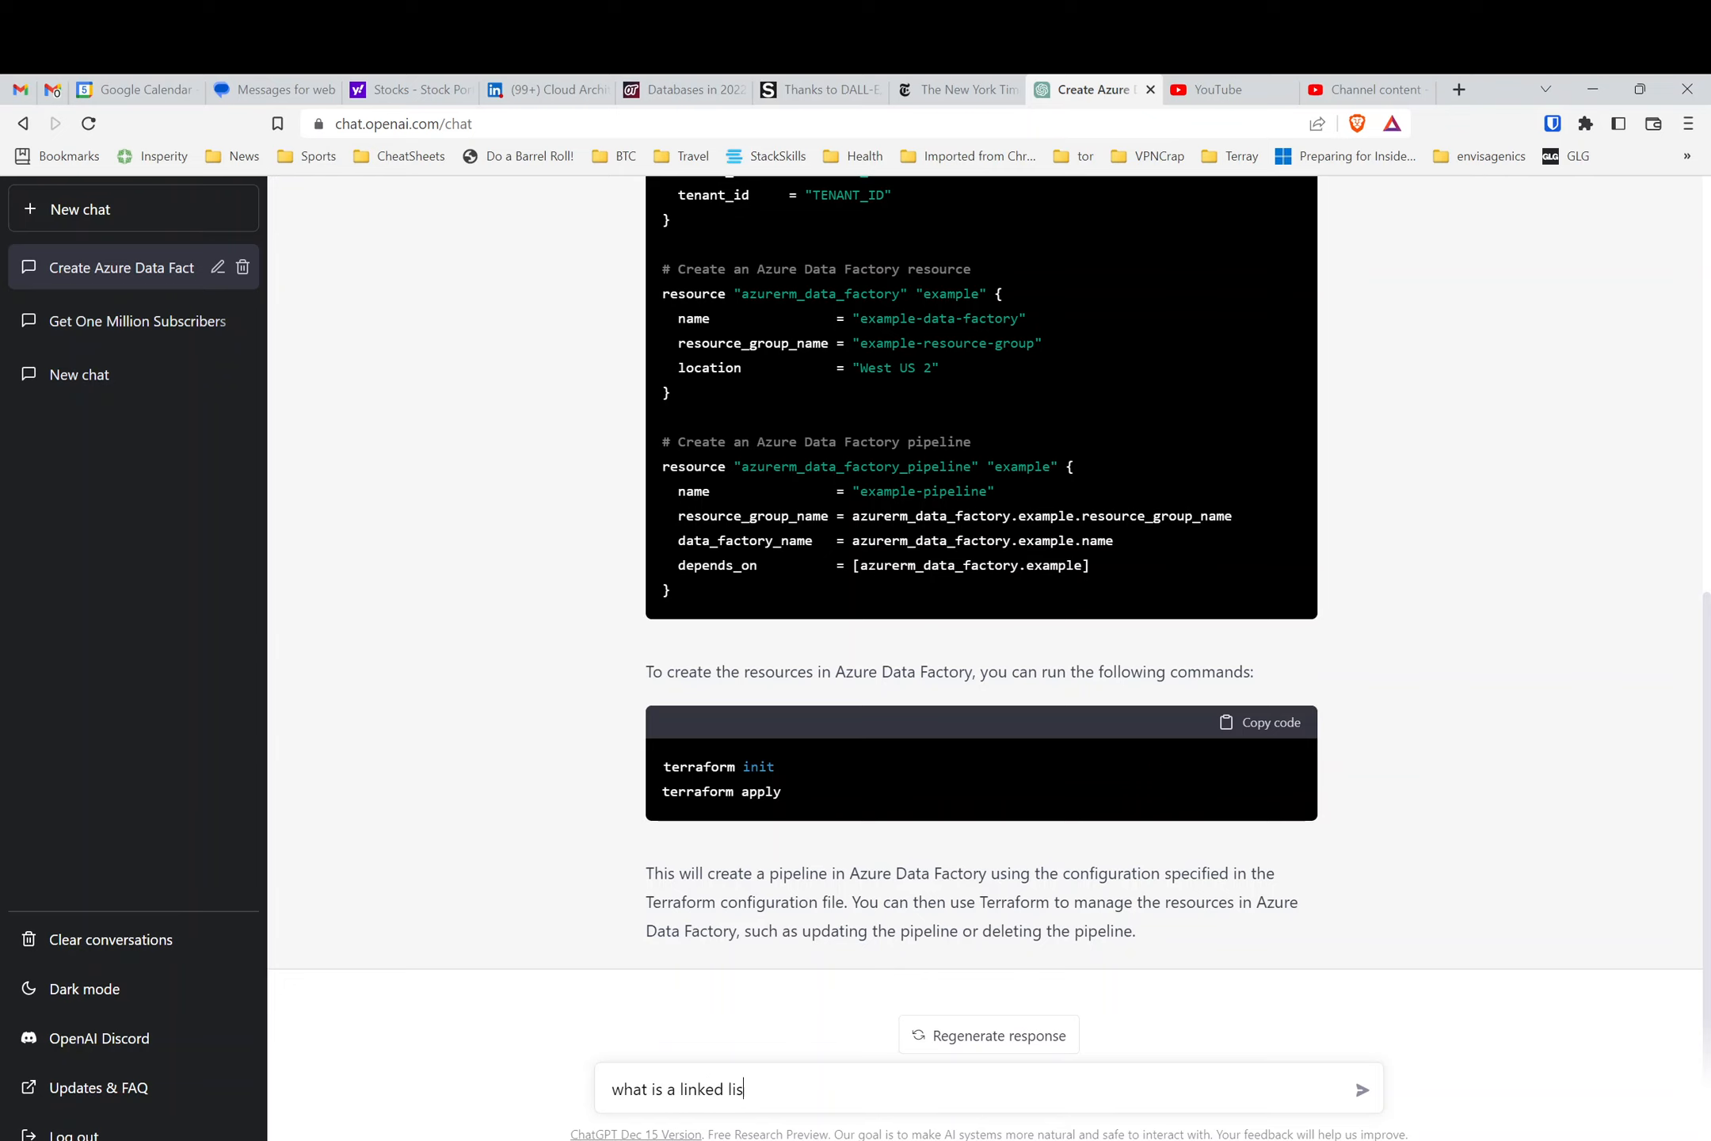
click(1362, 1089)
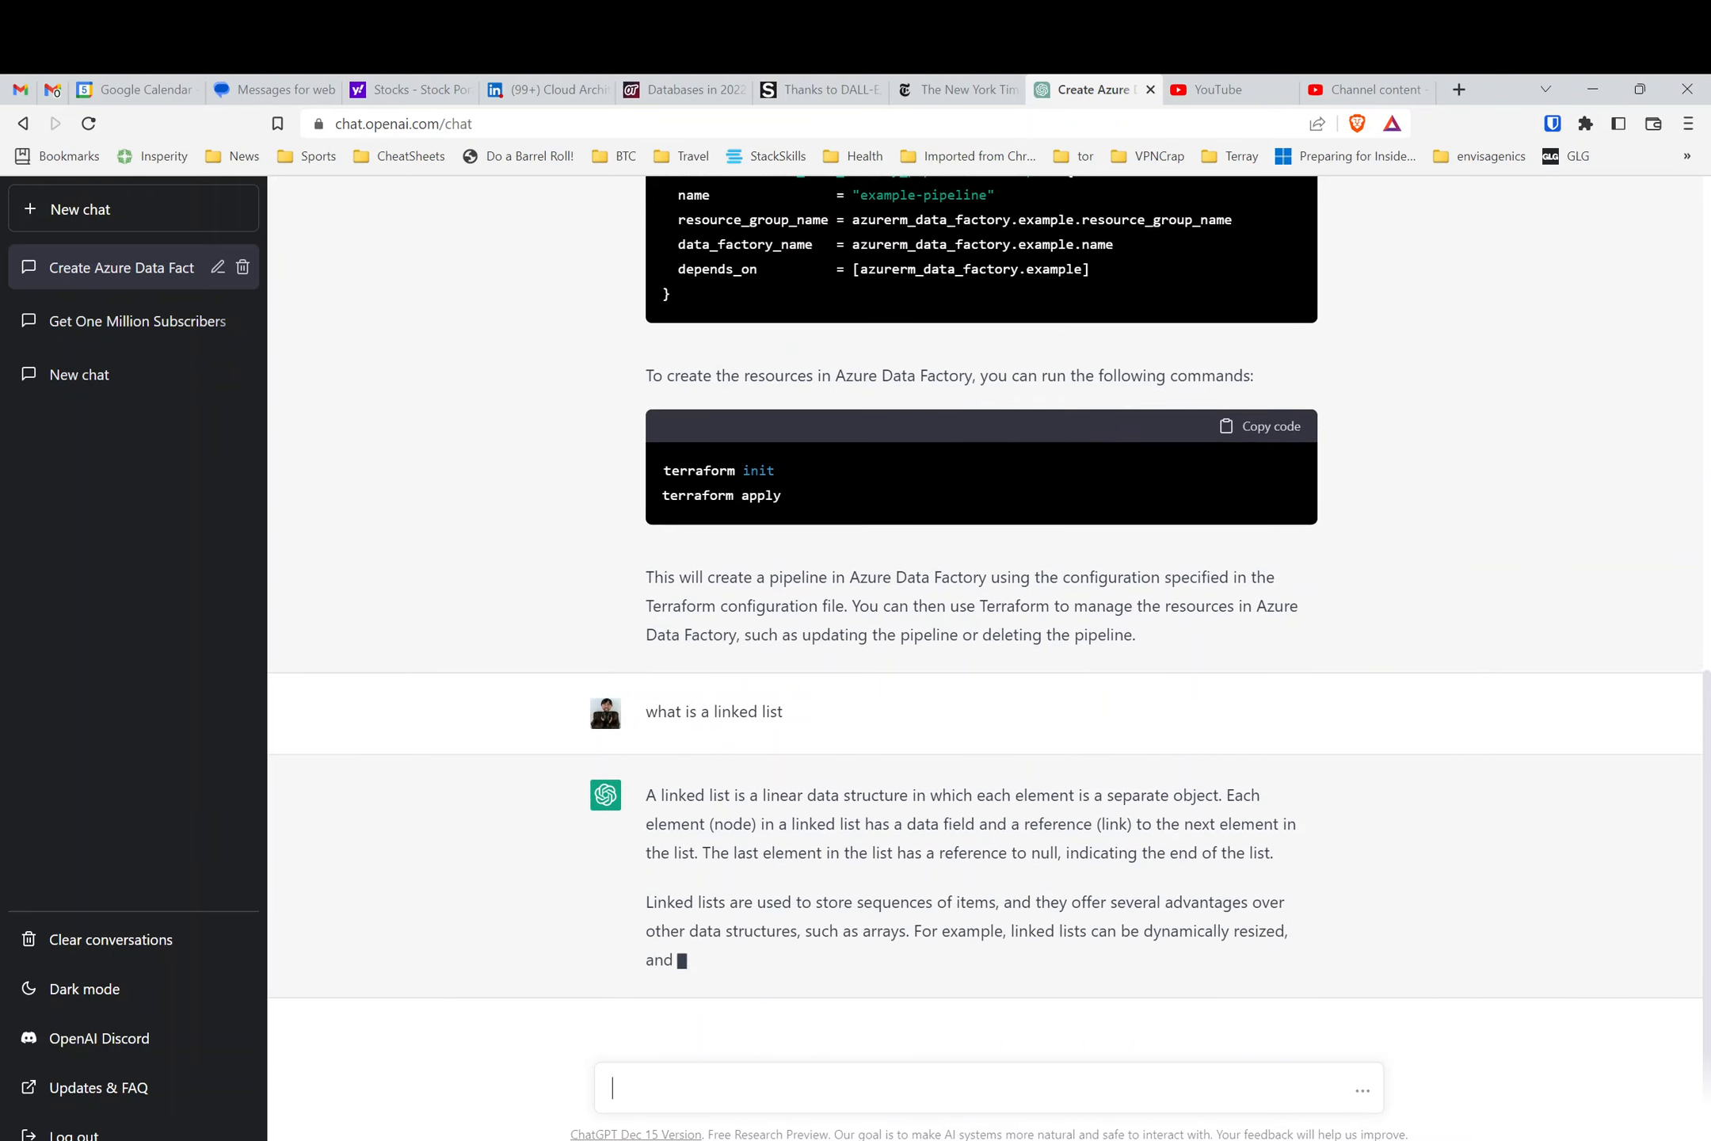
- Follow the linked list answer as its definition and Python Node/LinkedList example generate
scroll(down, 3)
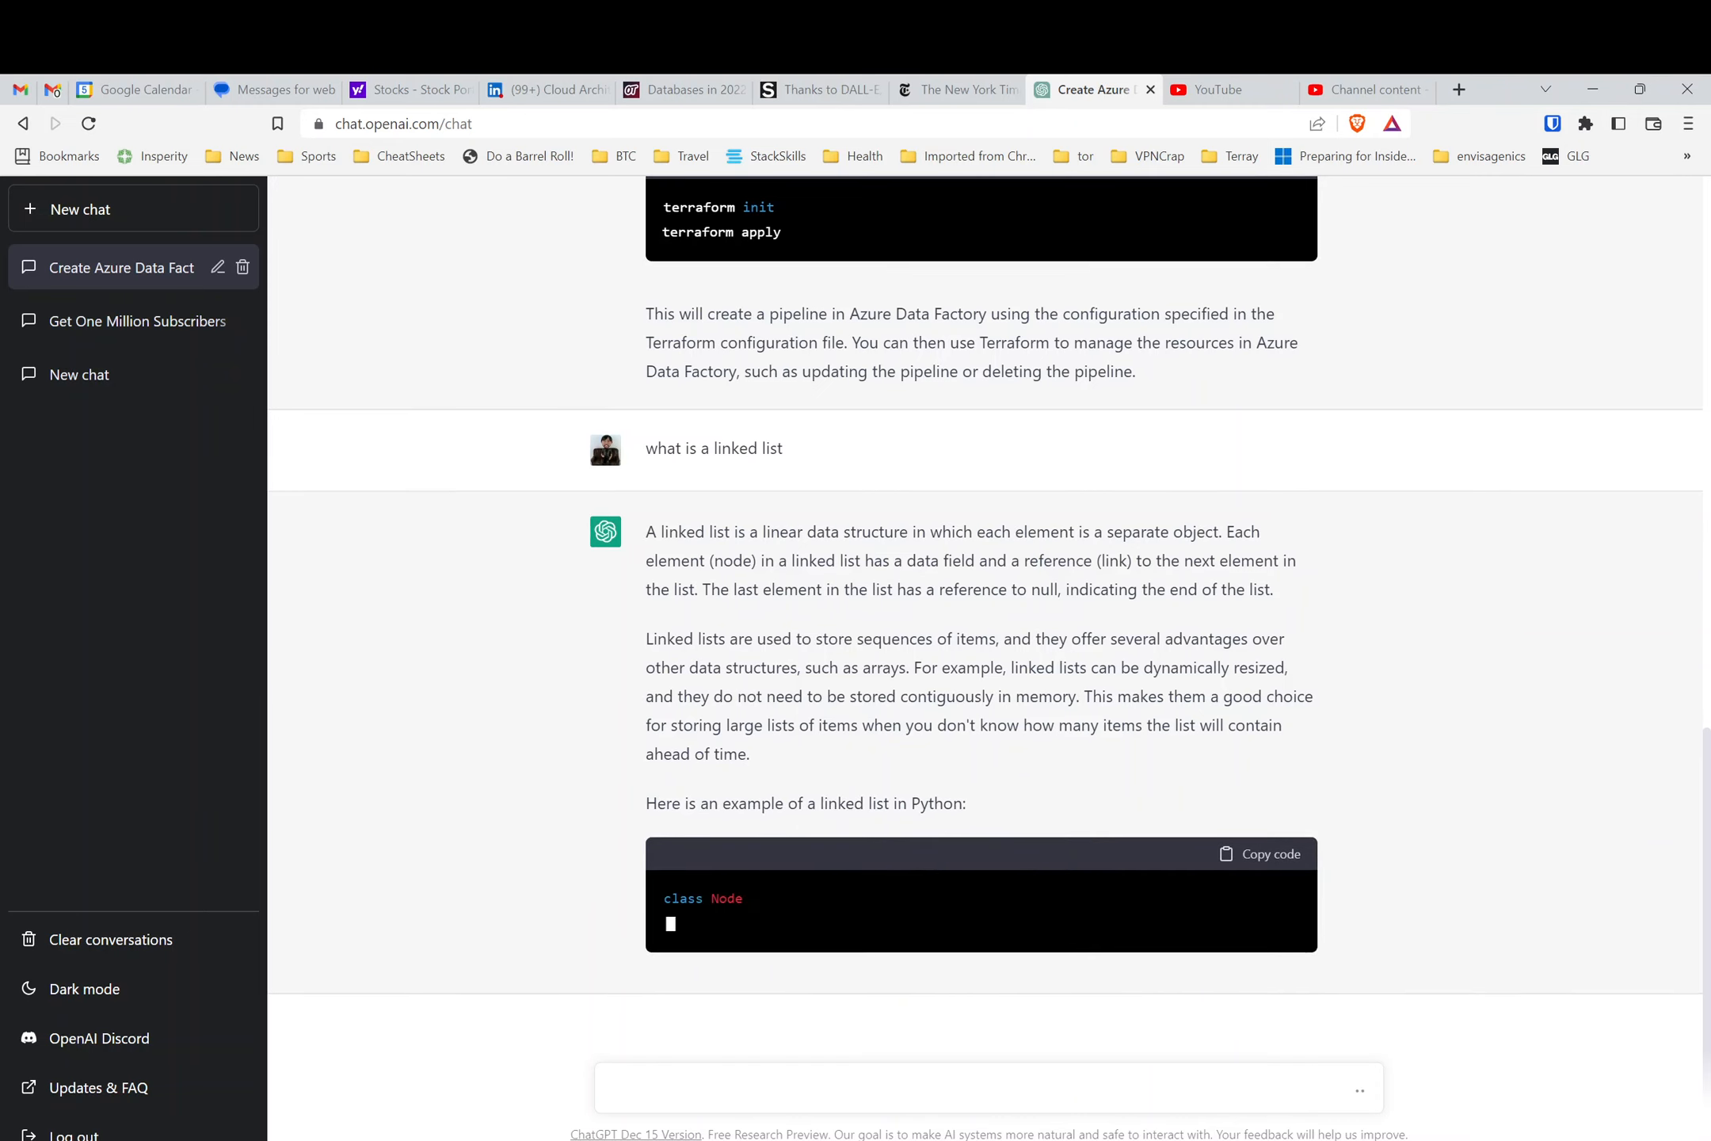
scroll(down, 3)
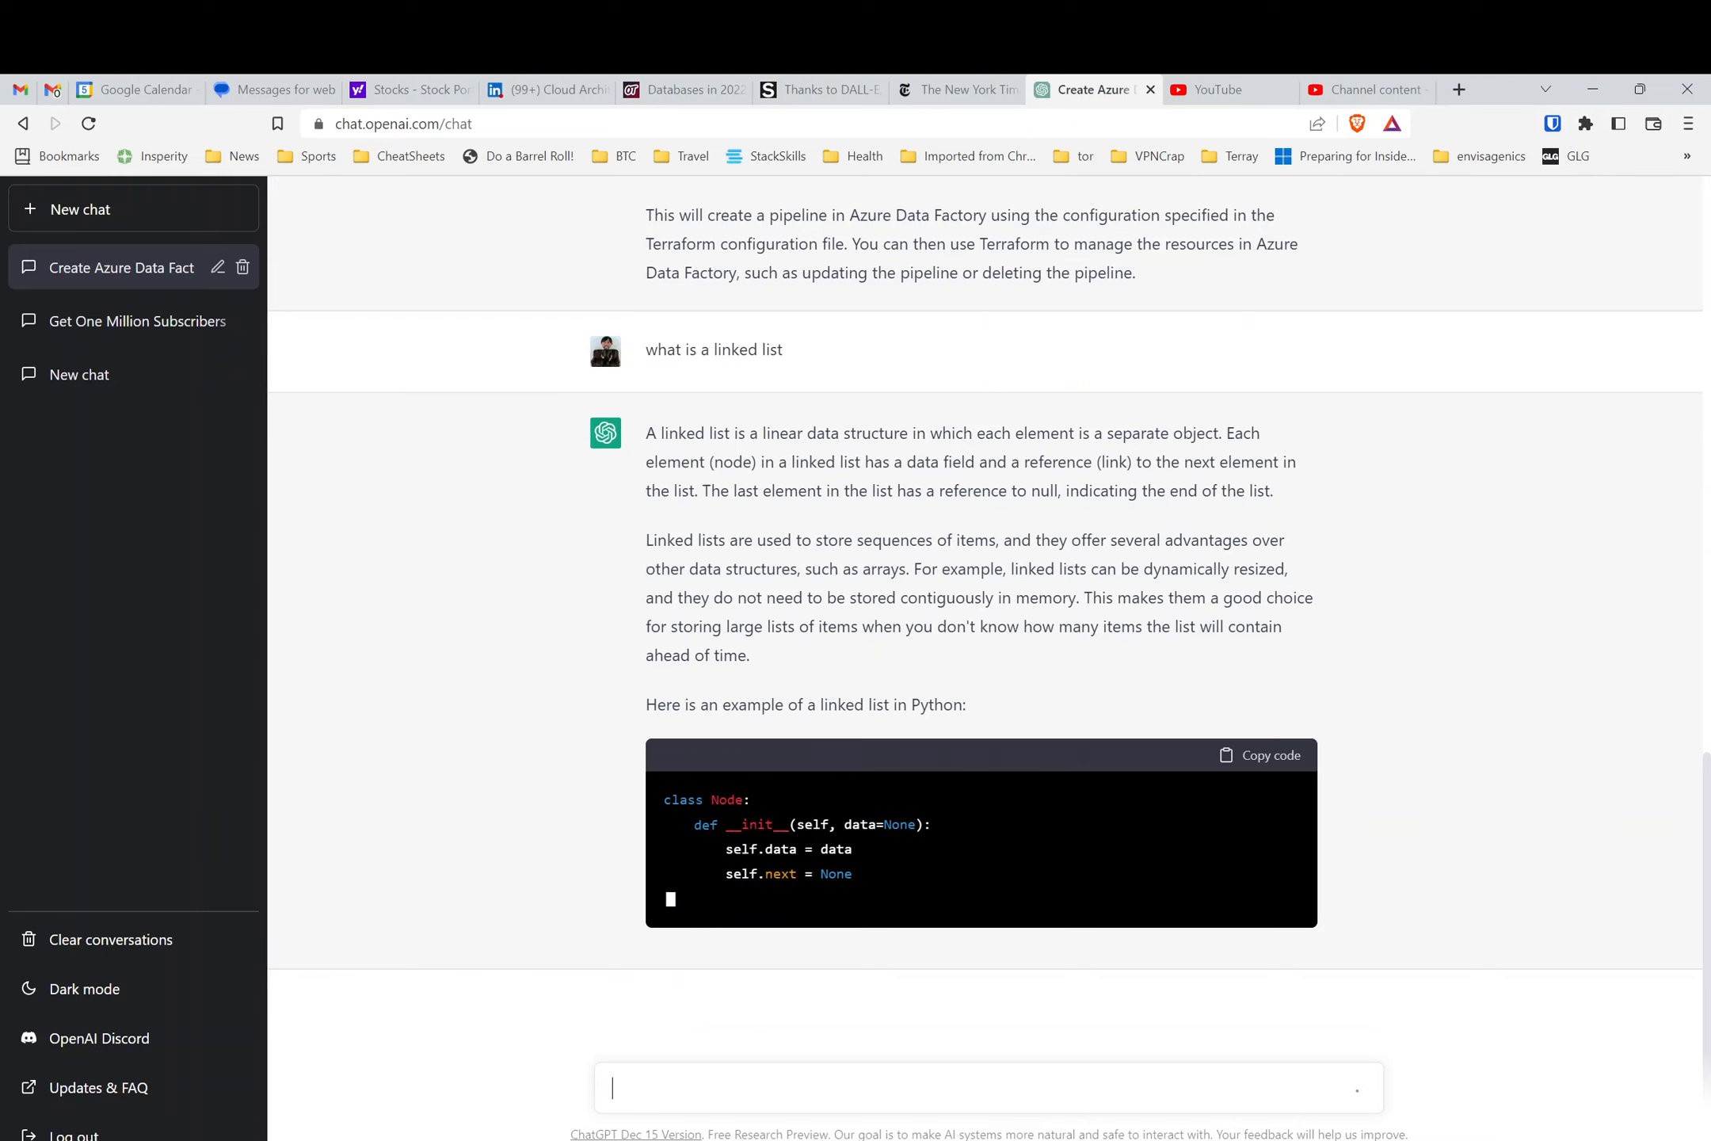
scroll(down, 3)
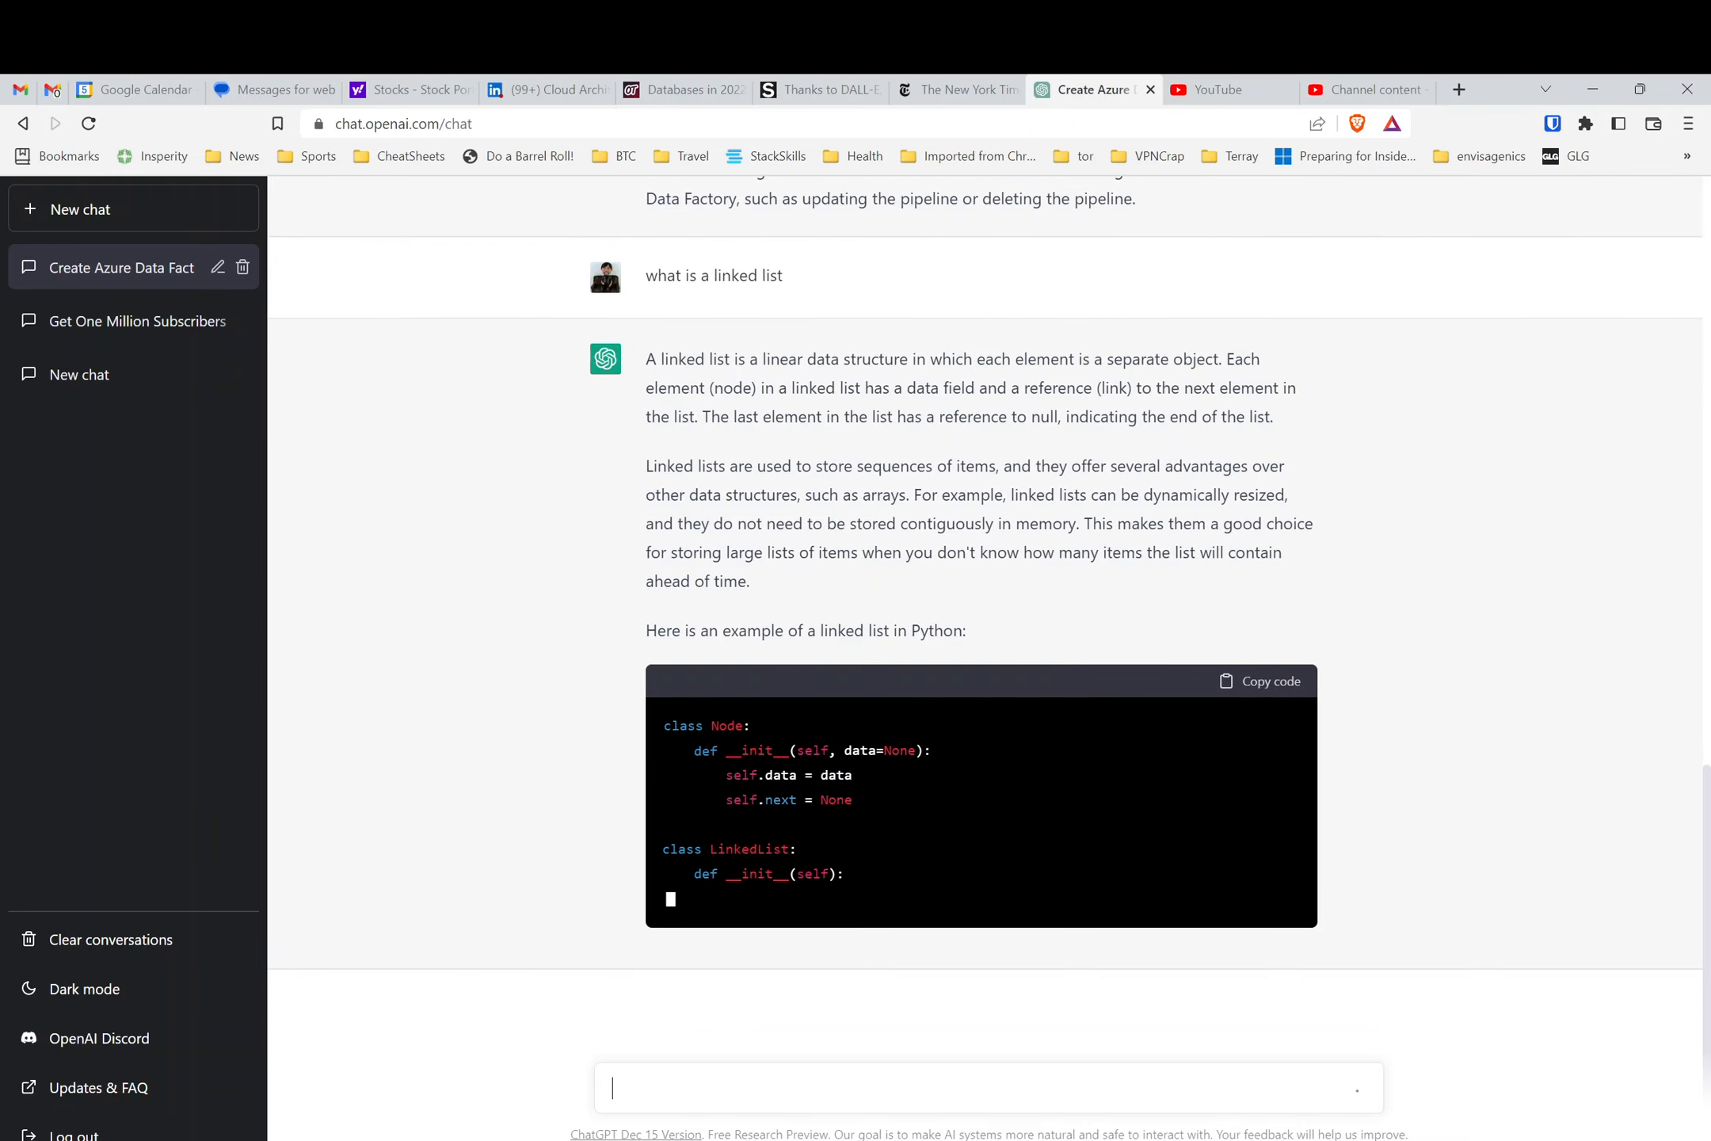
scroll(down, 3)
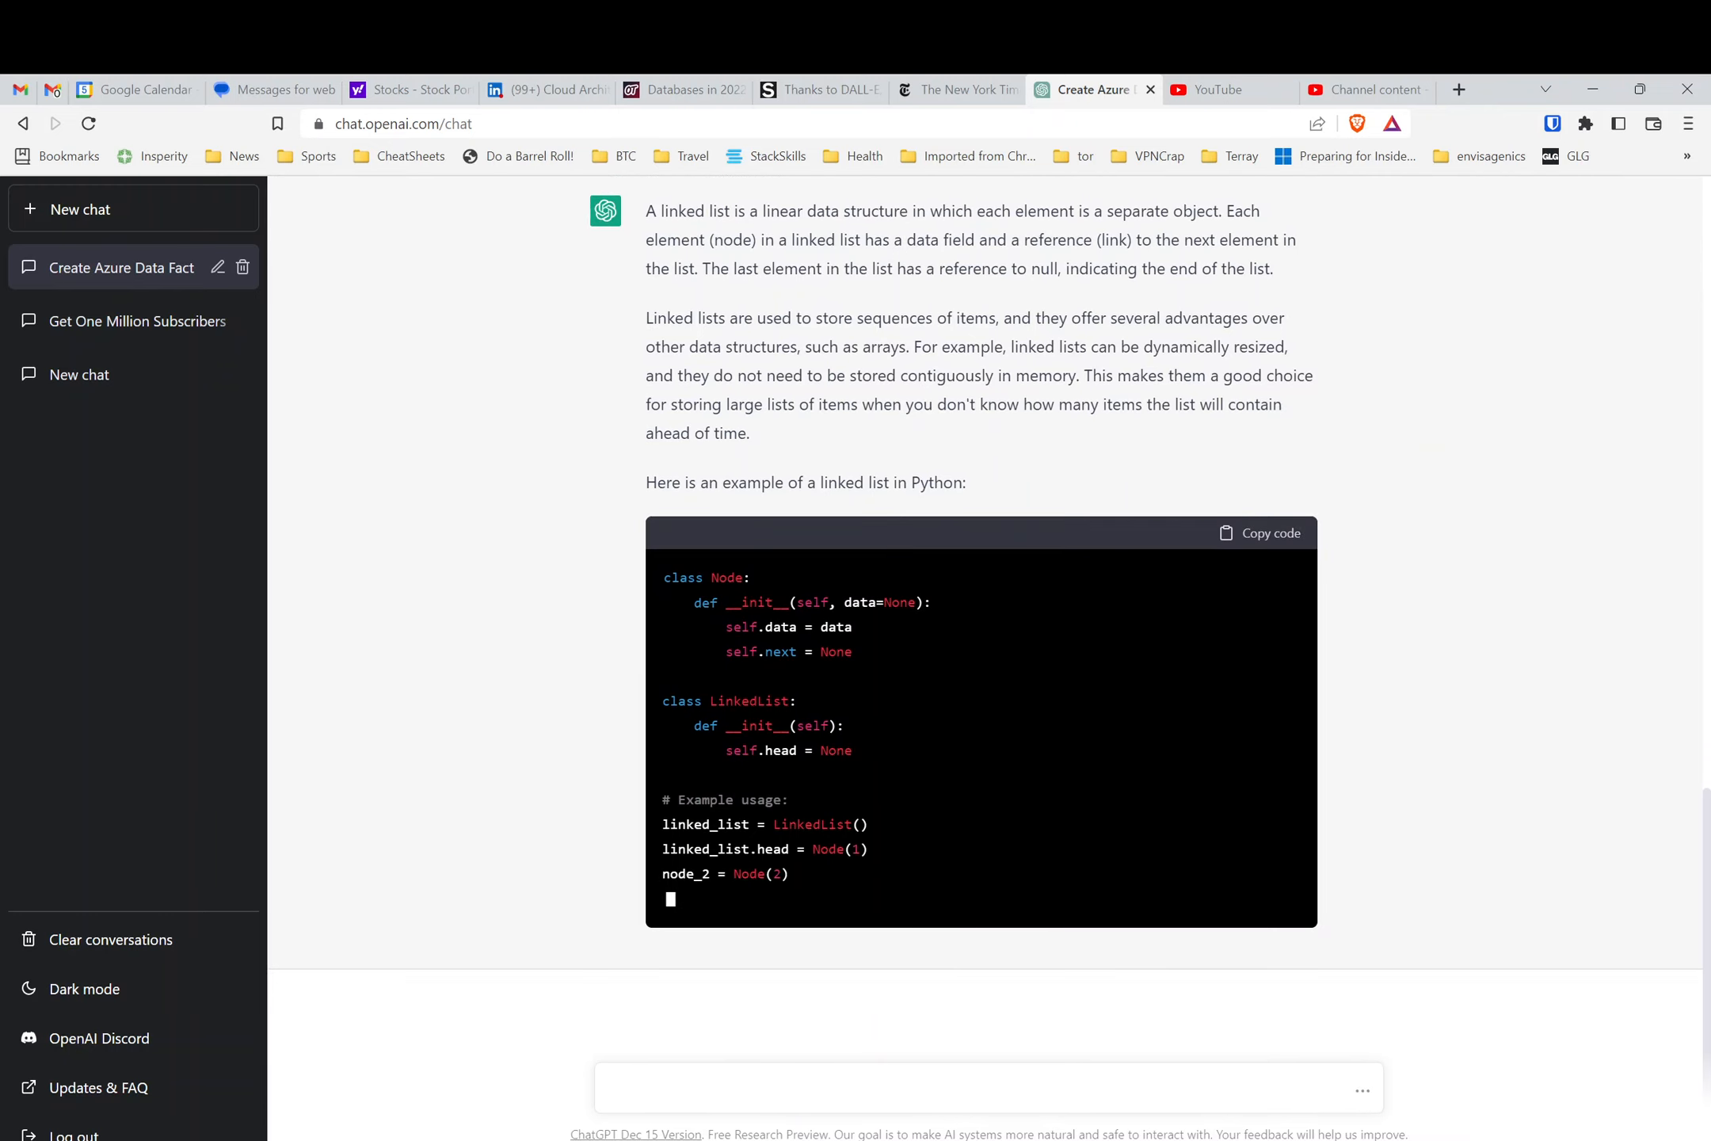
scroll(down, 3)
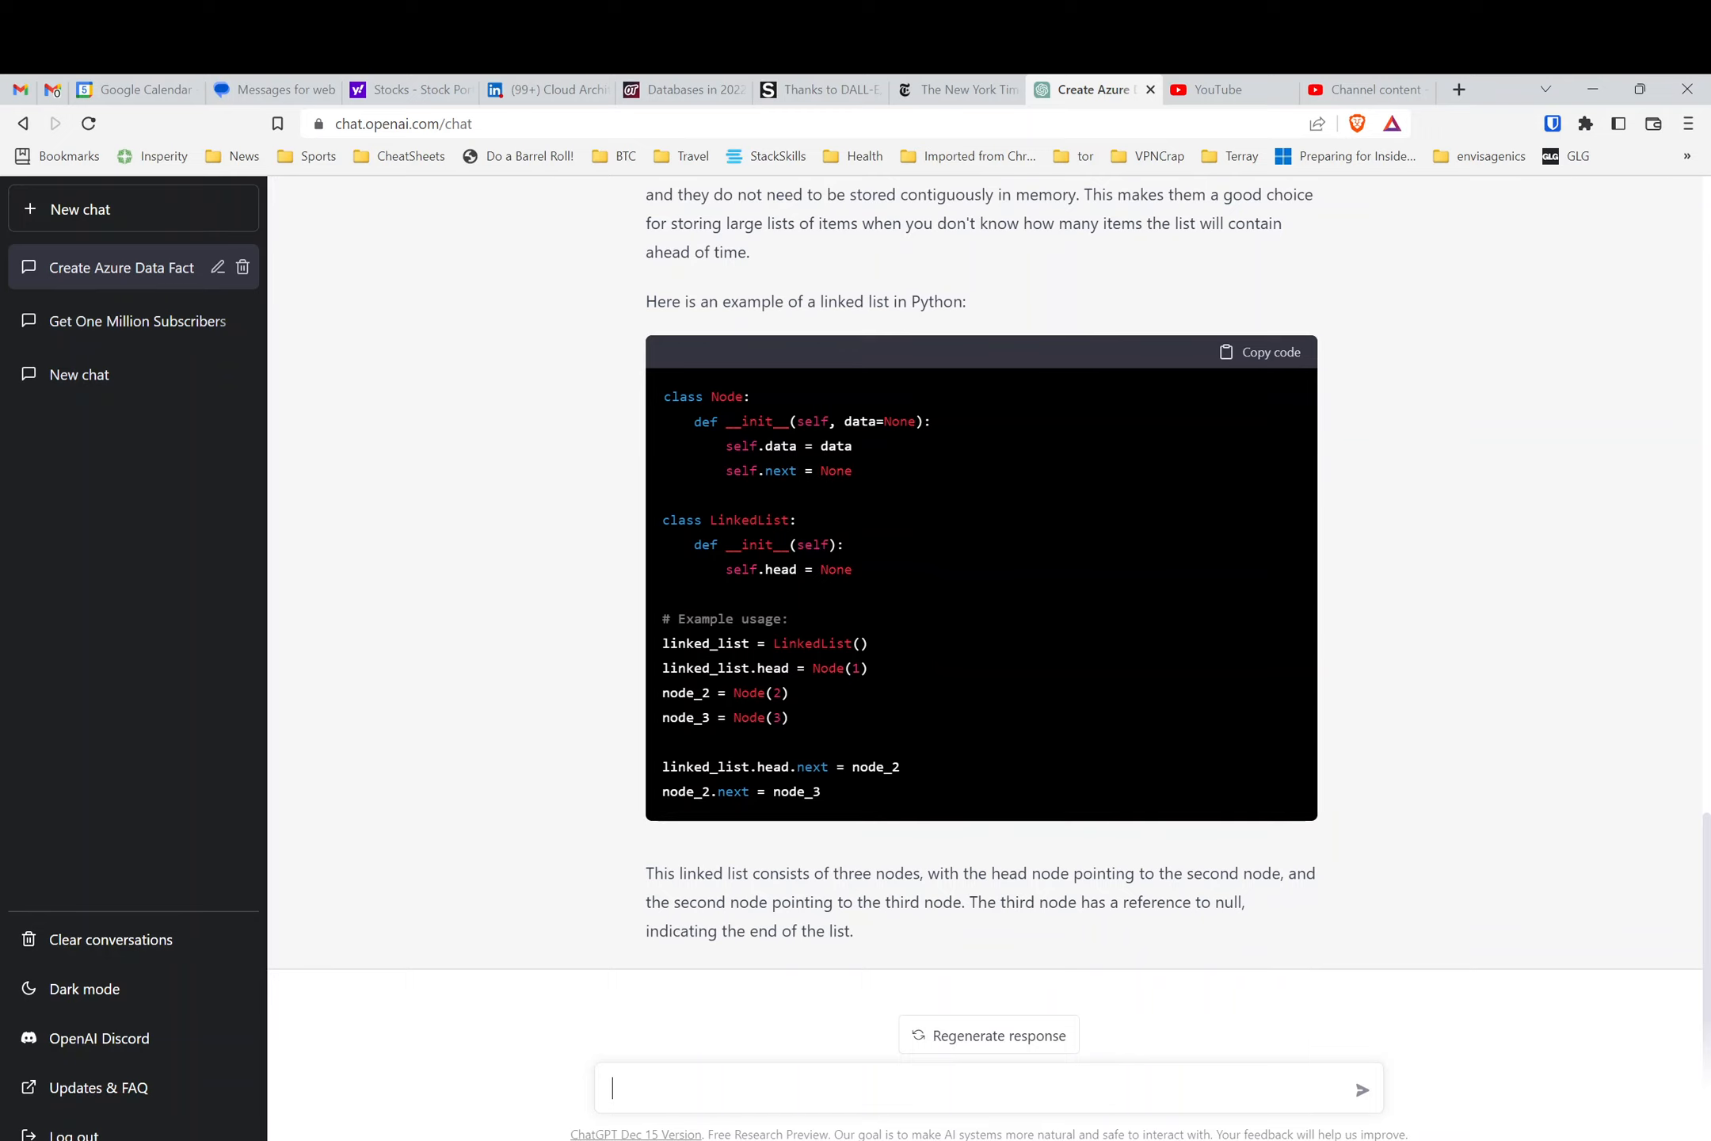
- Ask 'can you explain what are the types of data structures in python'; the reply stops on a network error
text(can you e)
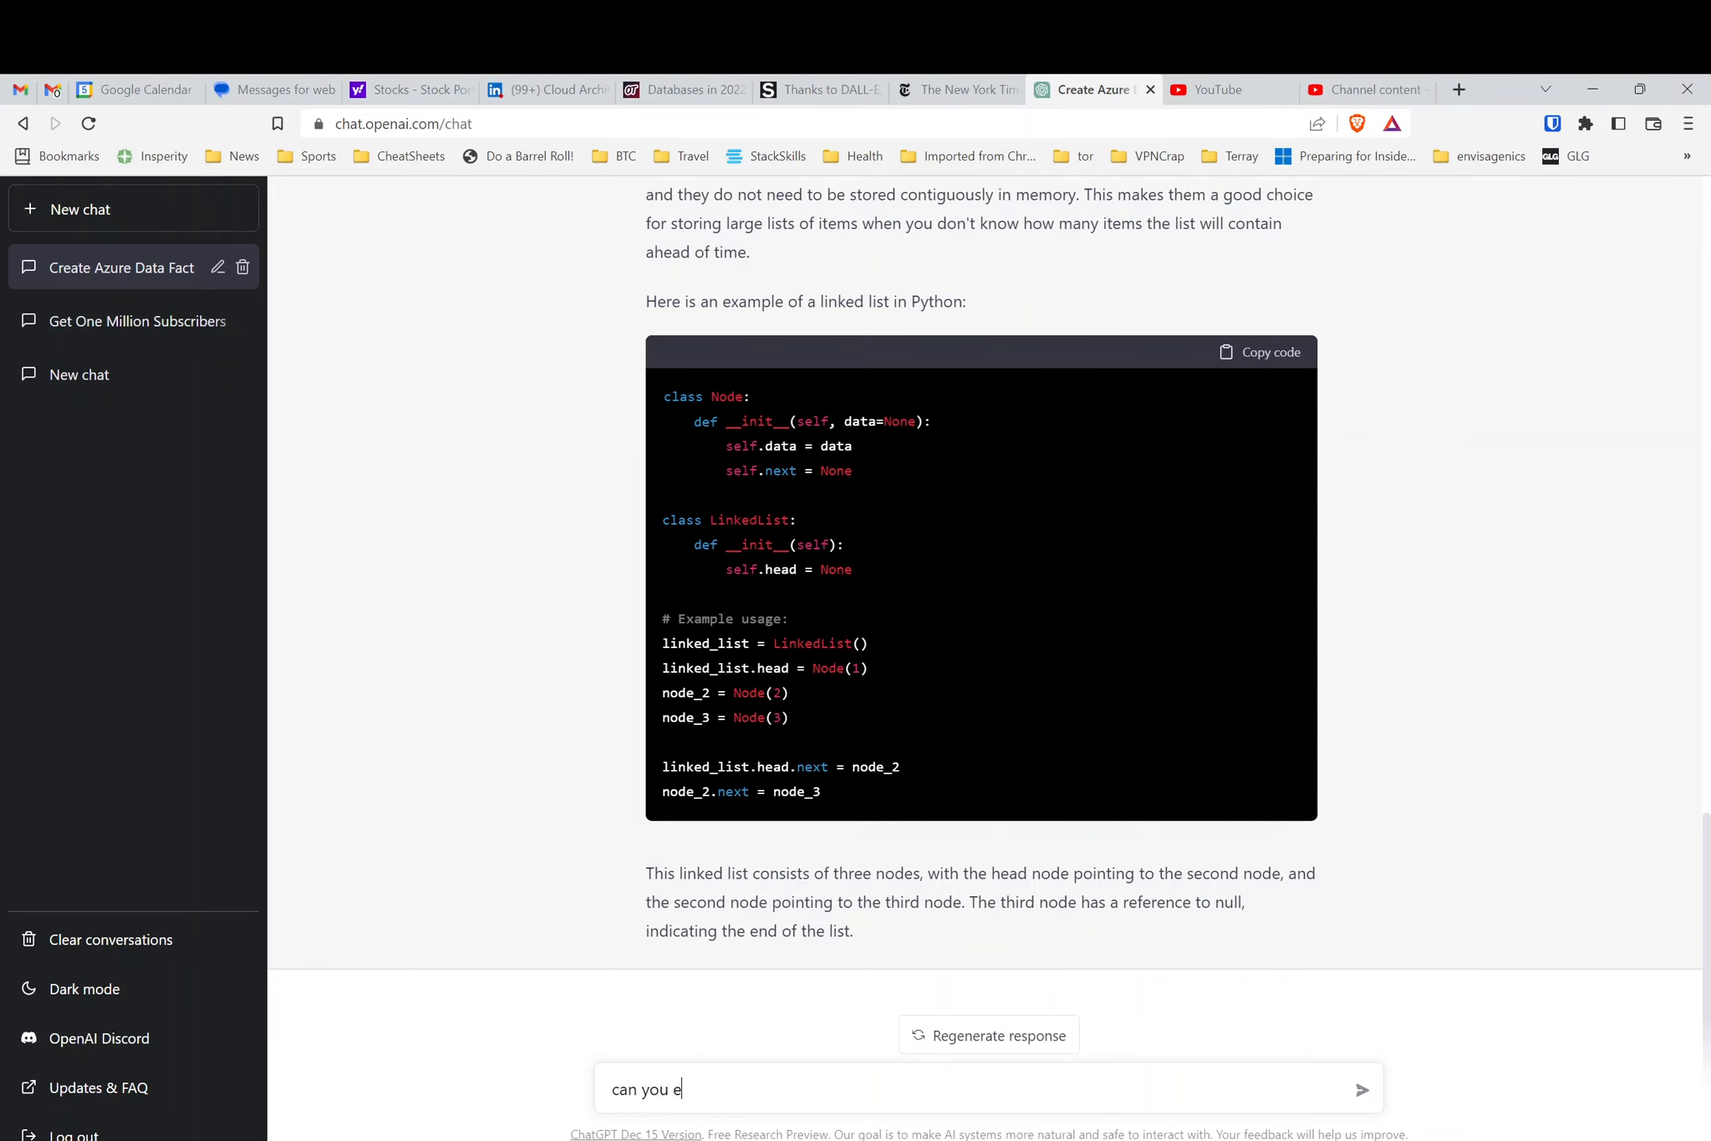
text(xplain what are)
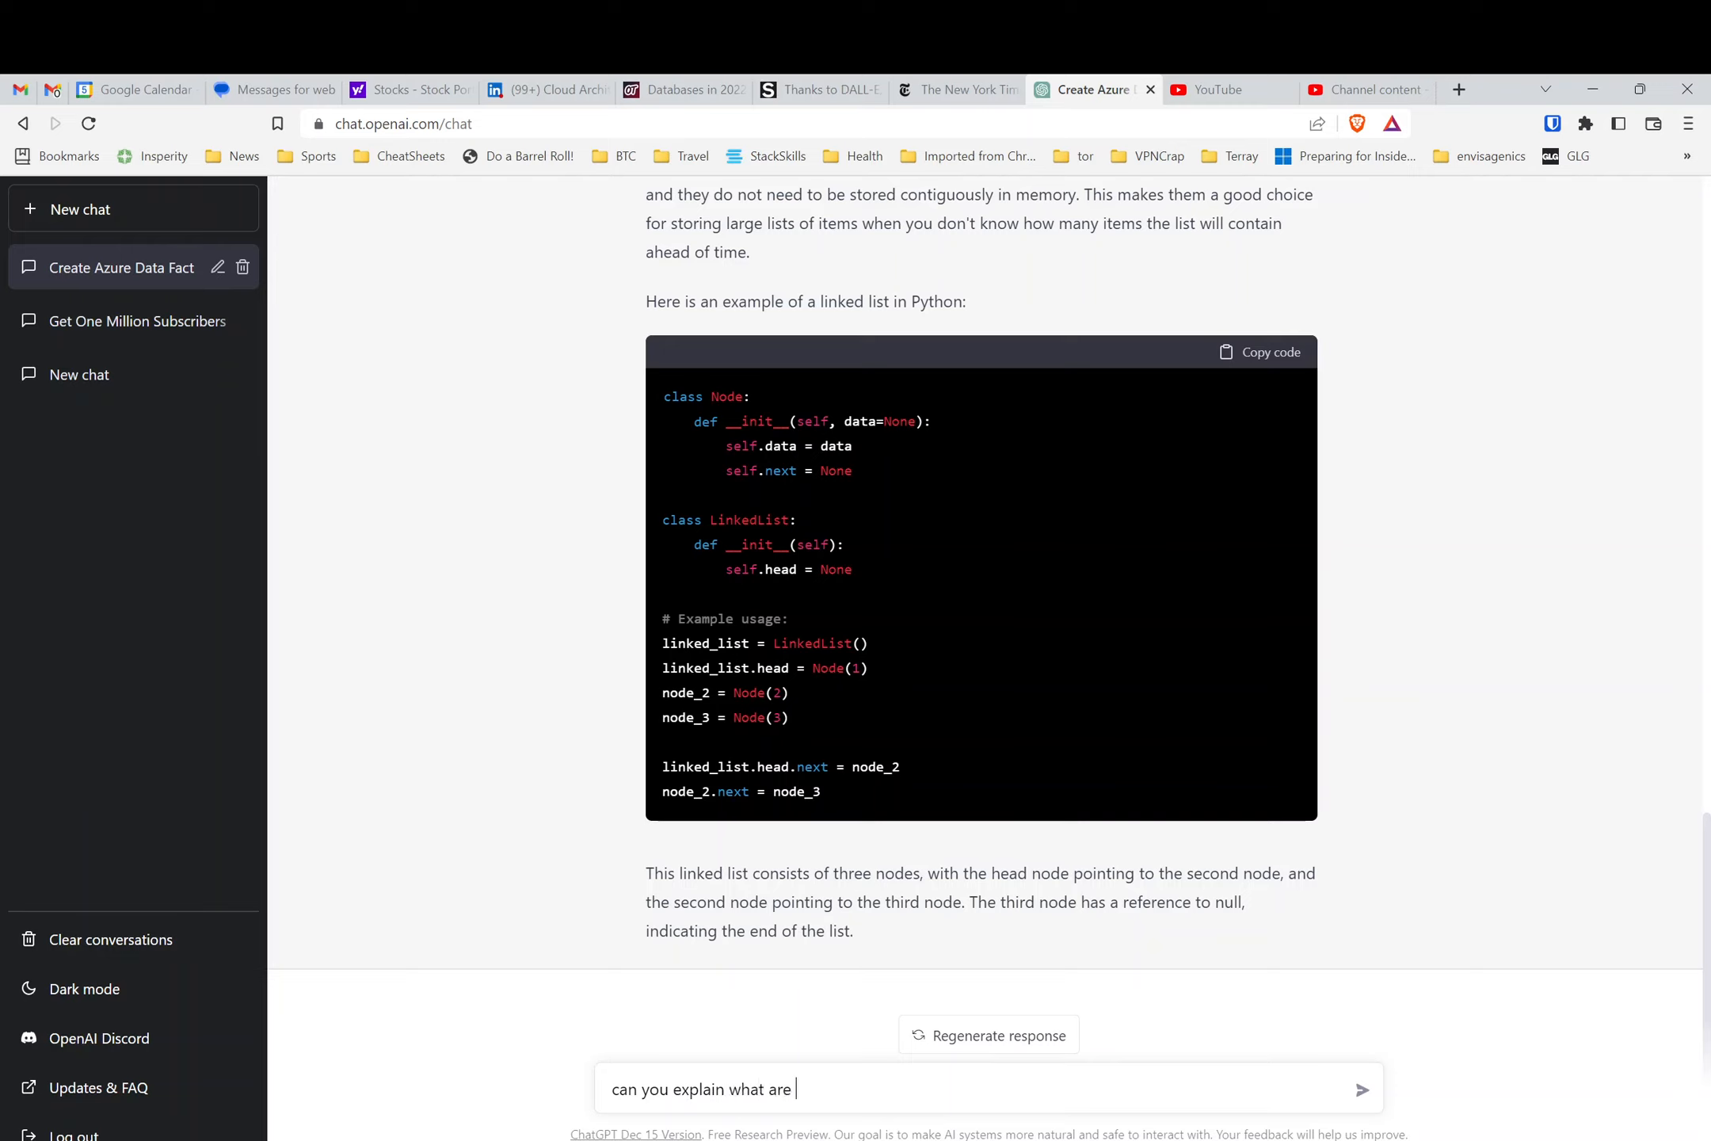
text(data str)
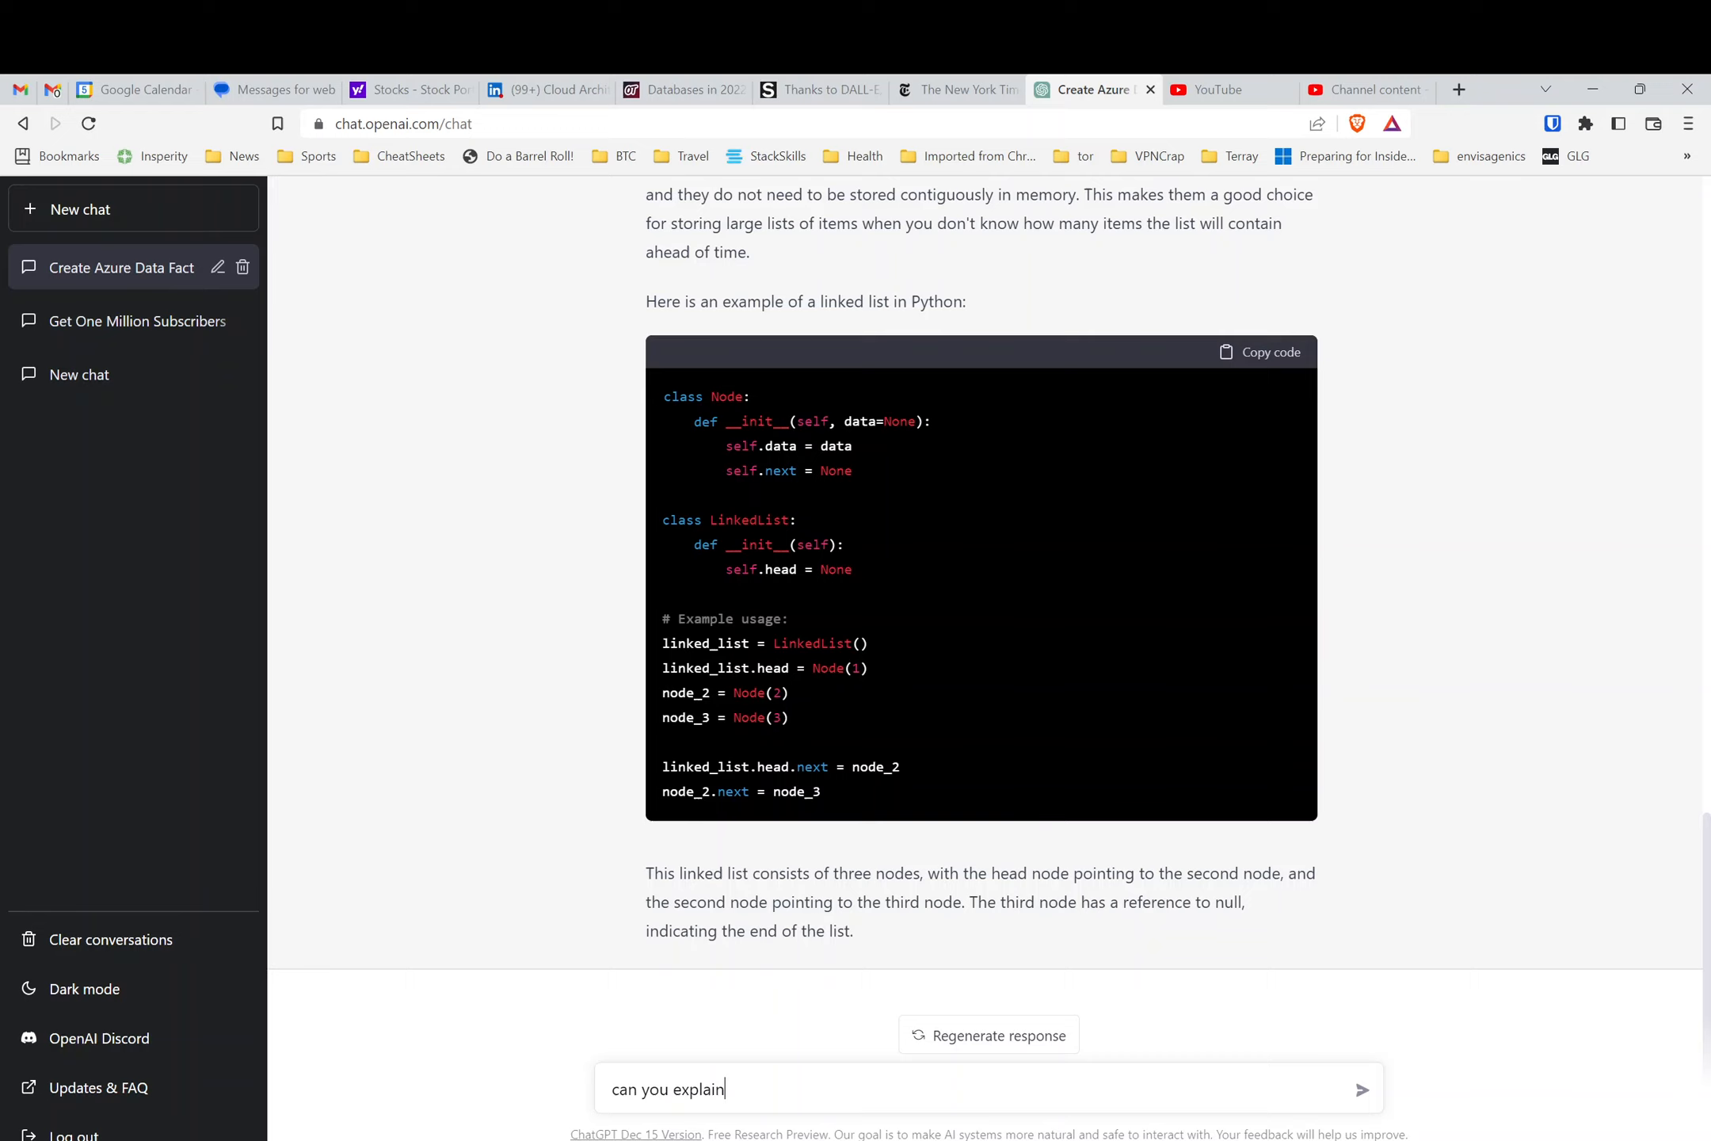
text(the type)
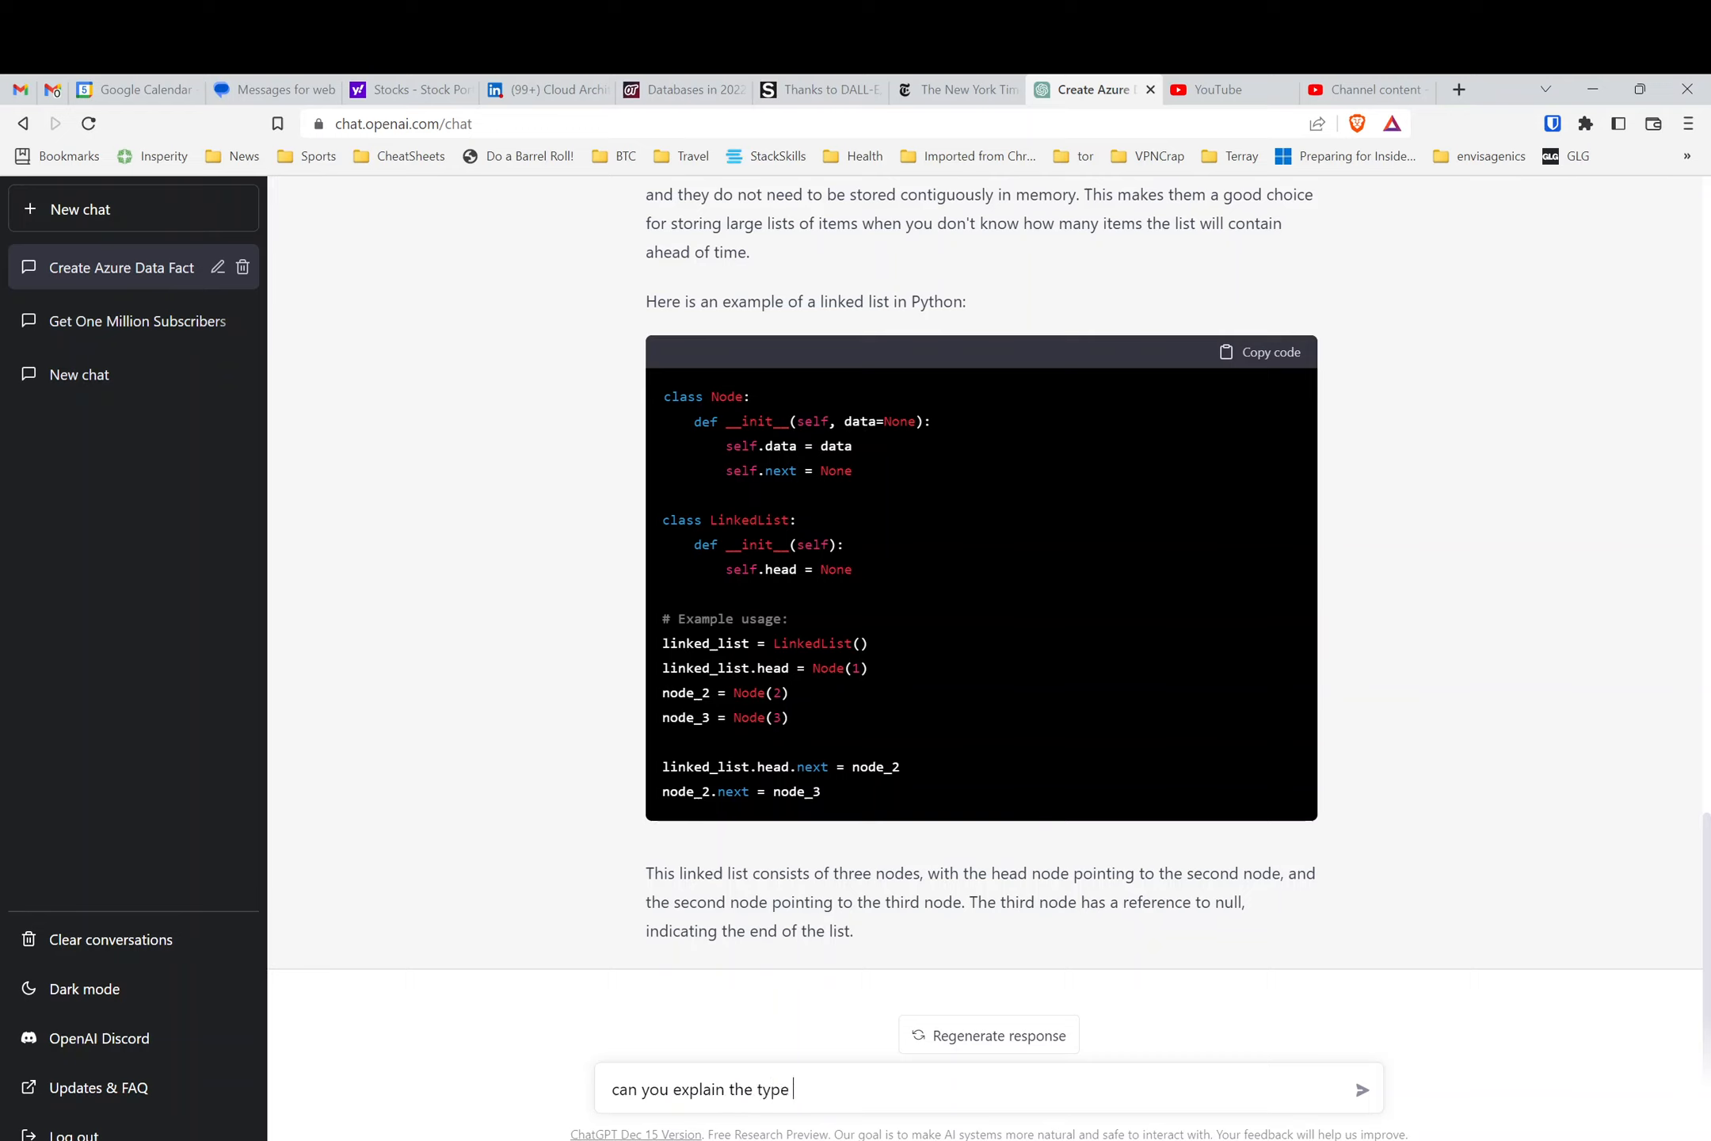
text(of data structure)
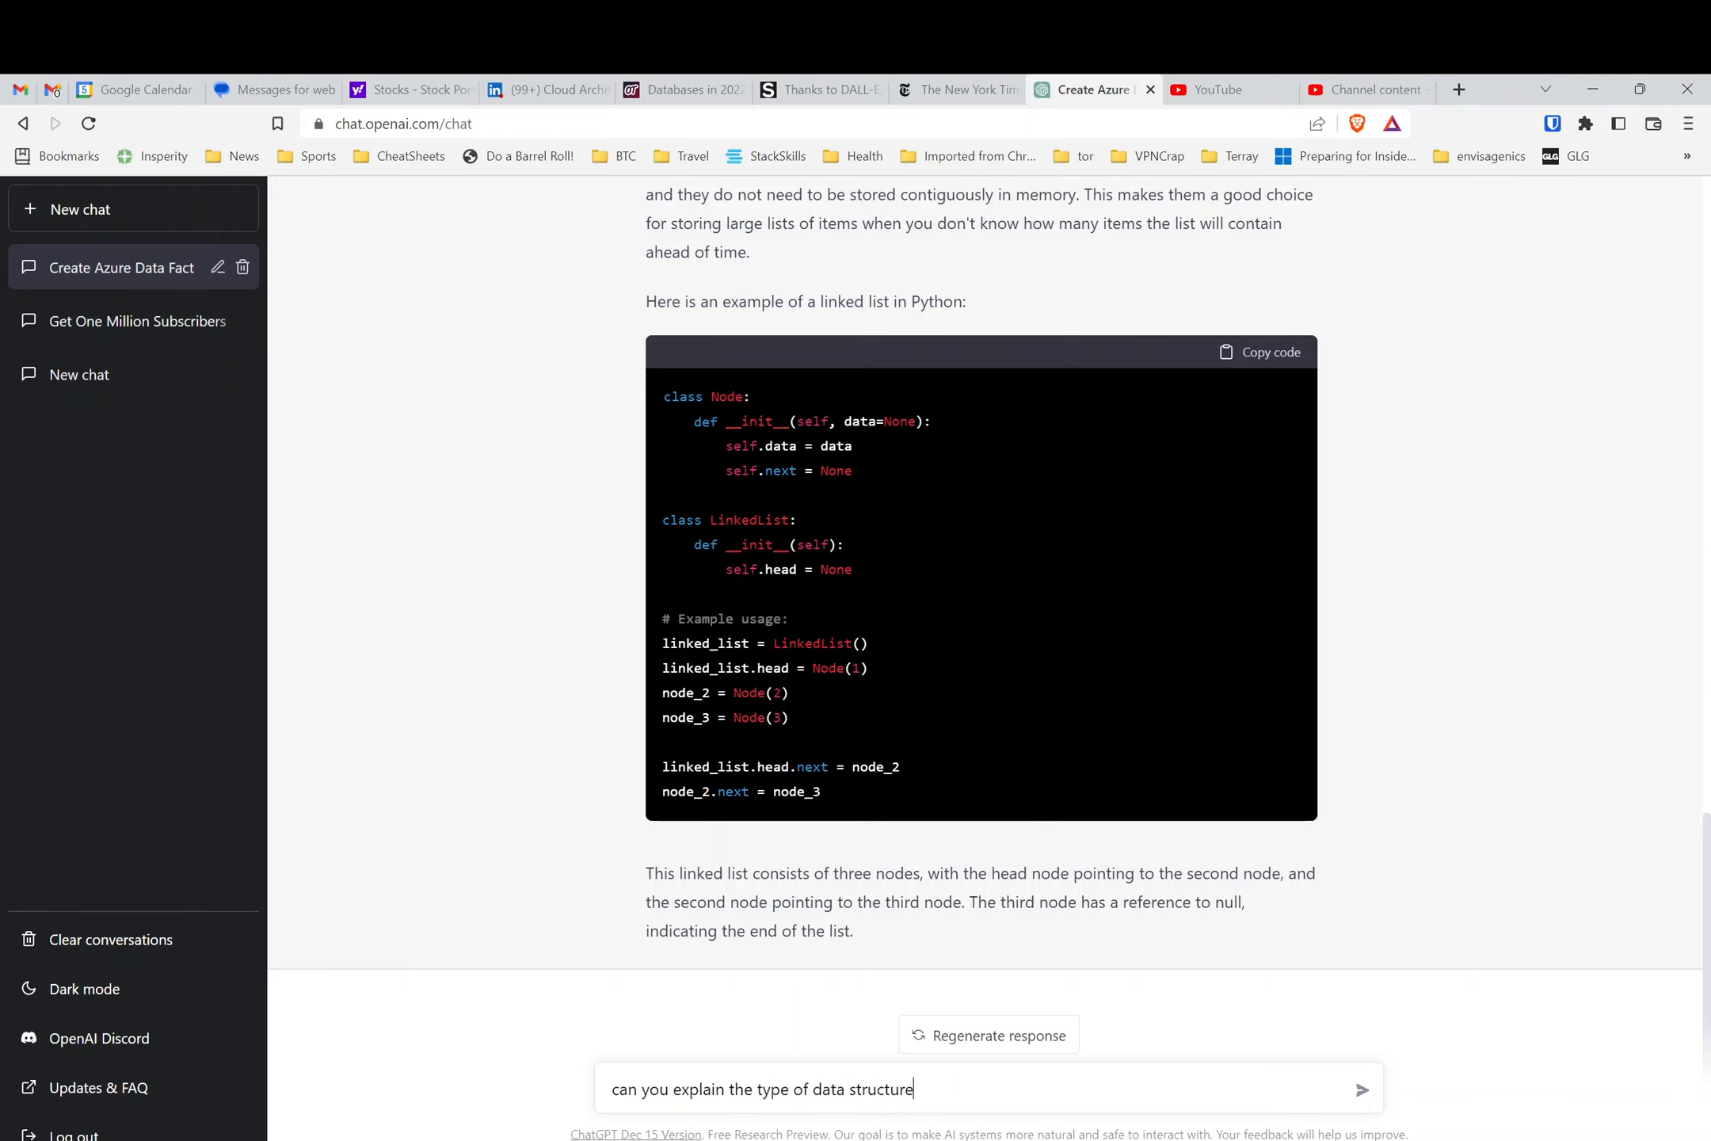
text(s in py)
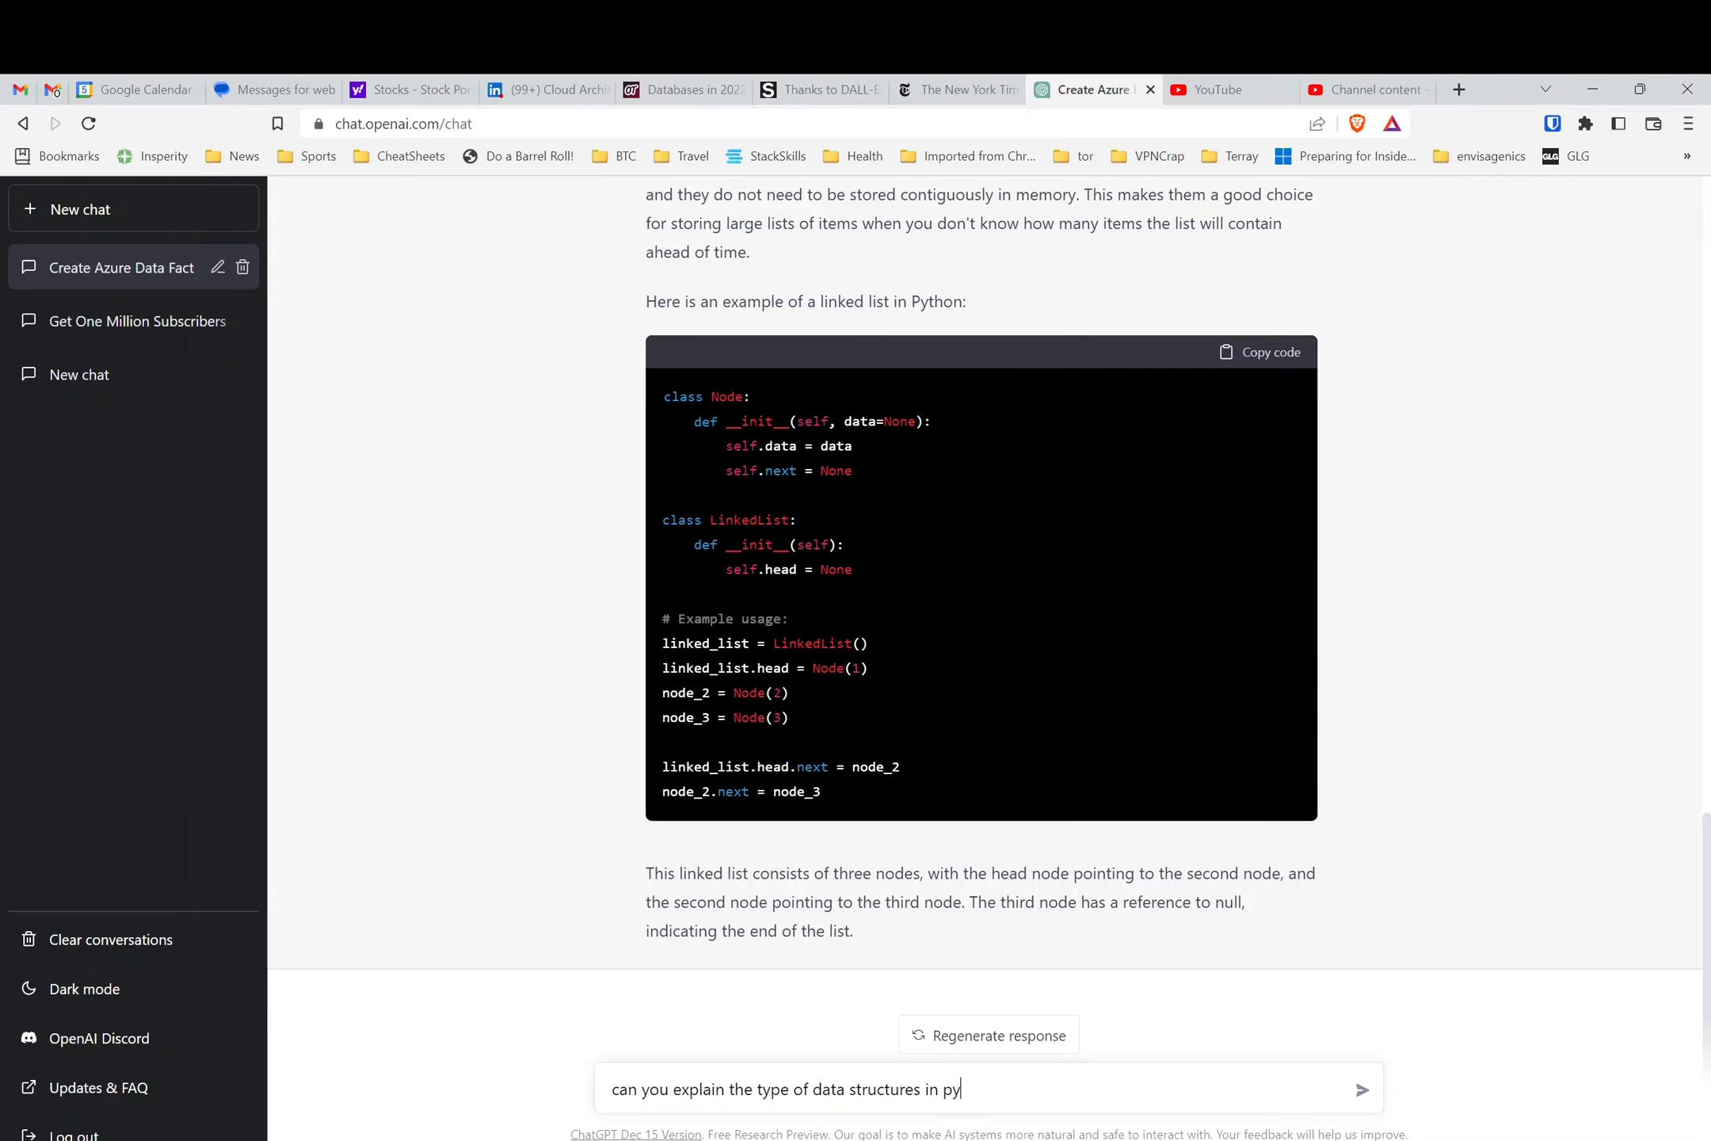
key(Return)
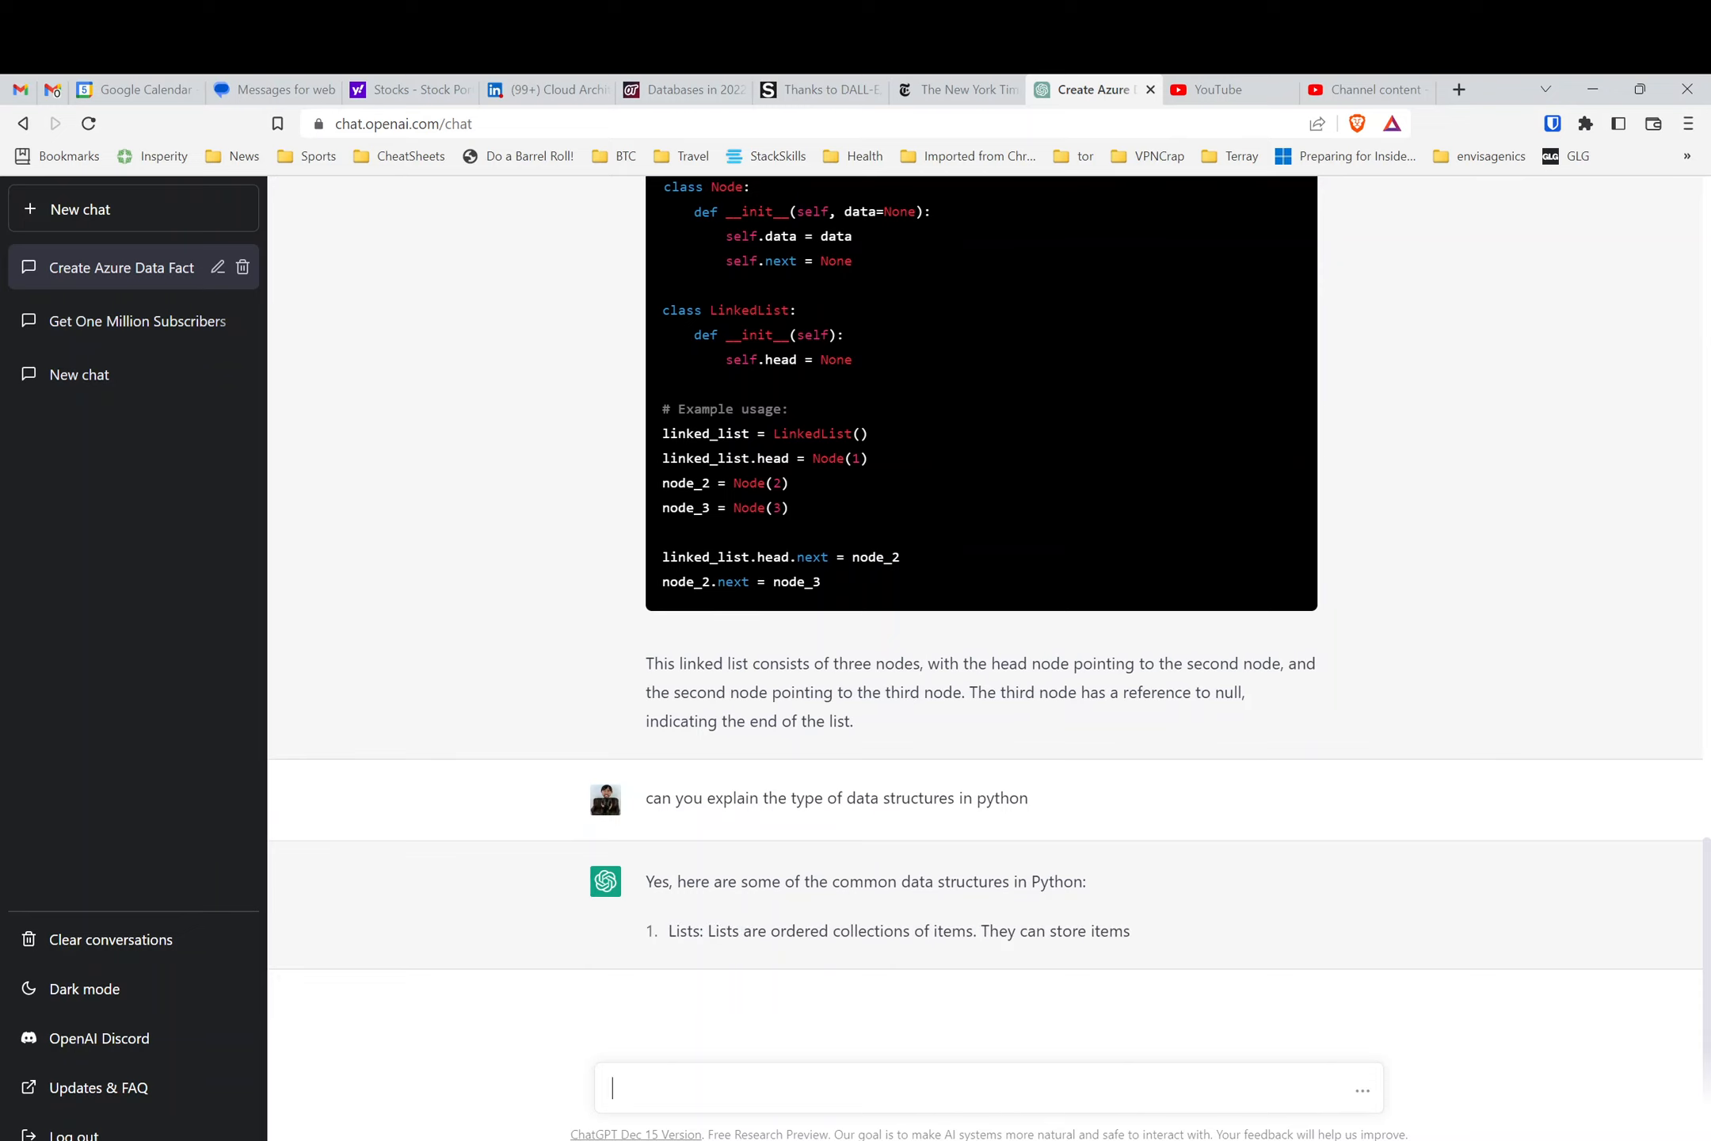
scroll(down, 3)
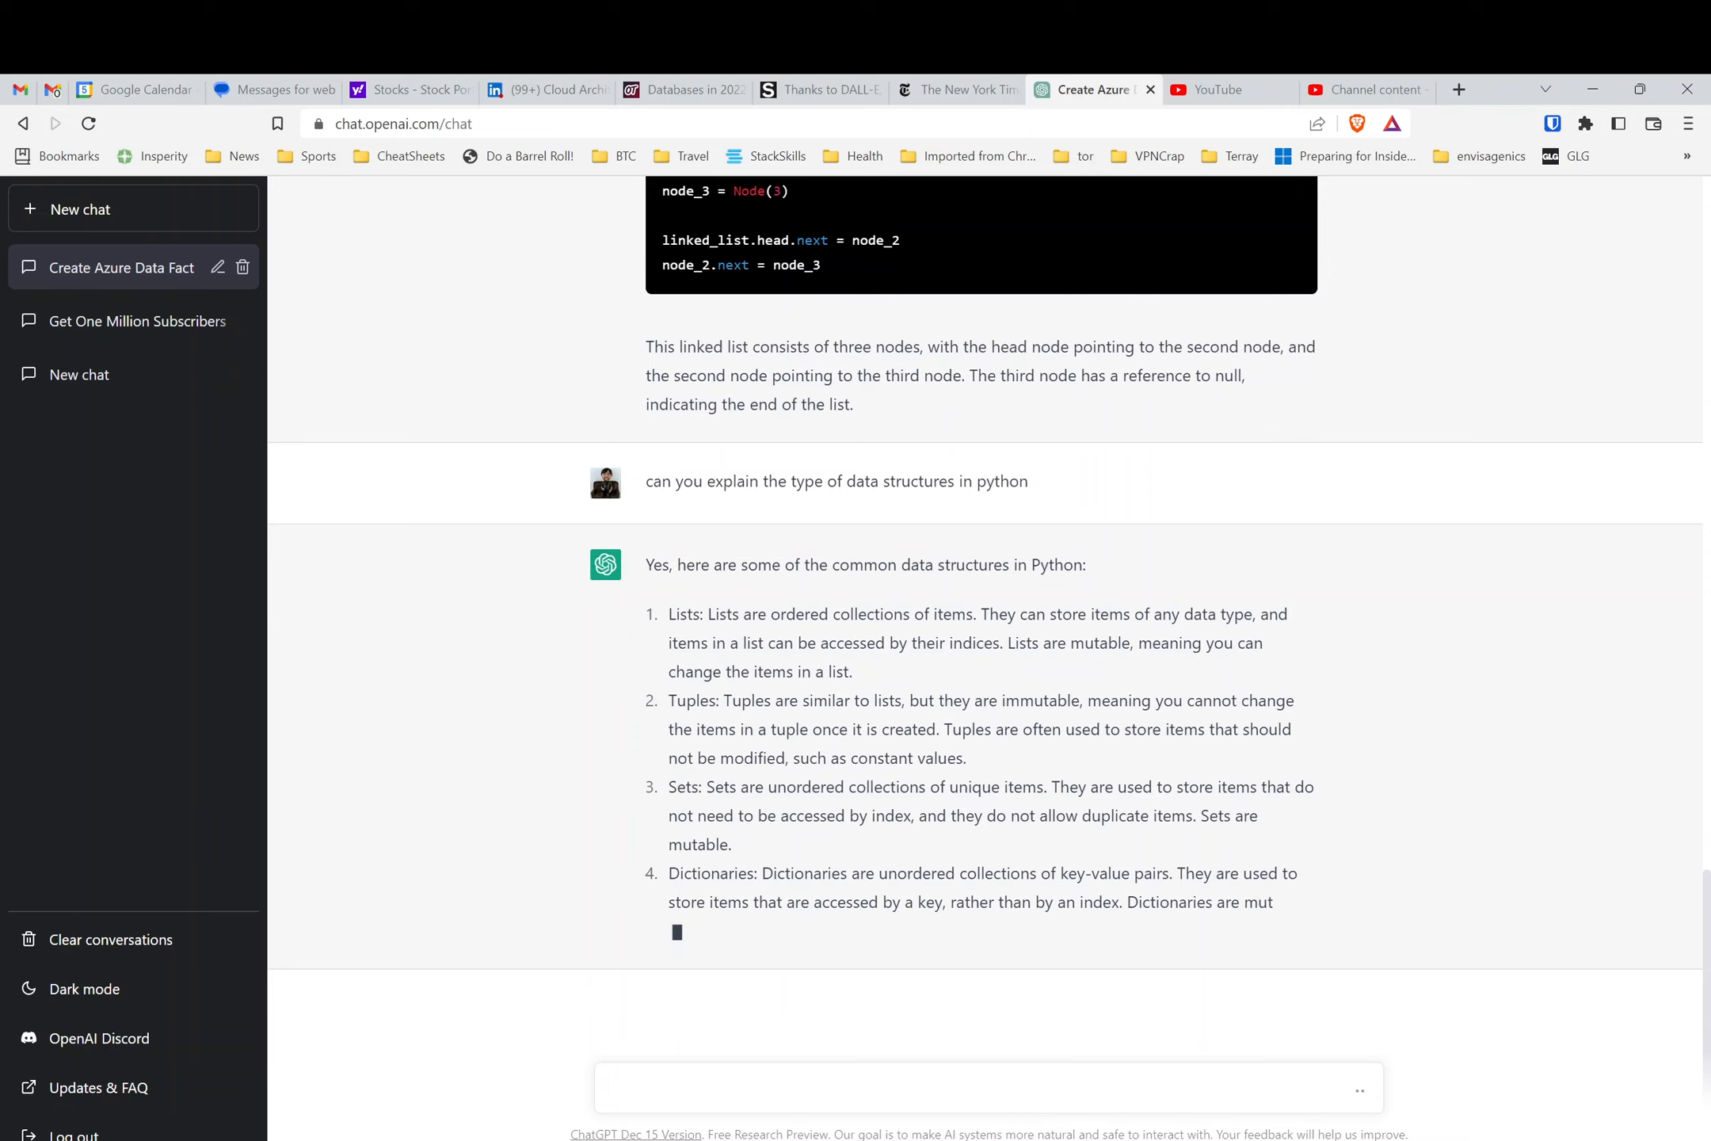
scroll(down, 3)
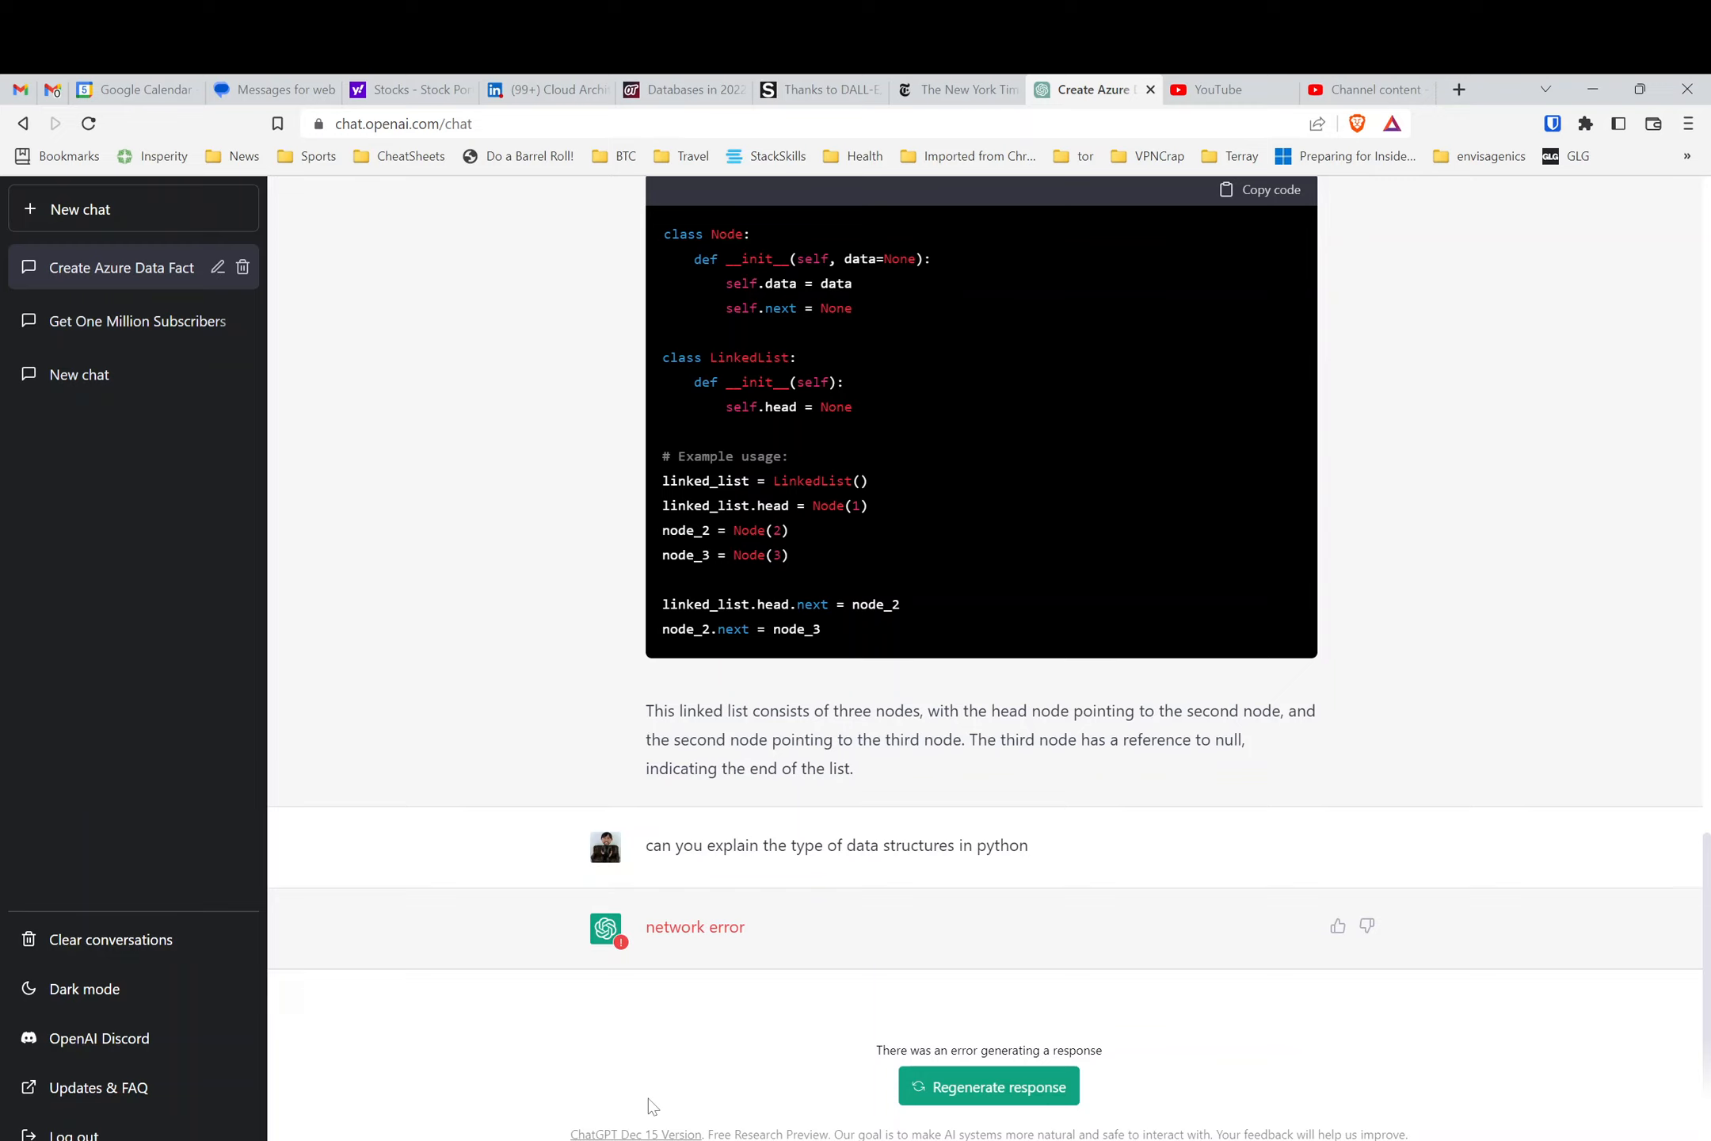
mouse_move(589, 1010)
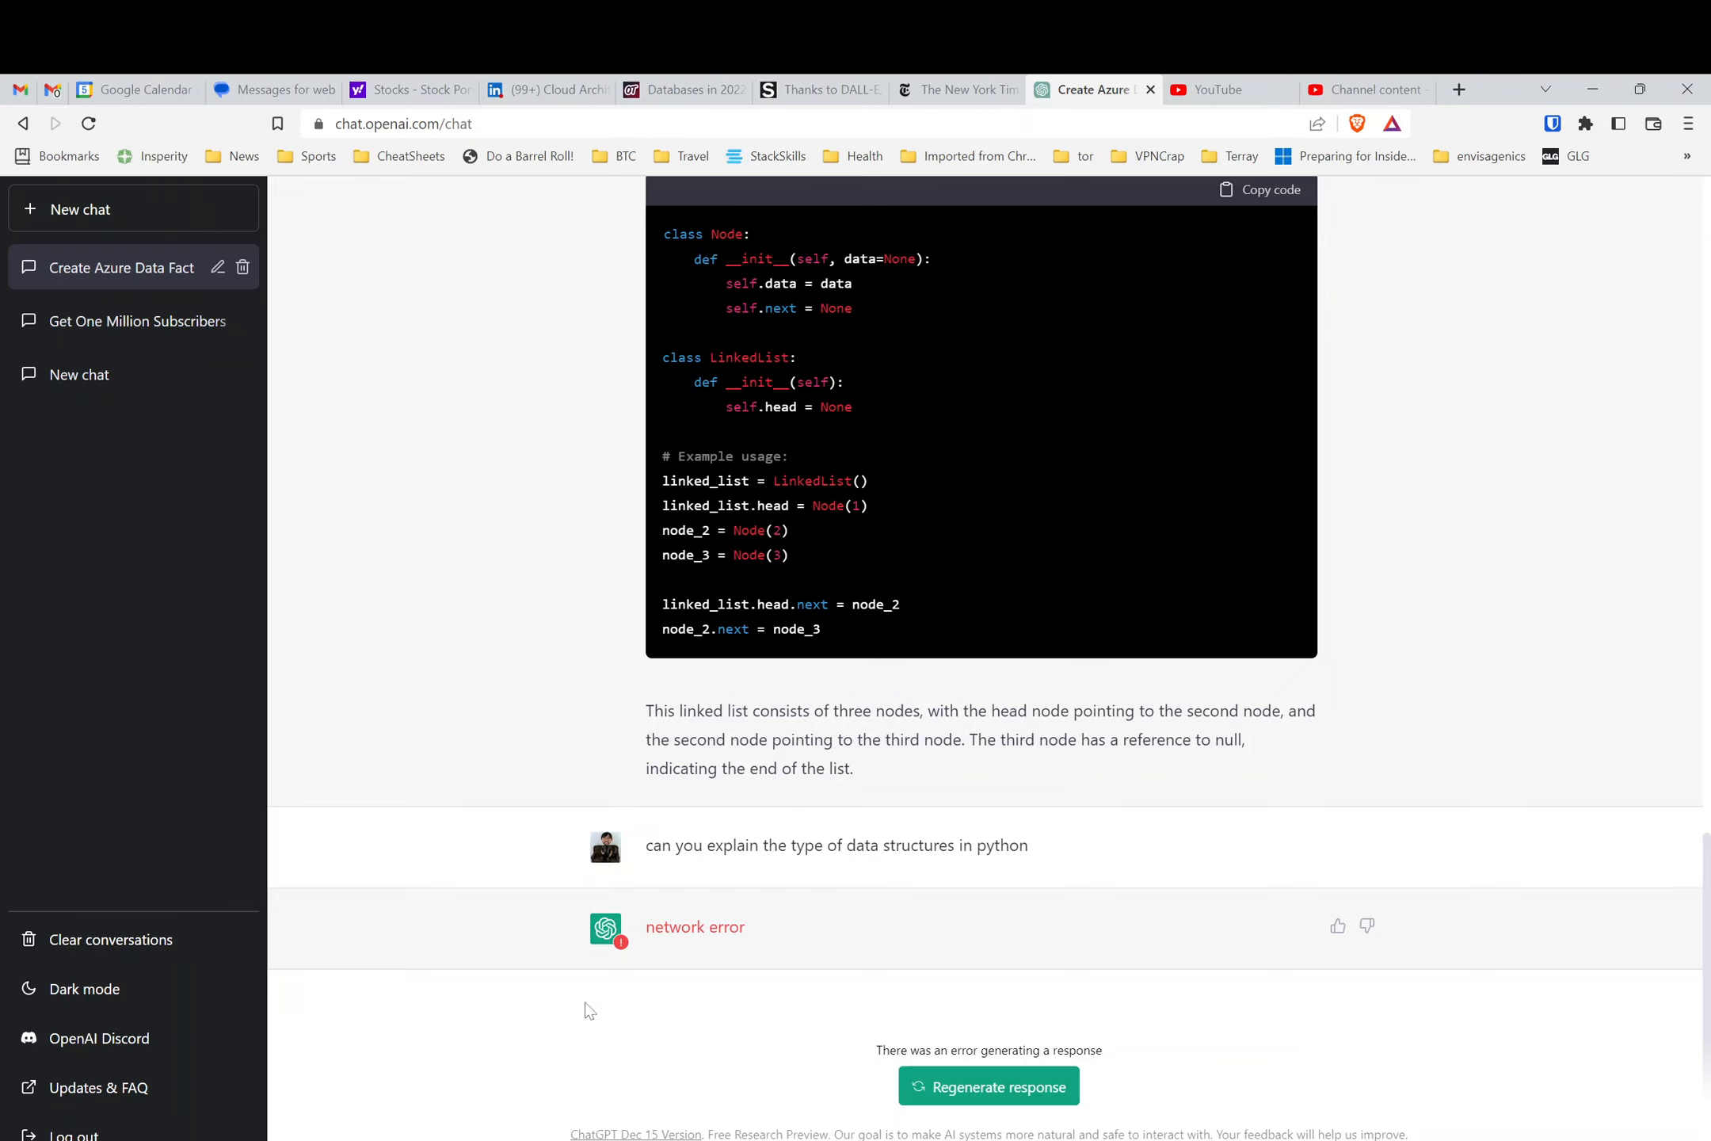
- Switch to the stock market chat and send 'Can you explain the quadratic equation'
click(78, 374)
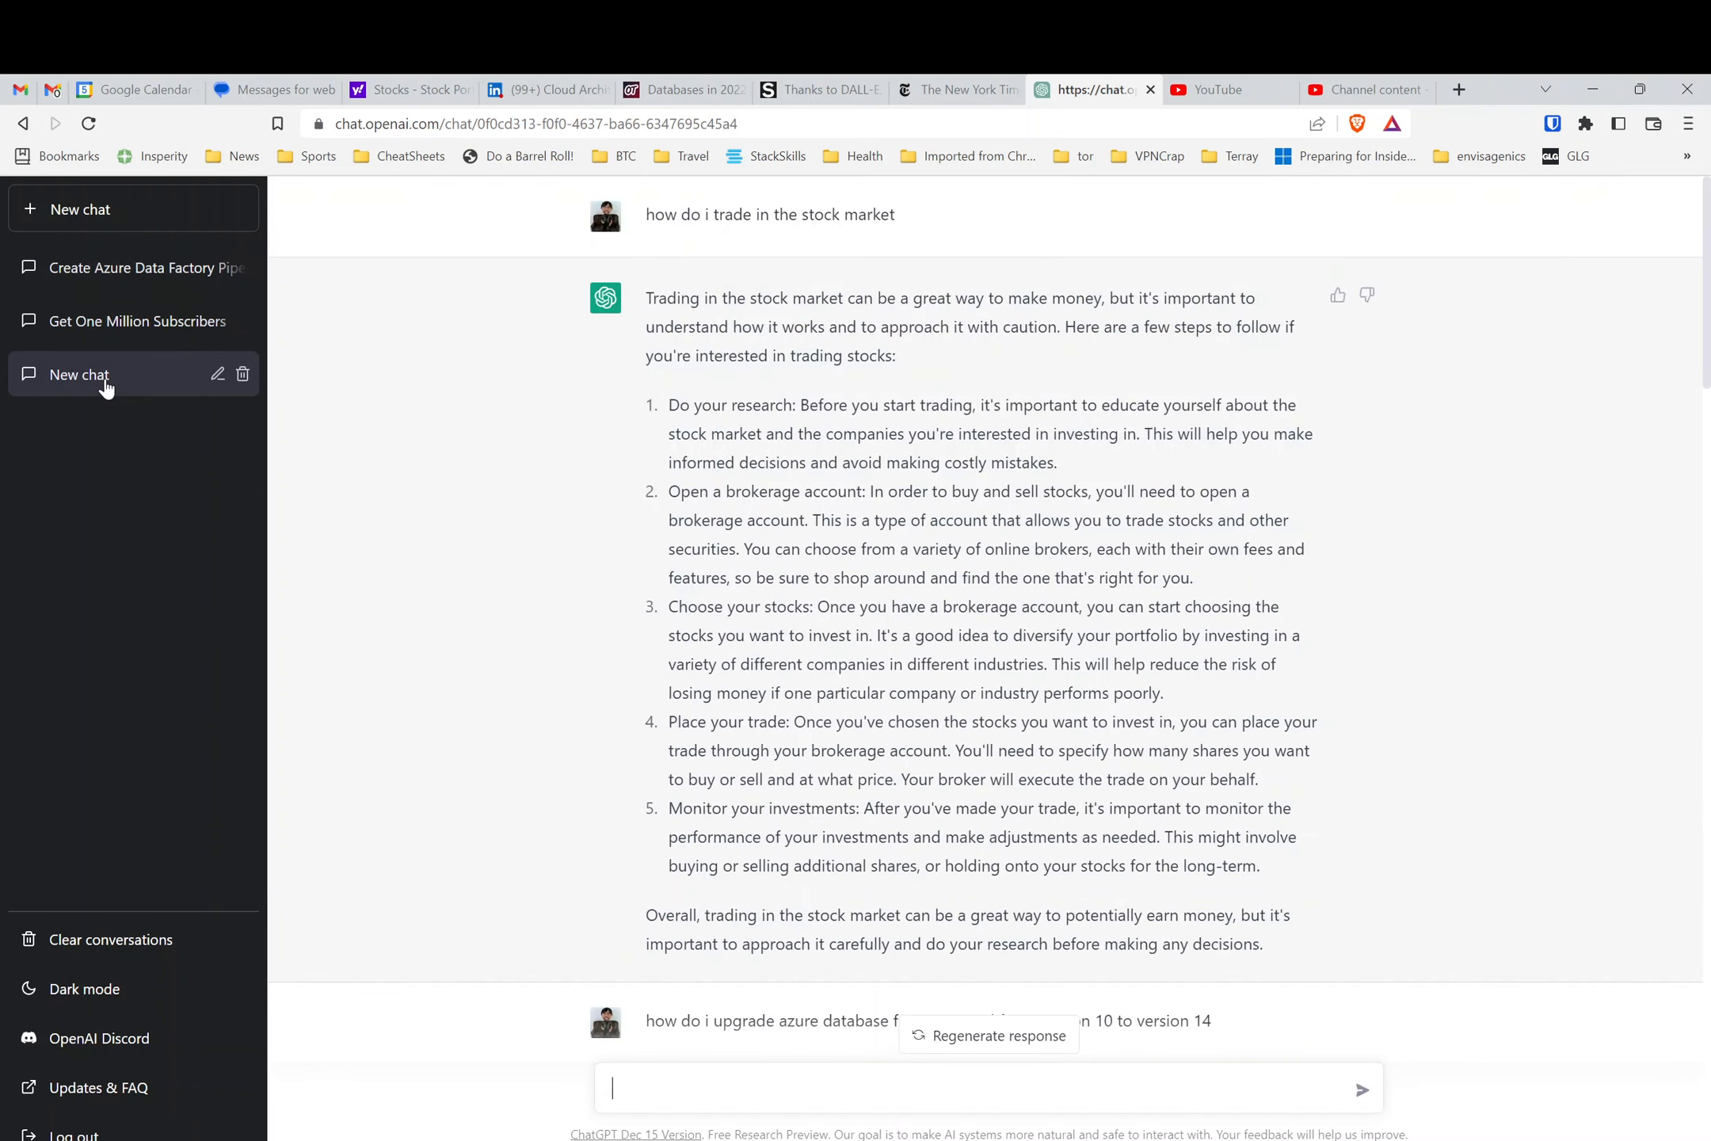
double_click(95, 374)
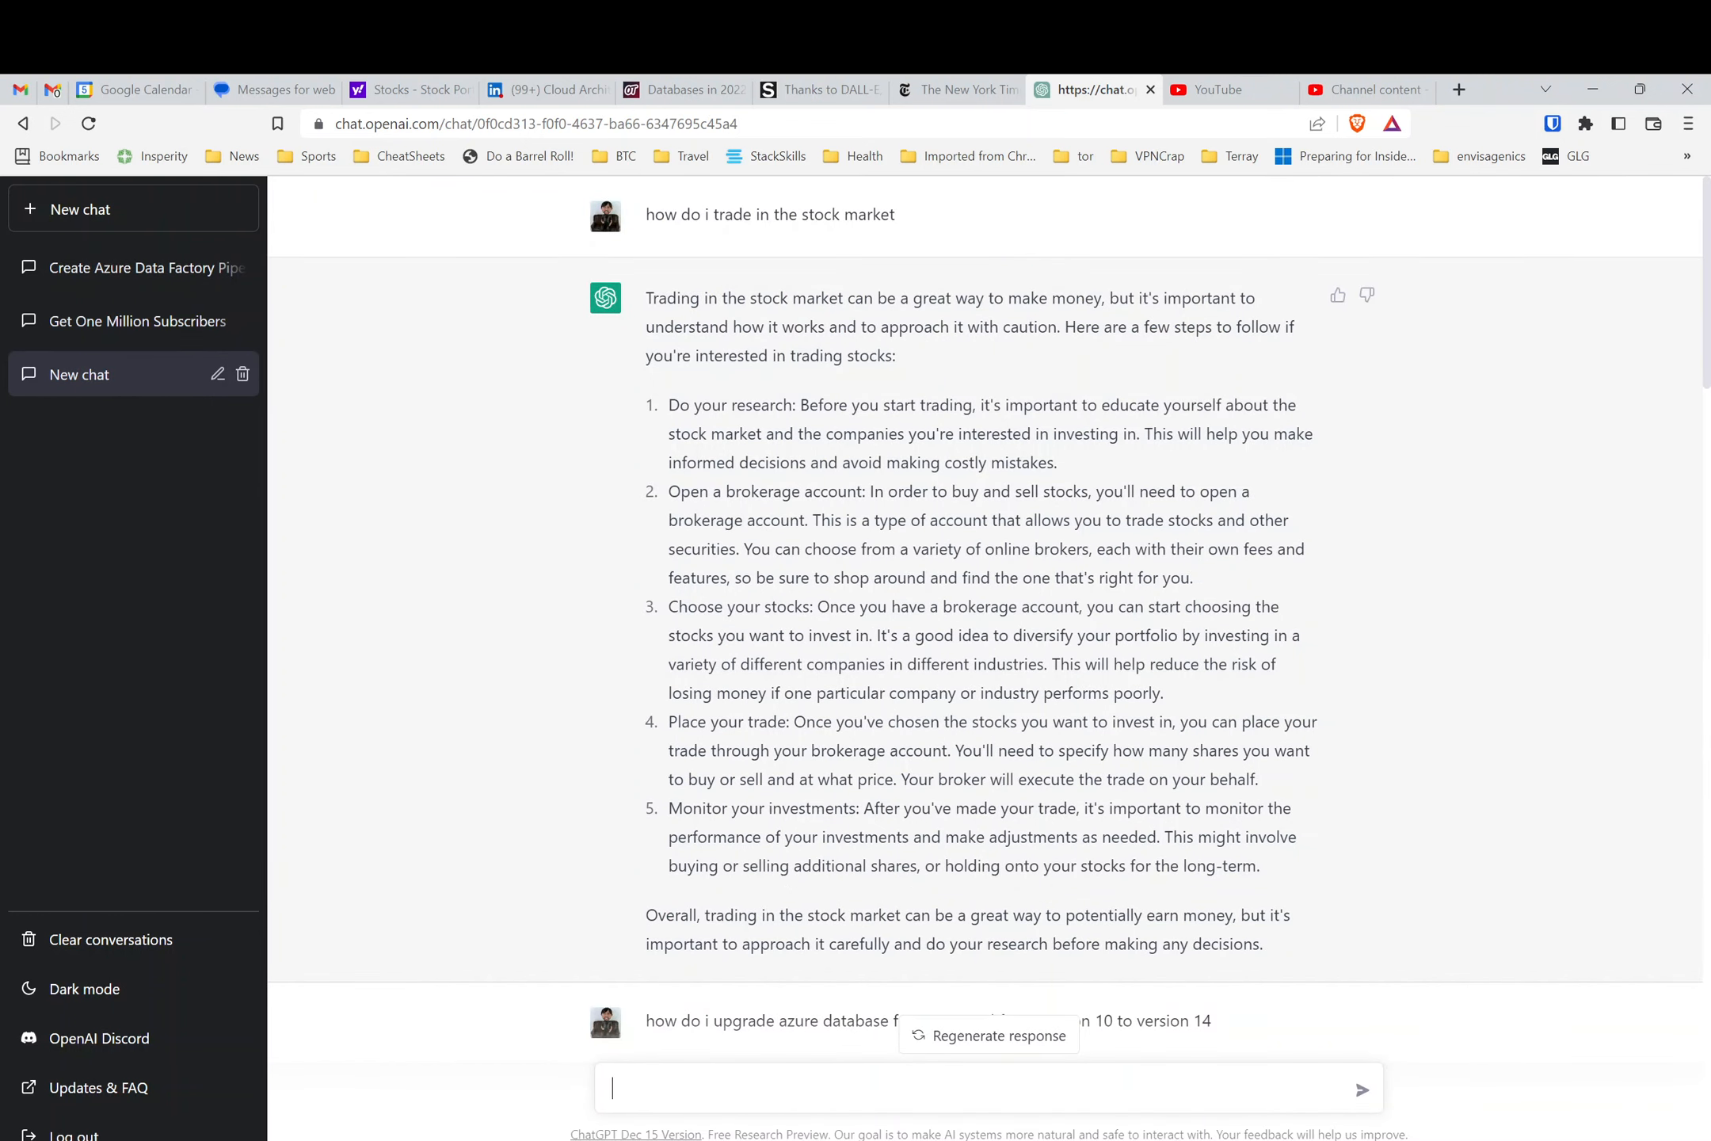
text(Hod)
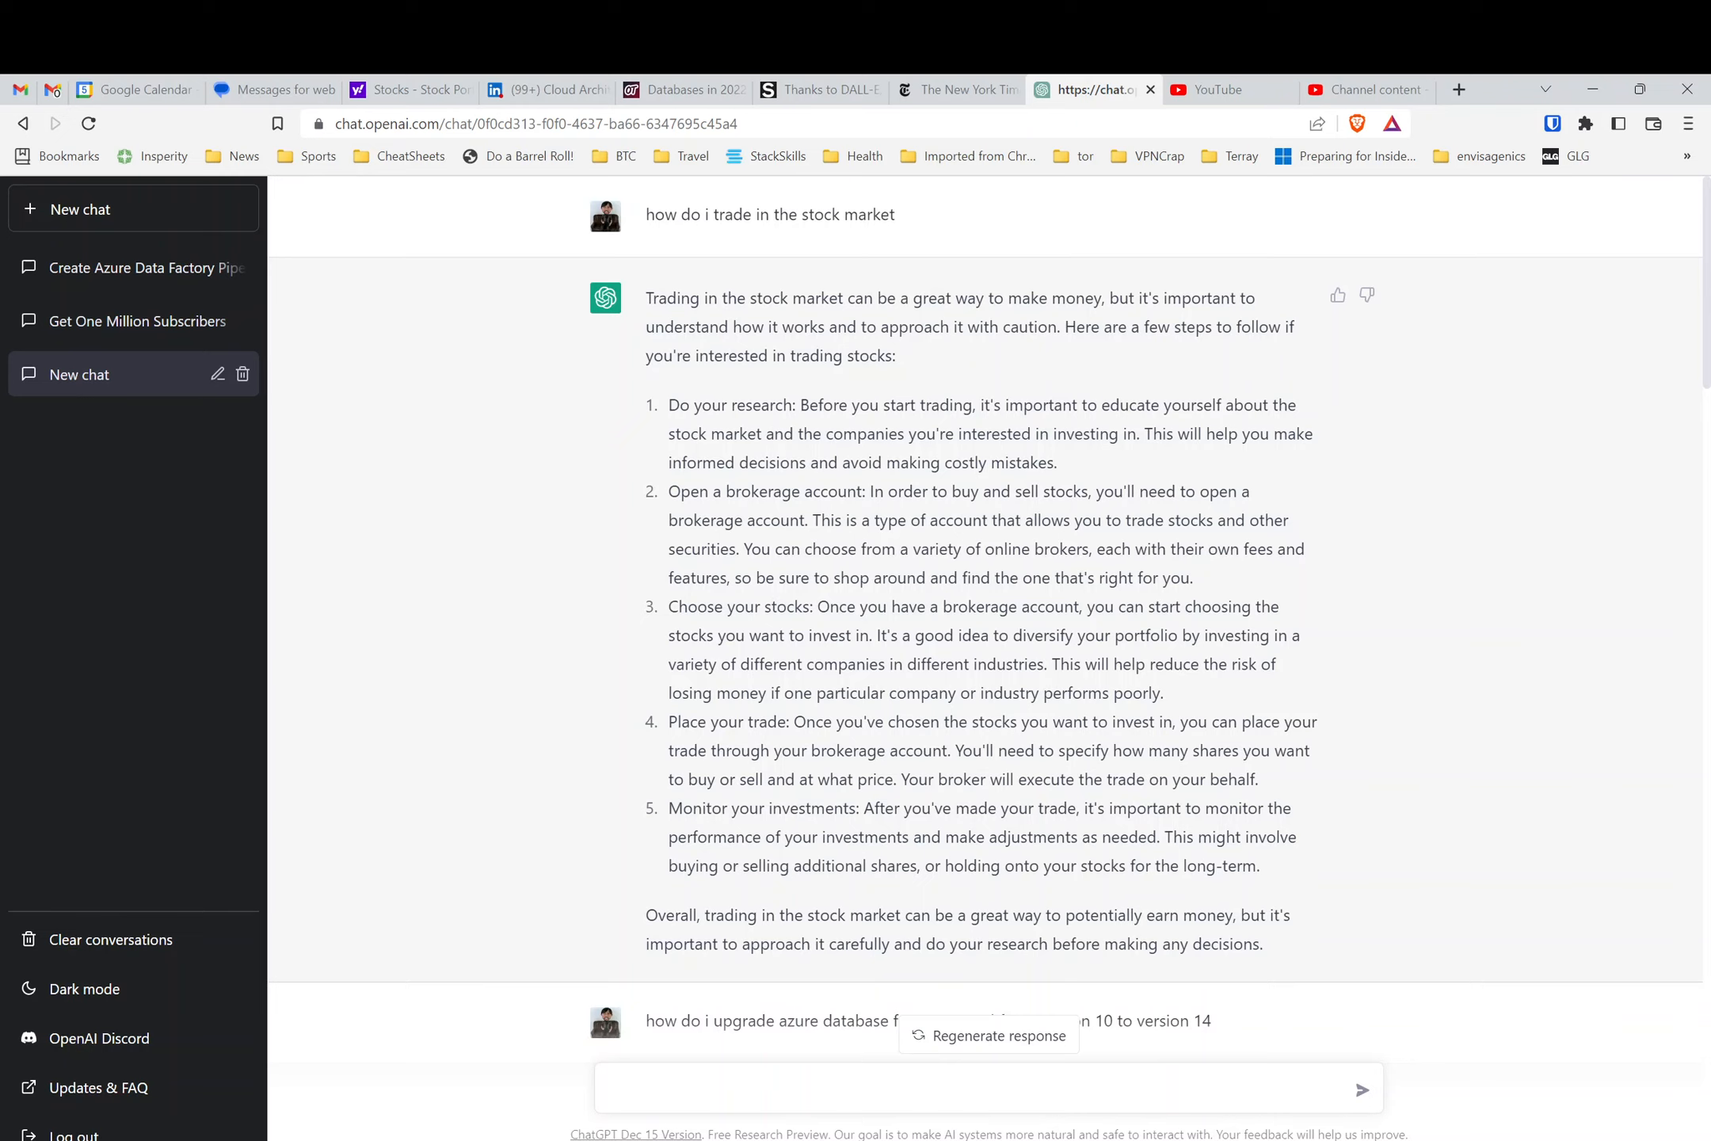
text(Can you explain the differen)
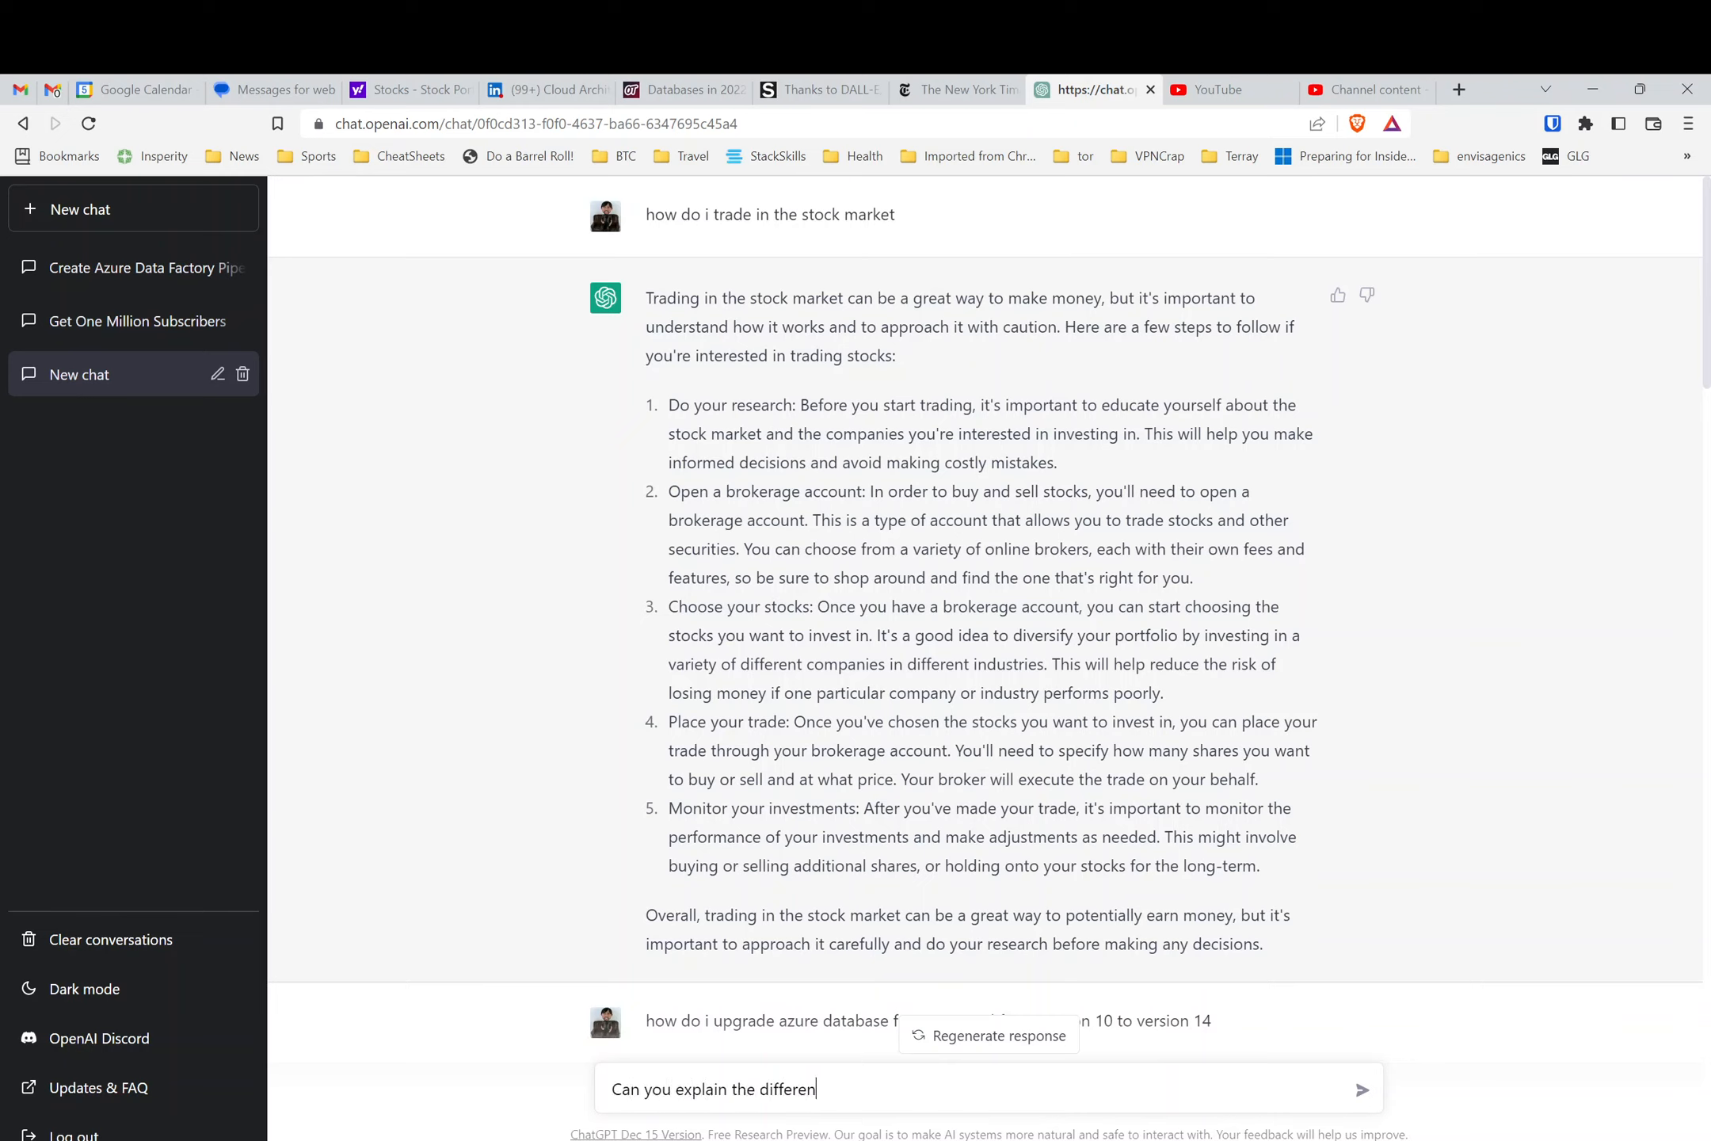
text(ce between)
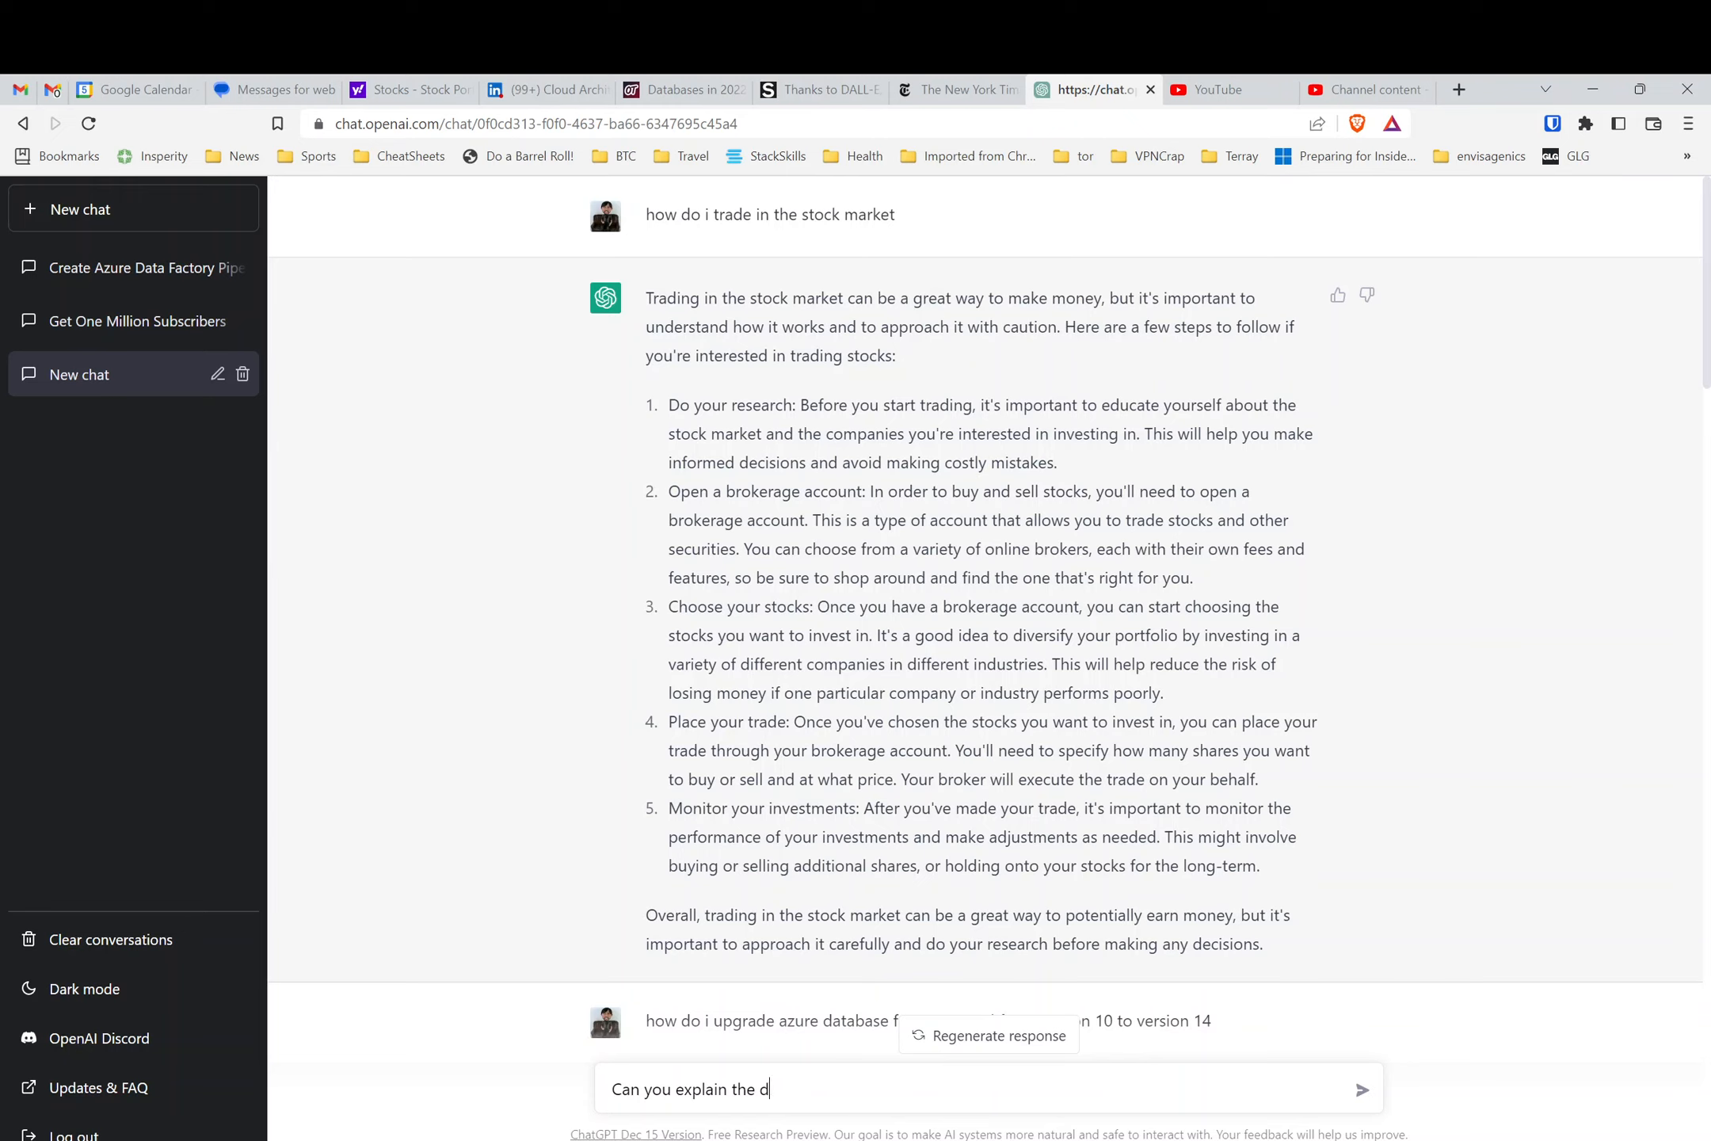
text(uadratic)
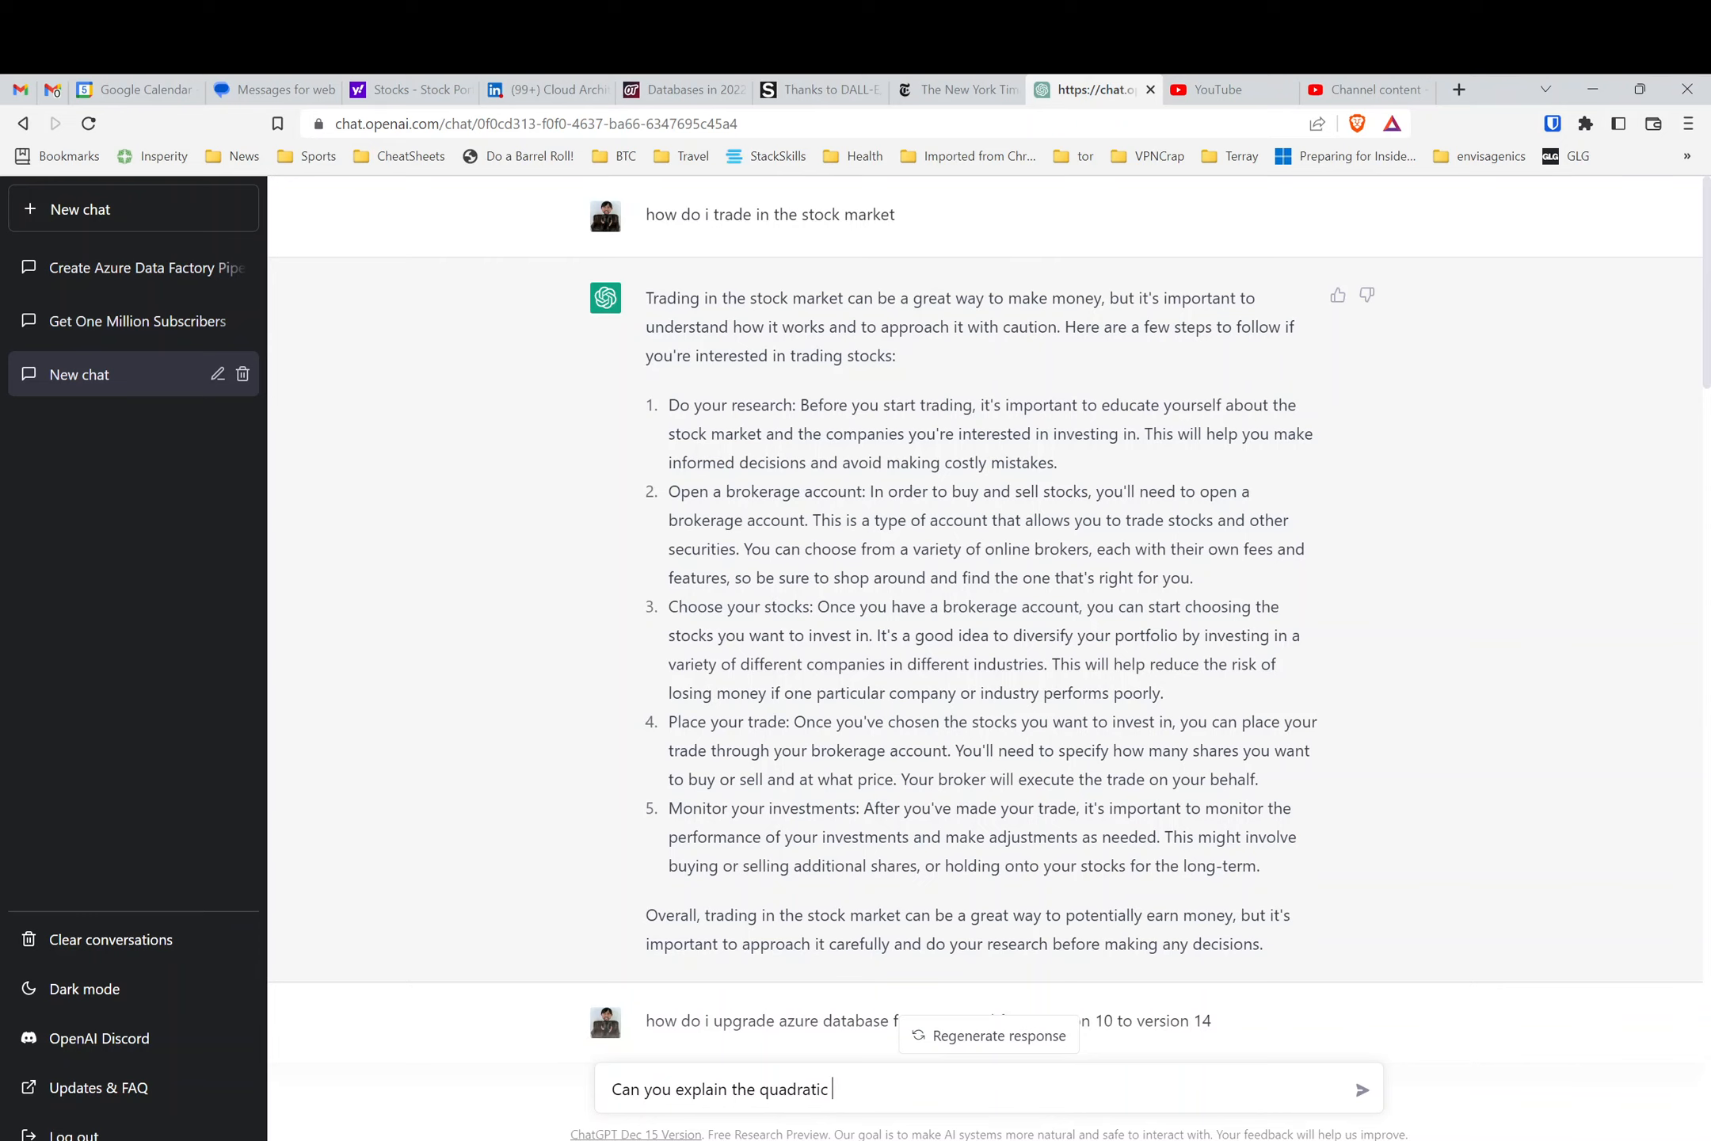
text(equa)
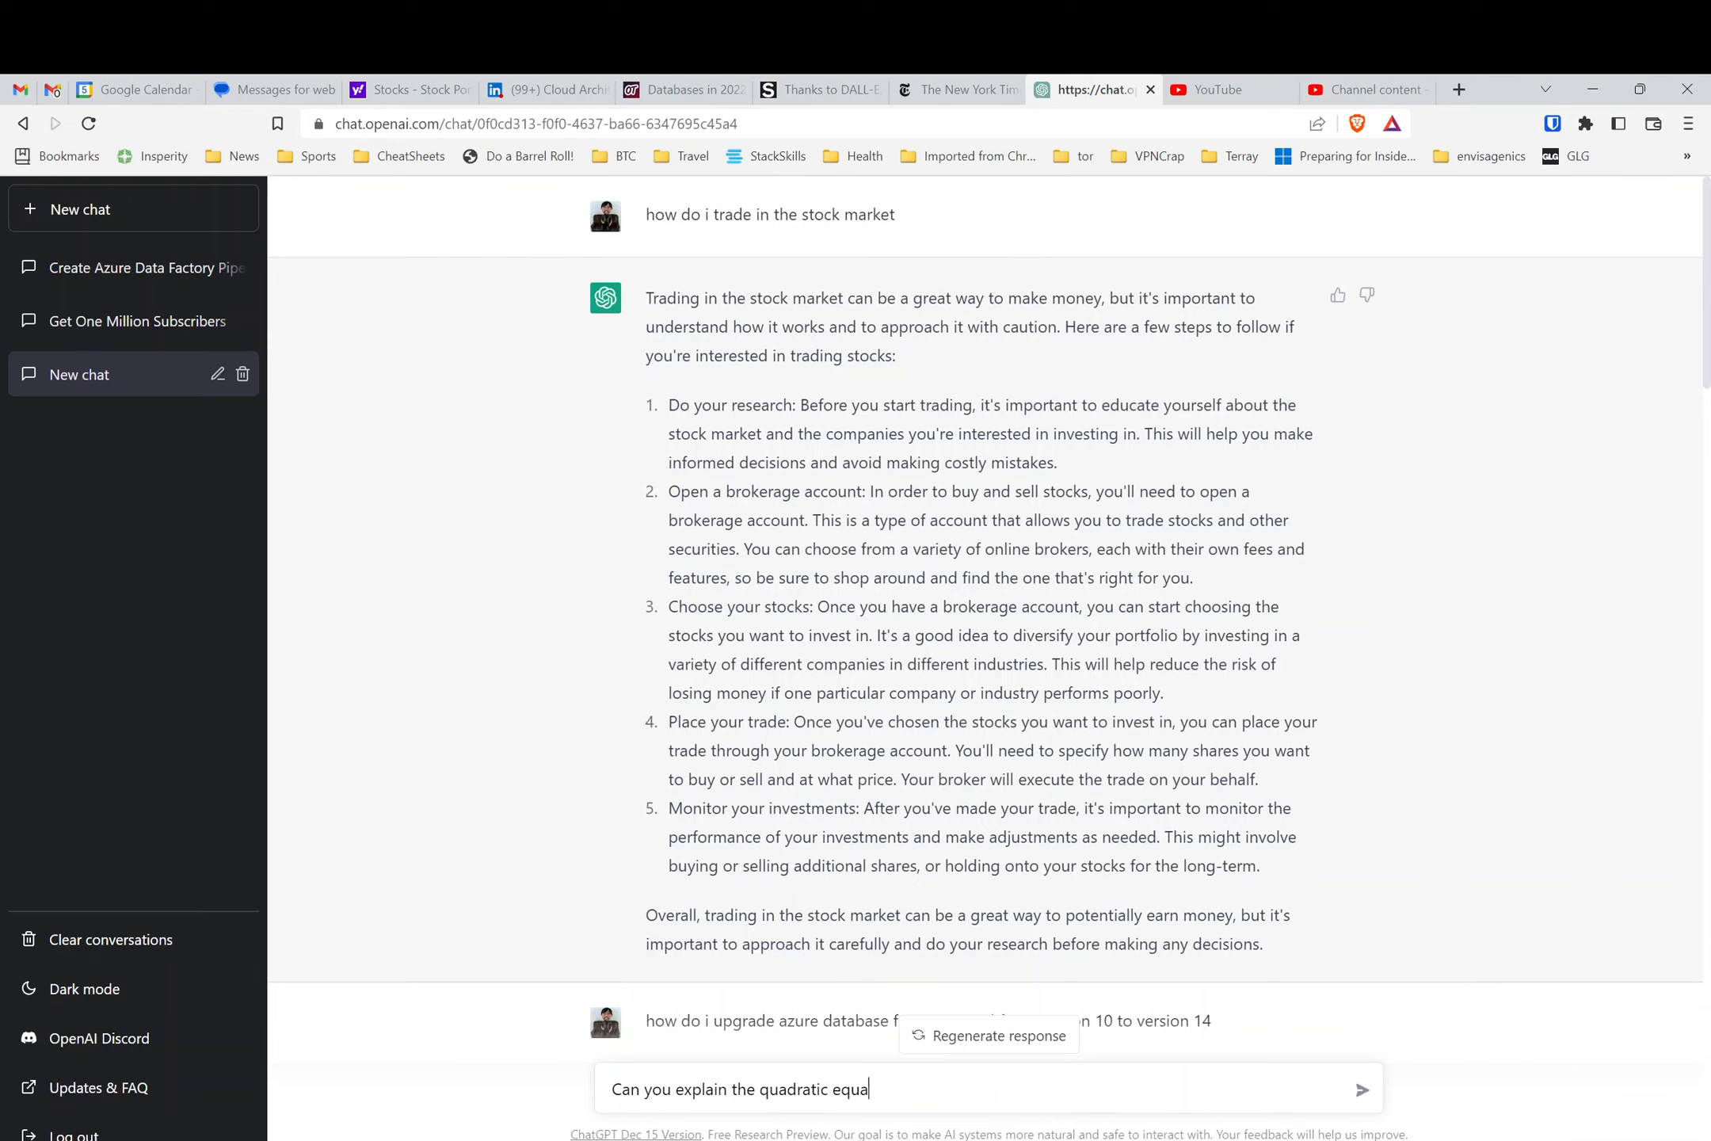
click(1361, 1088)
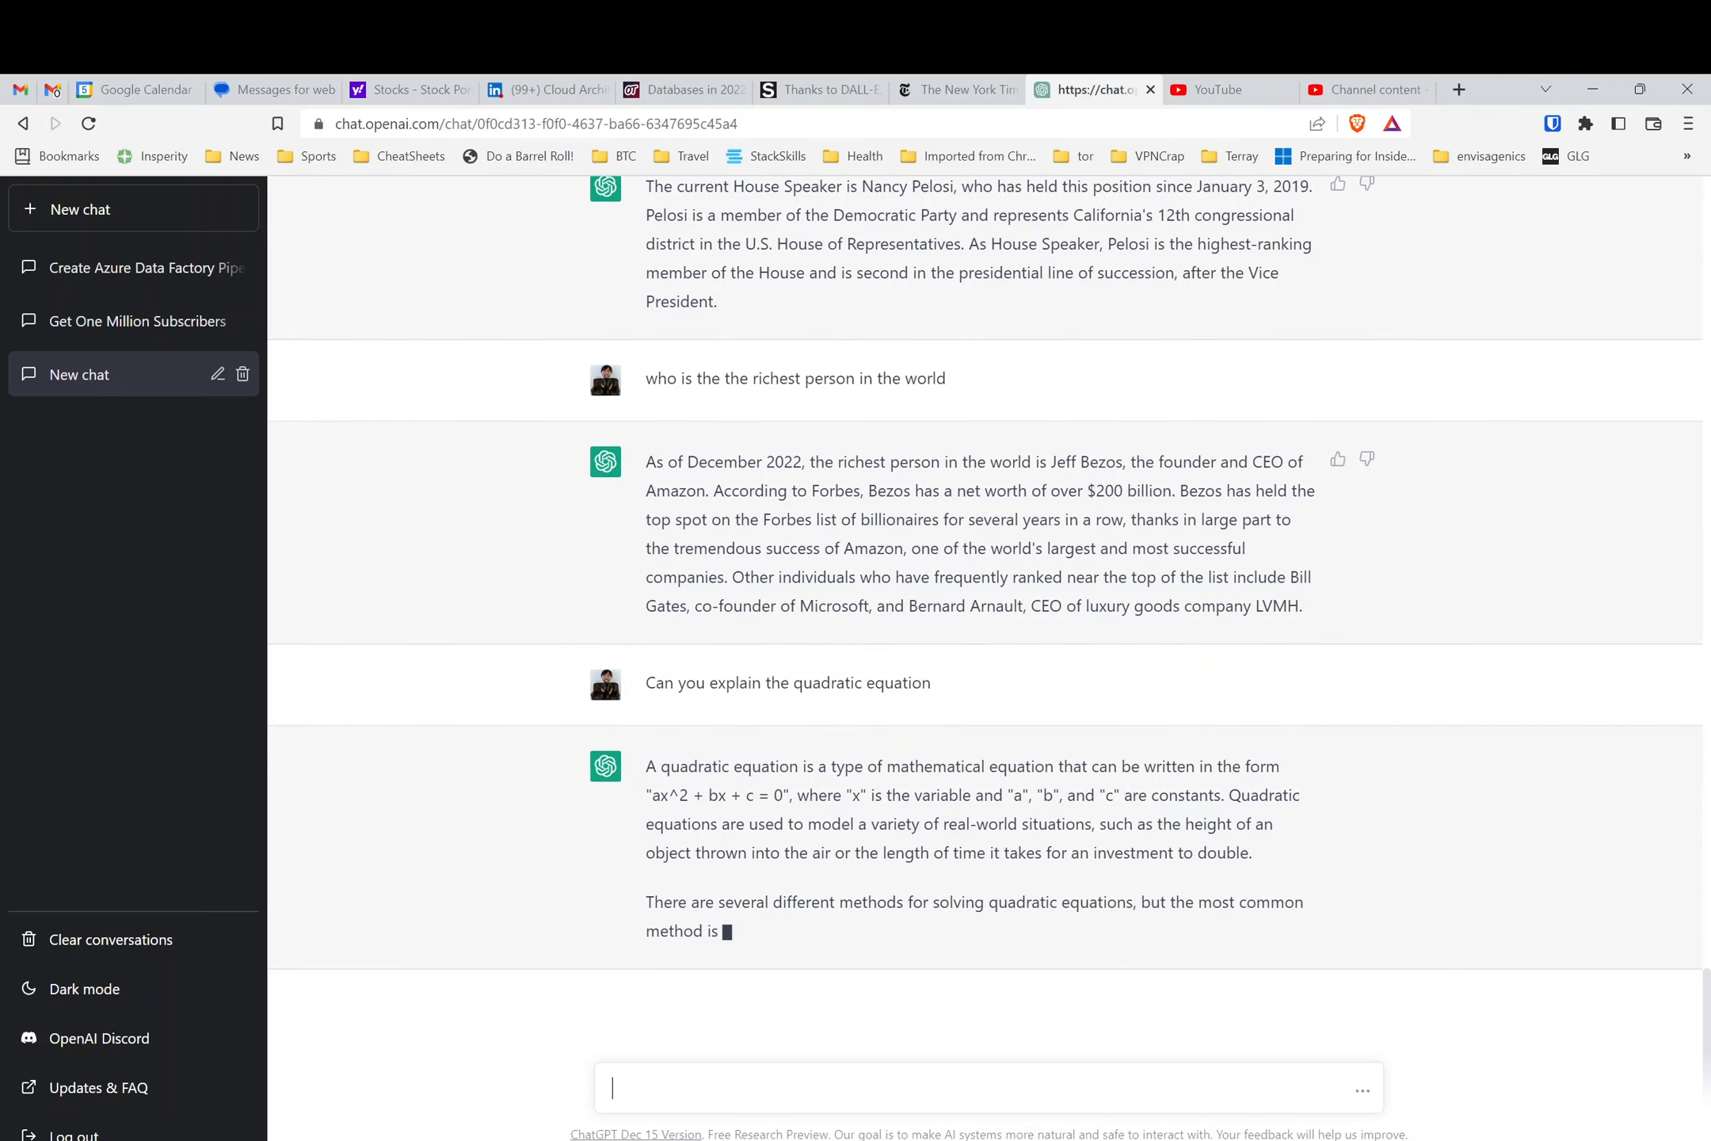
- Follow the quadratic formula answer through its worked example to solutions 1/4 and -3/4
scroll(down, 3)
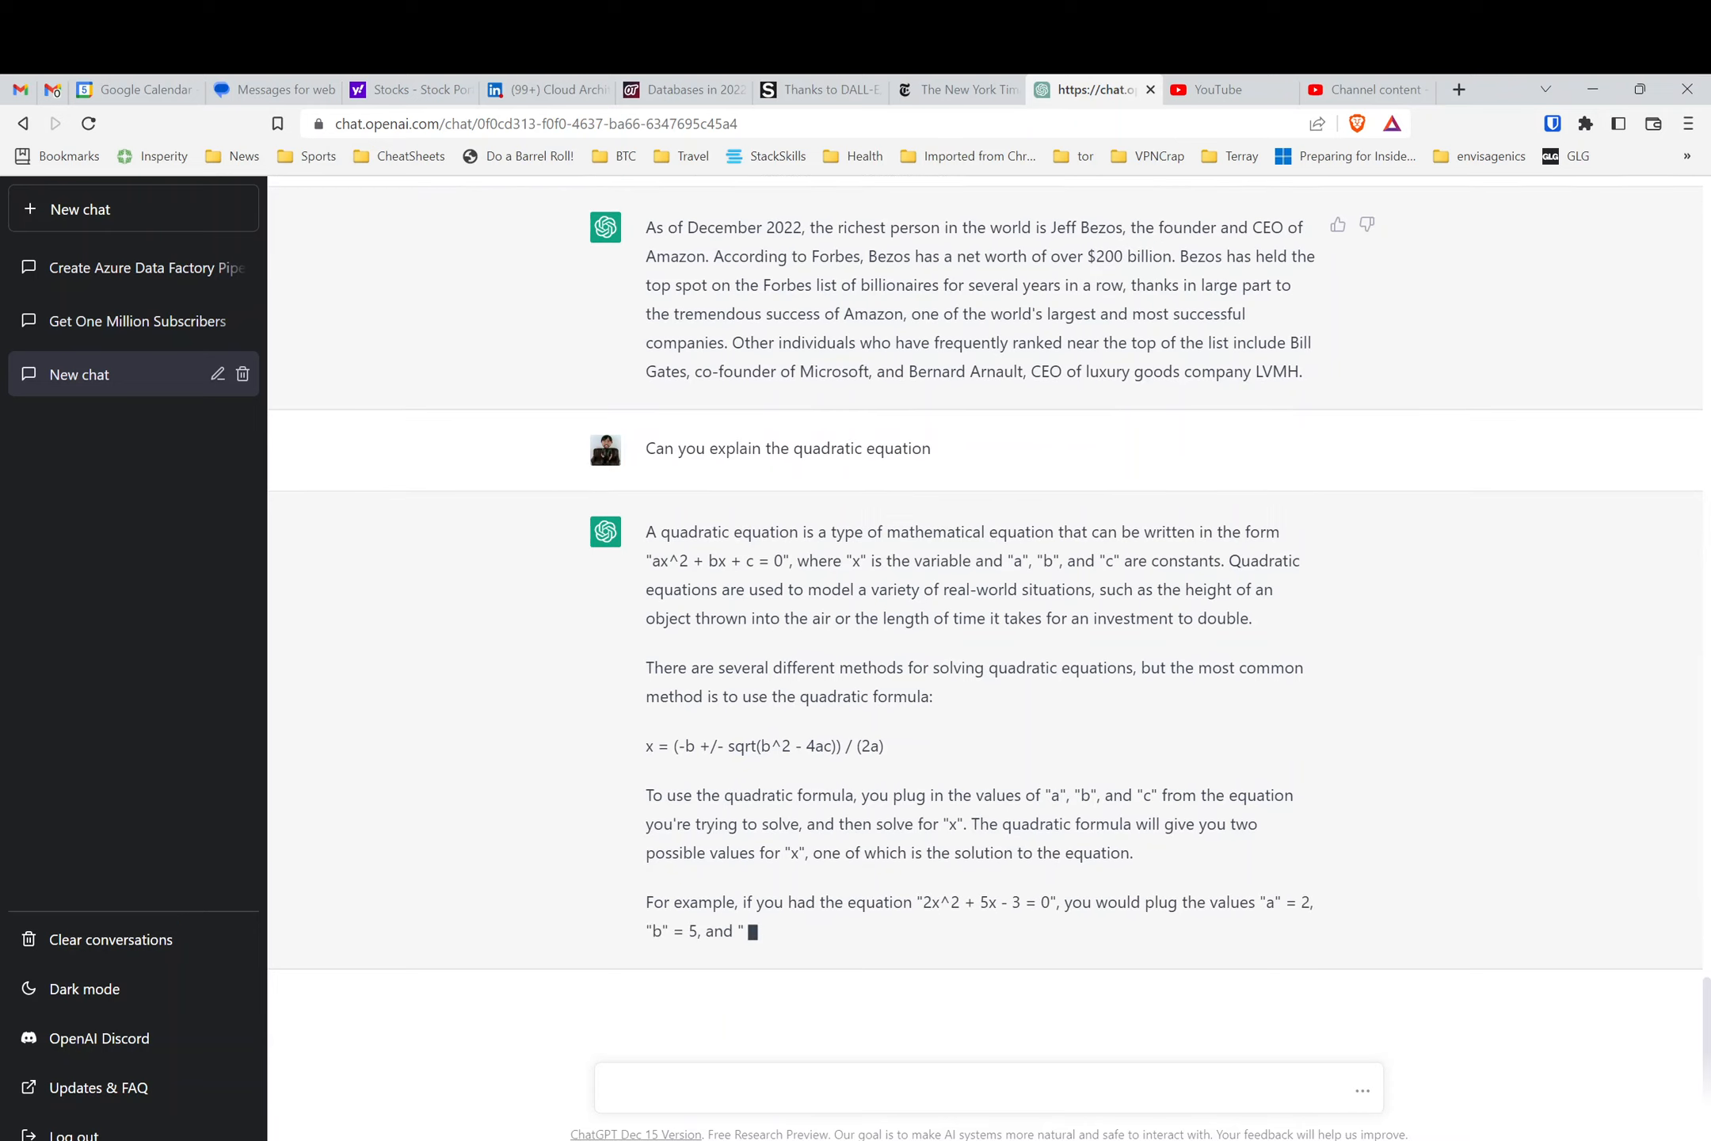
scroll(down, 3)
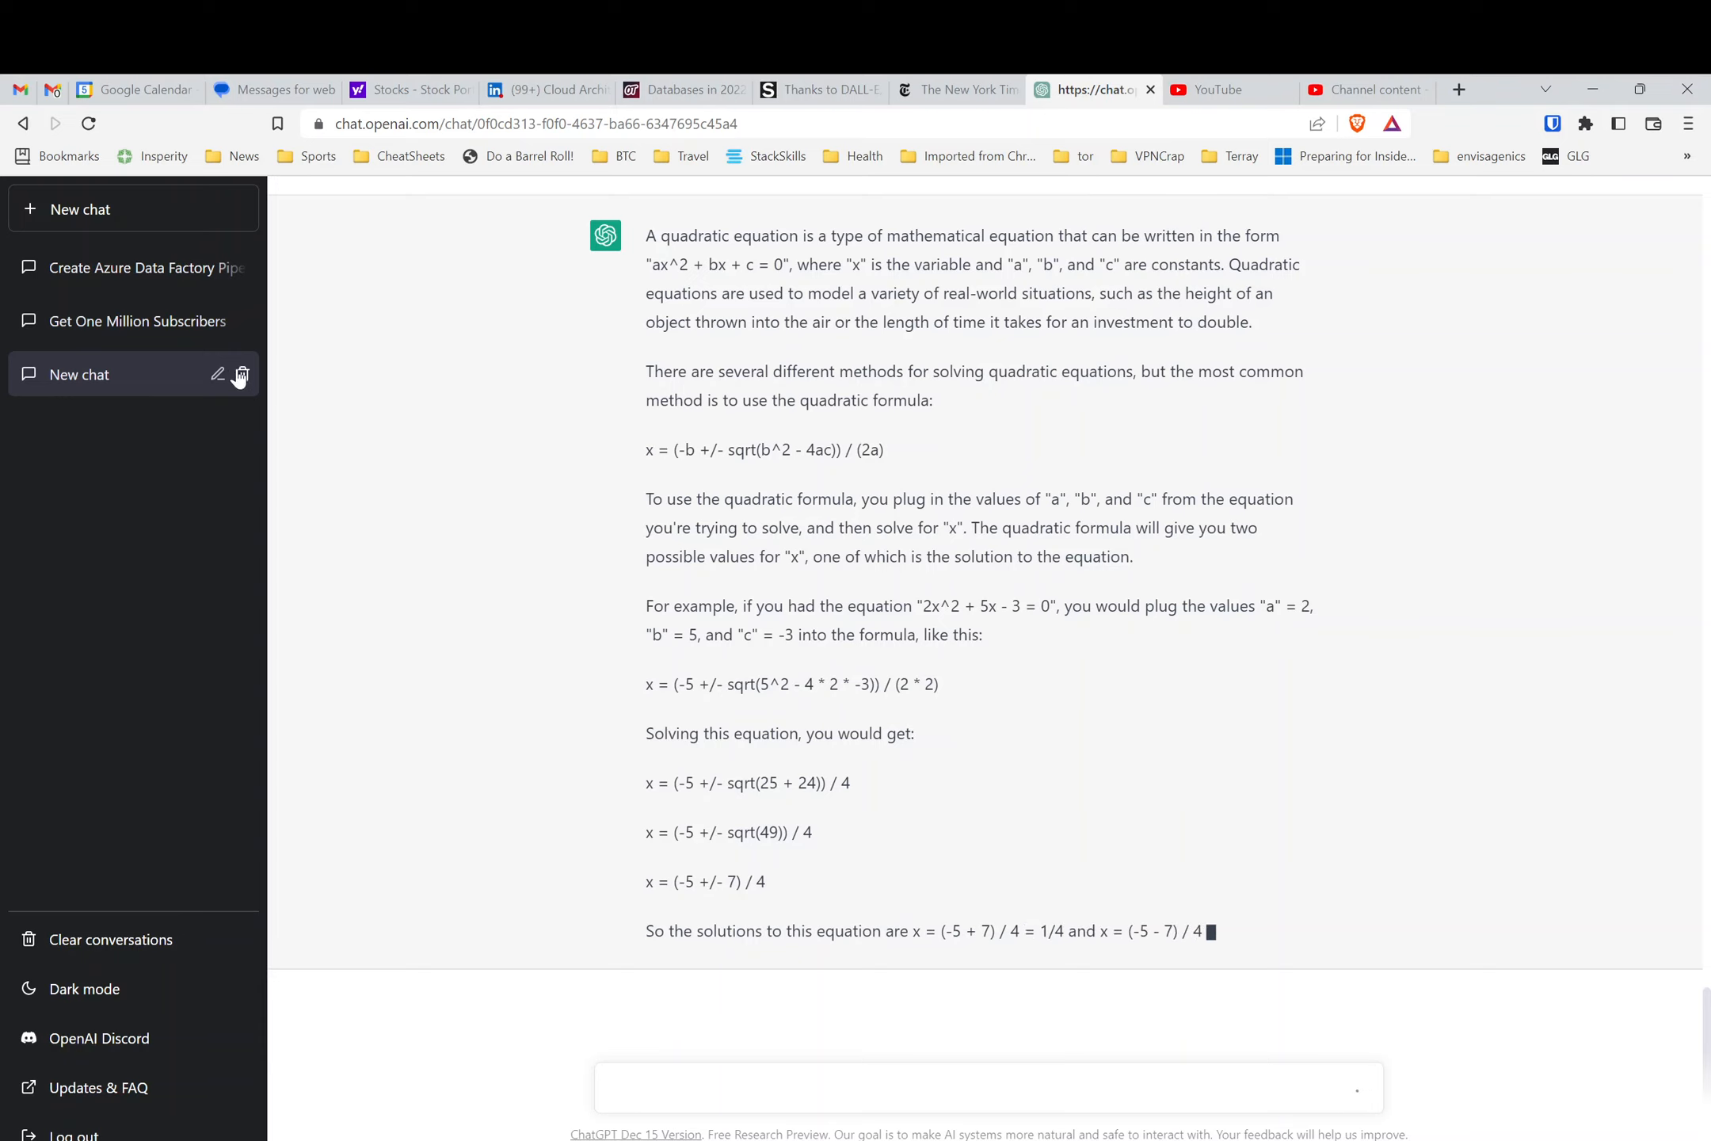
scroll(down, 3)
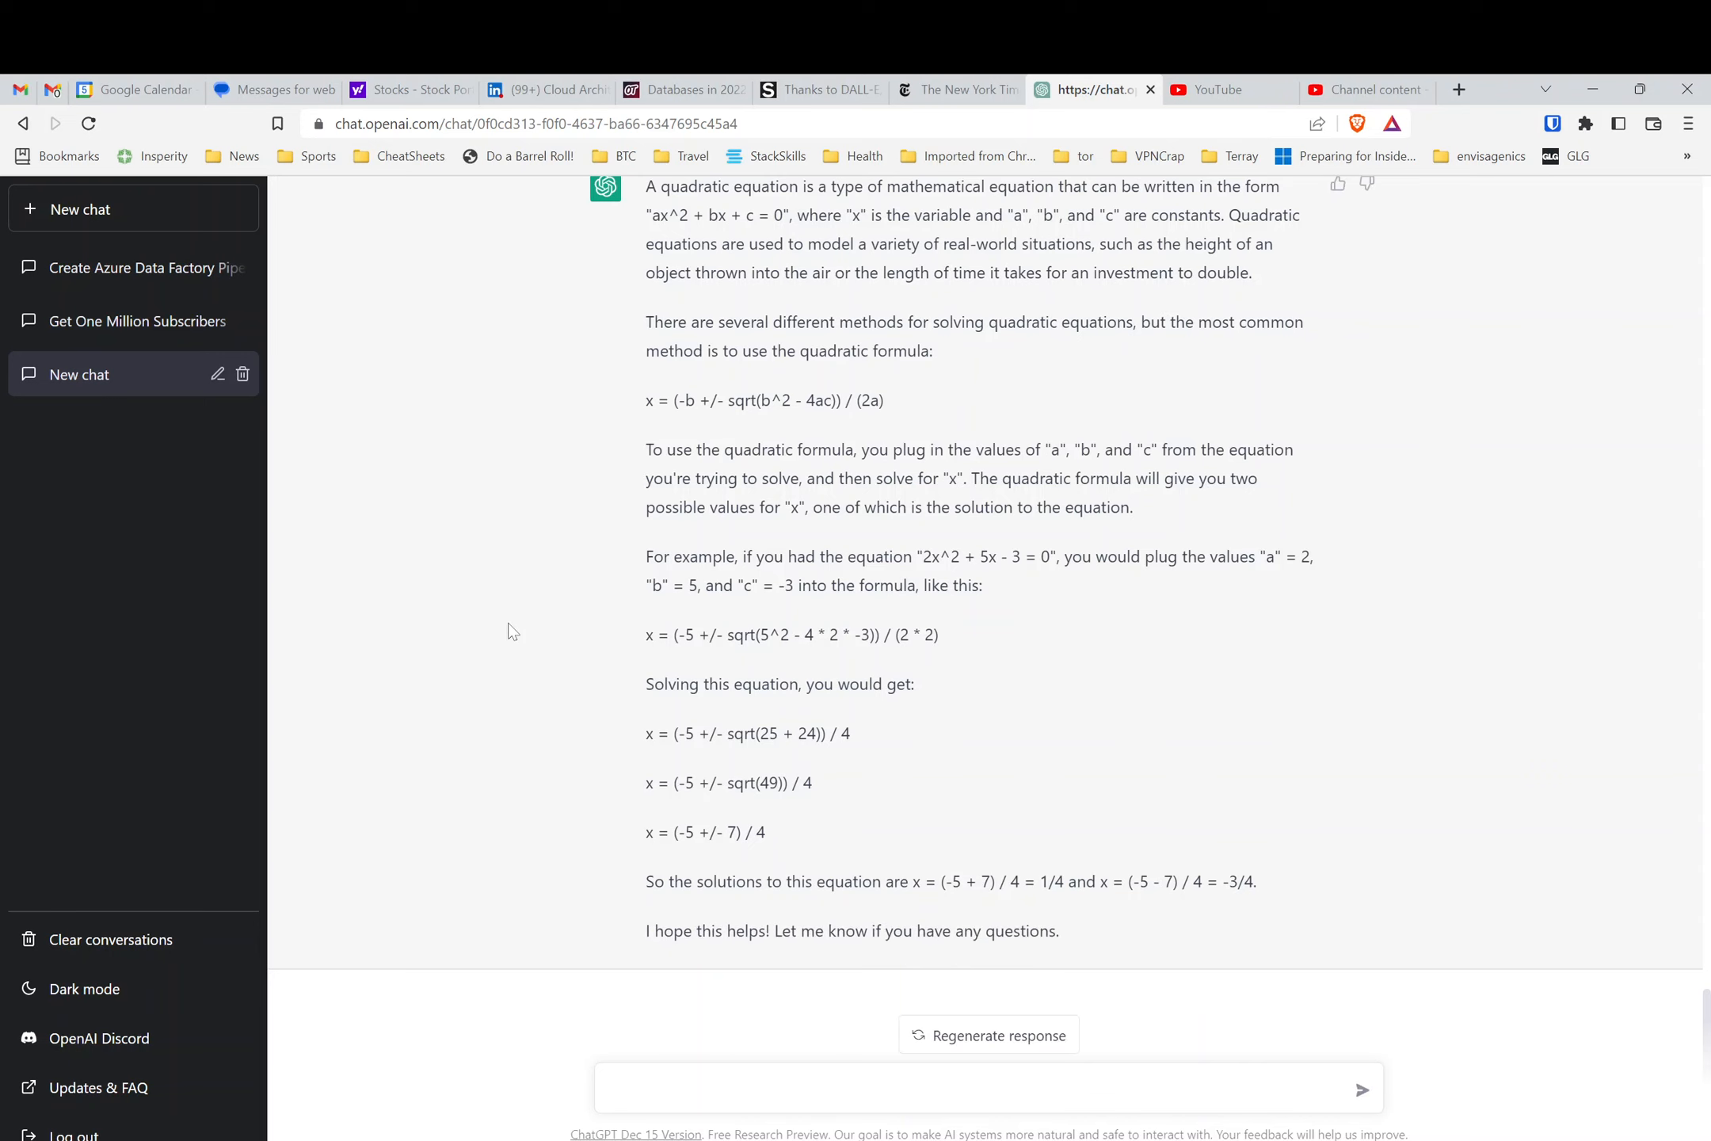
mouse_move(129, 295)
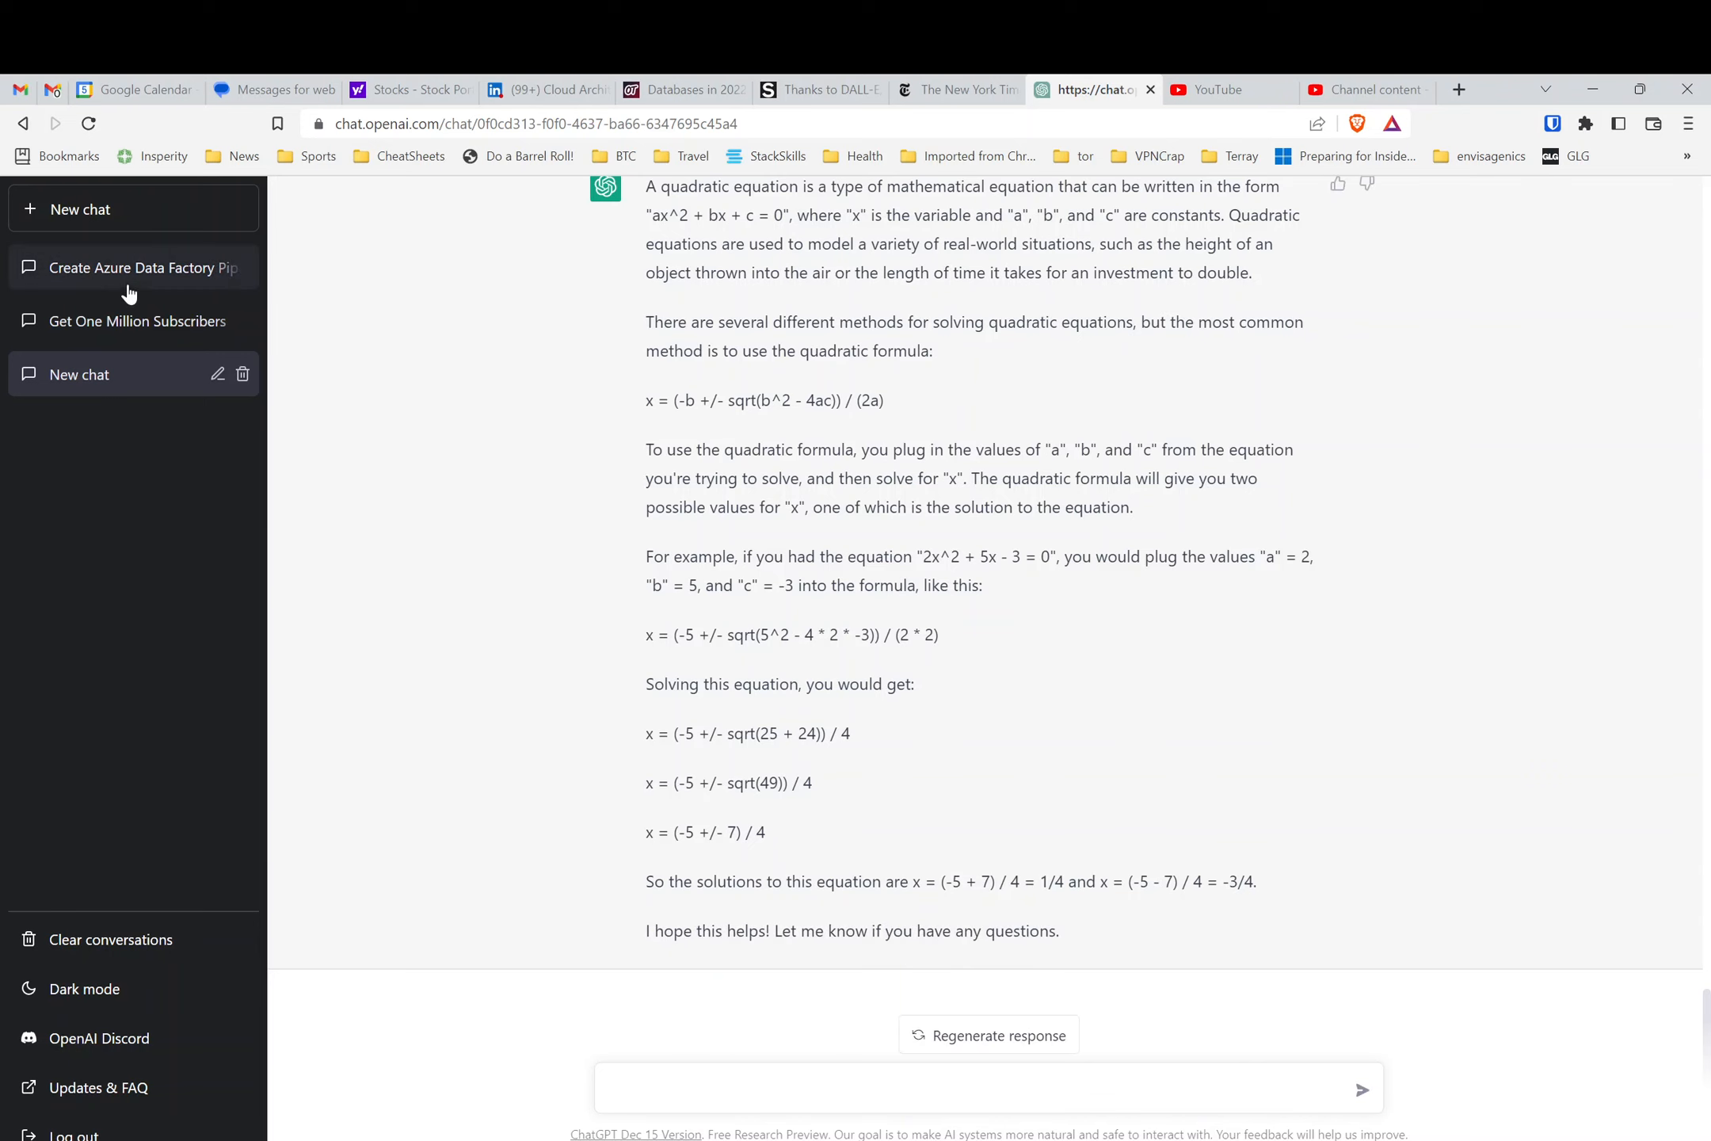
- Check the Azure Data Factory conversation, then return to the stock market chat
click(120, 268)
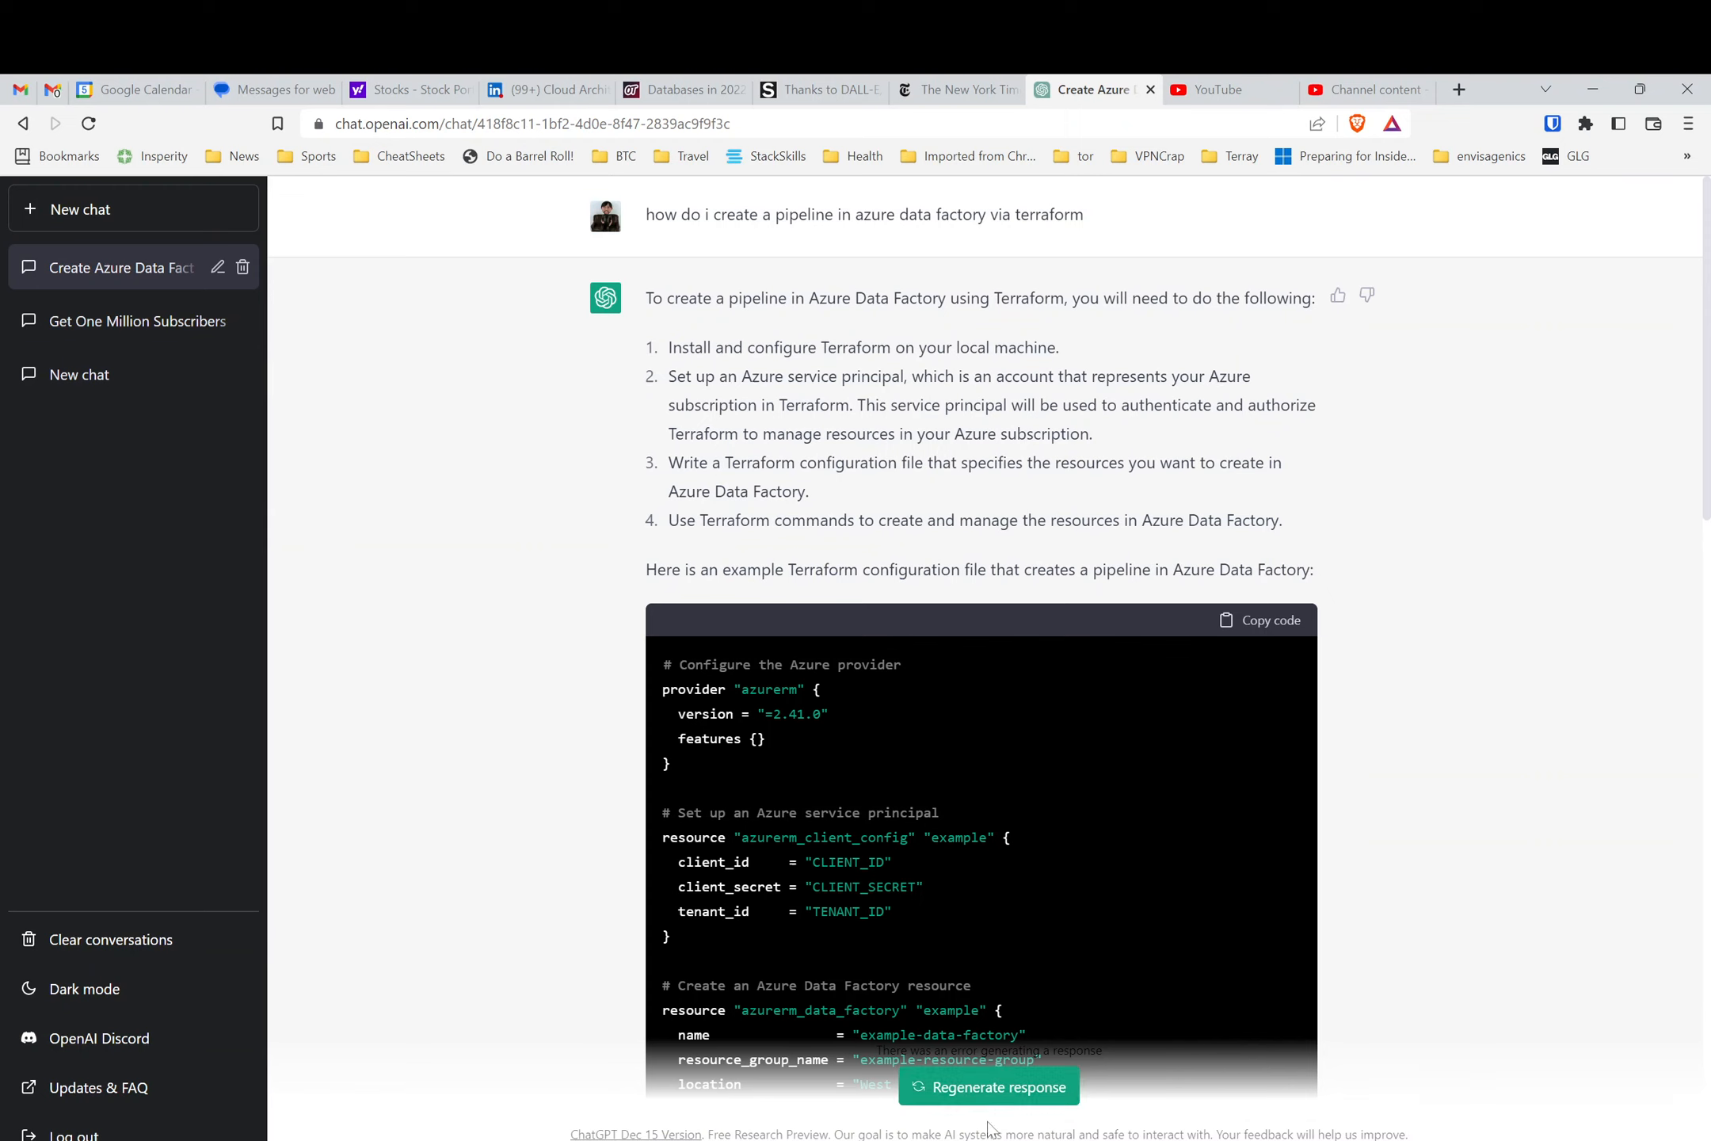
scroll(down, 3)
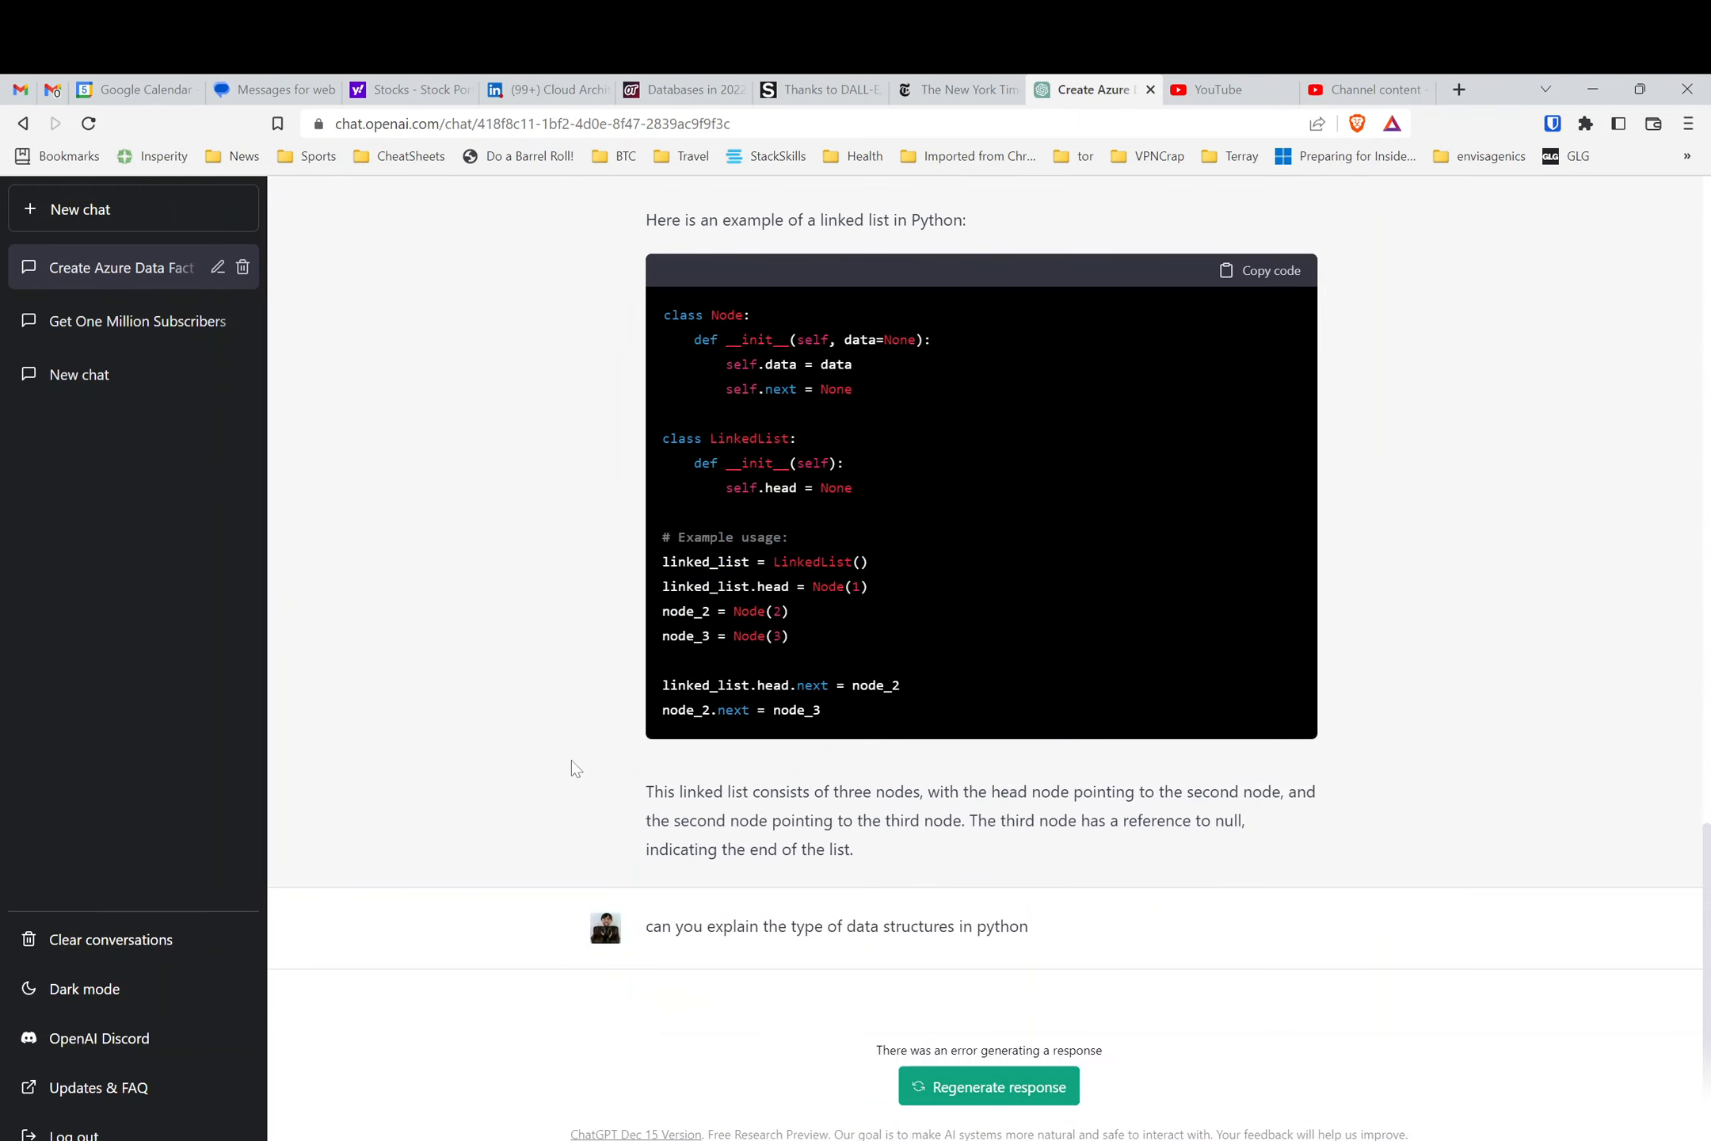
click(78, 374)
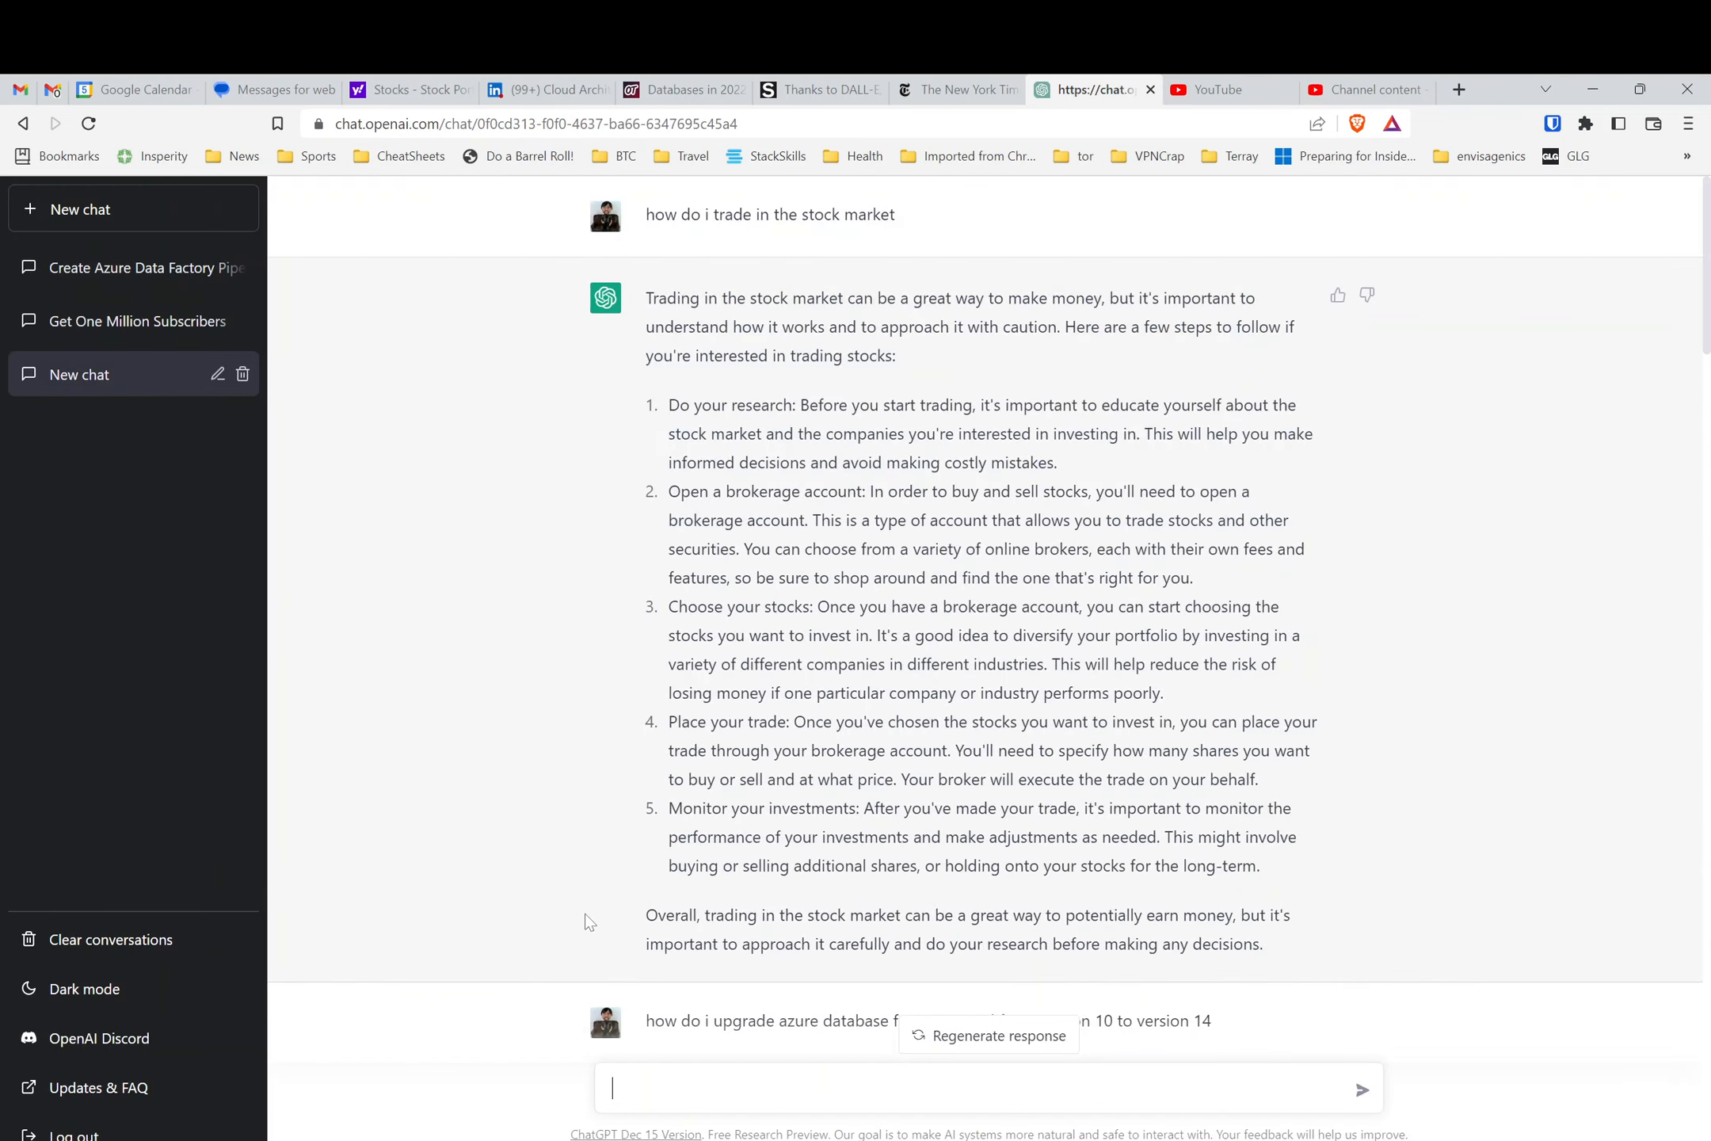
- Send the question 'can you explain game theory' in that chat
text(how)
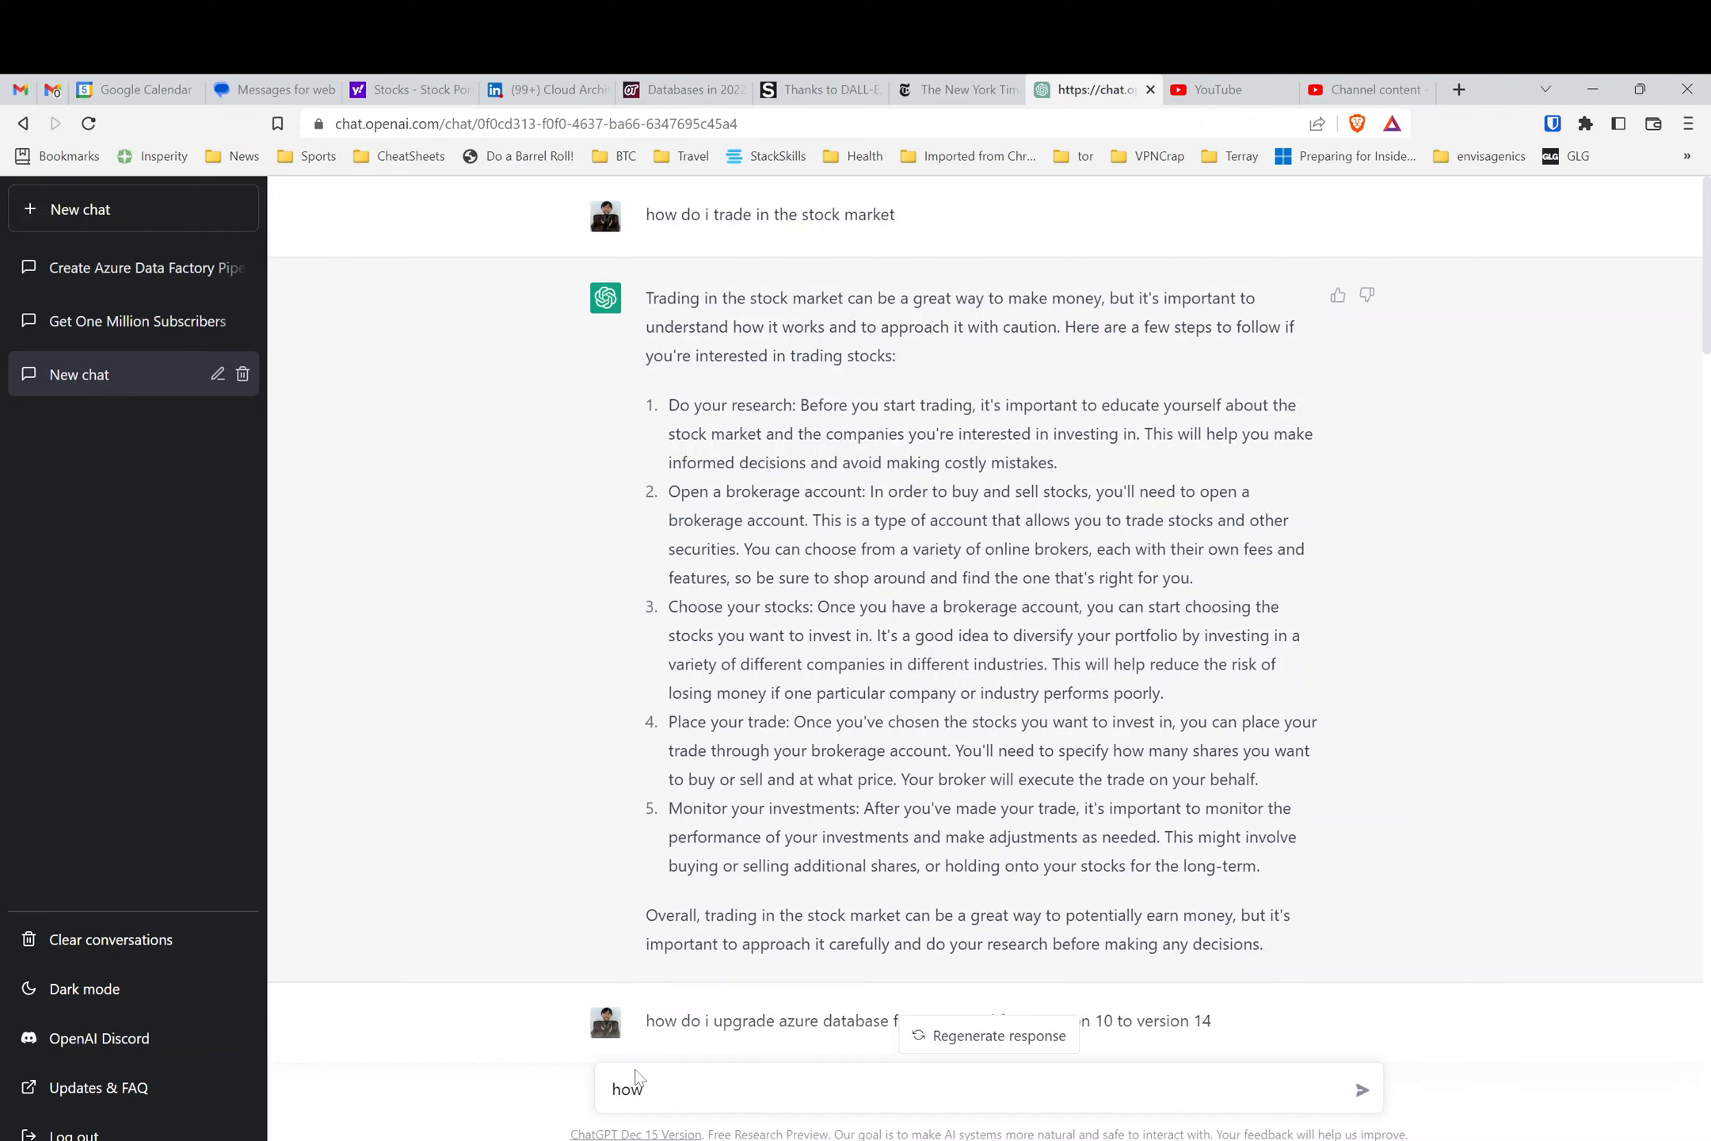
text(cal)
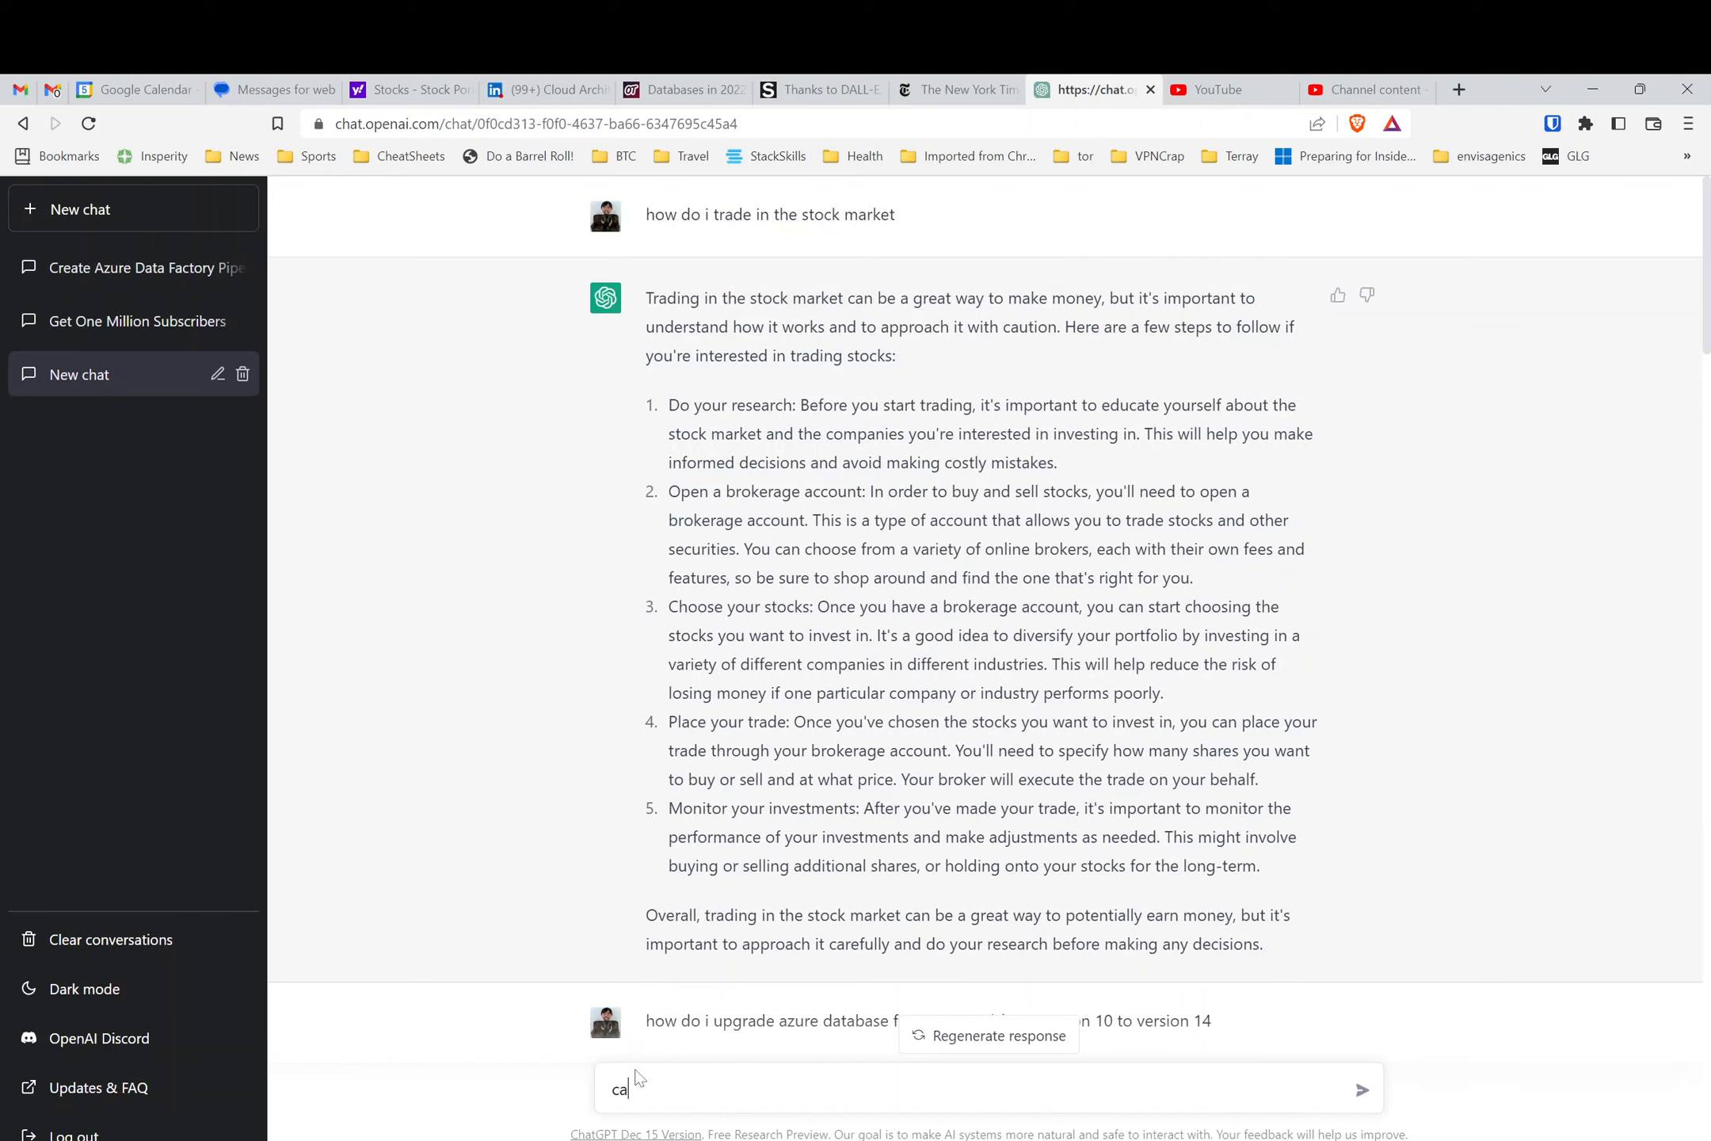
text(can you ex)
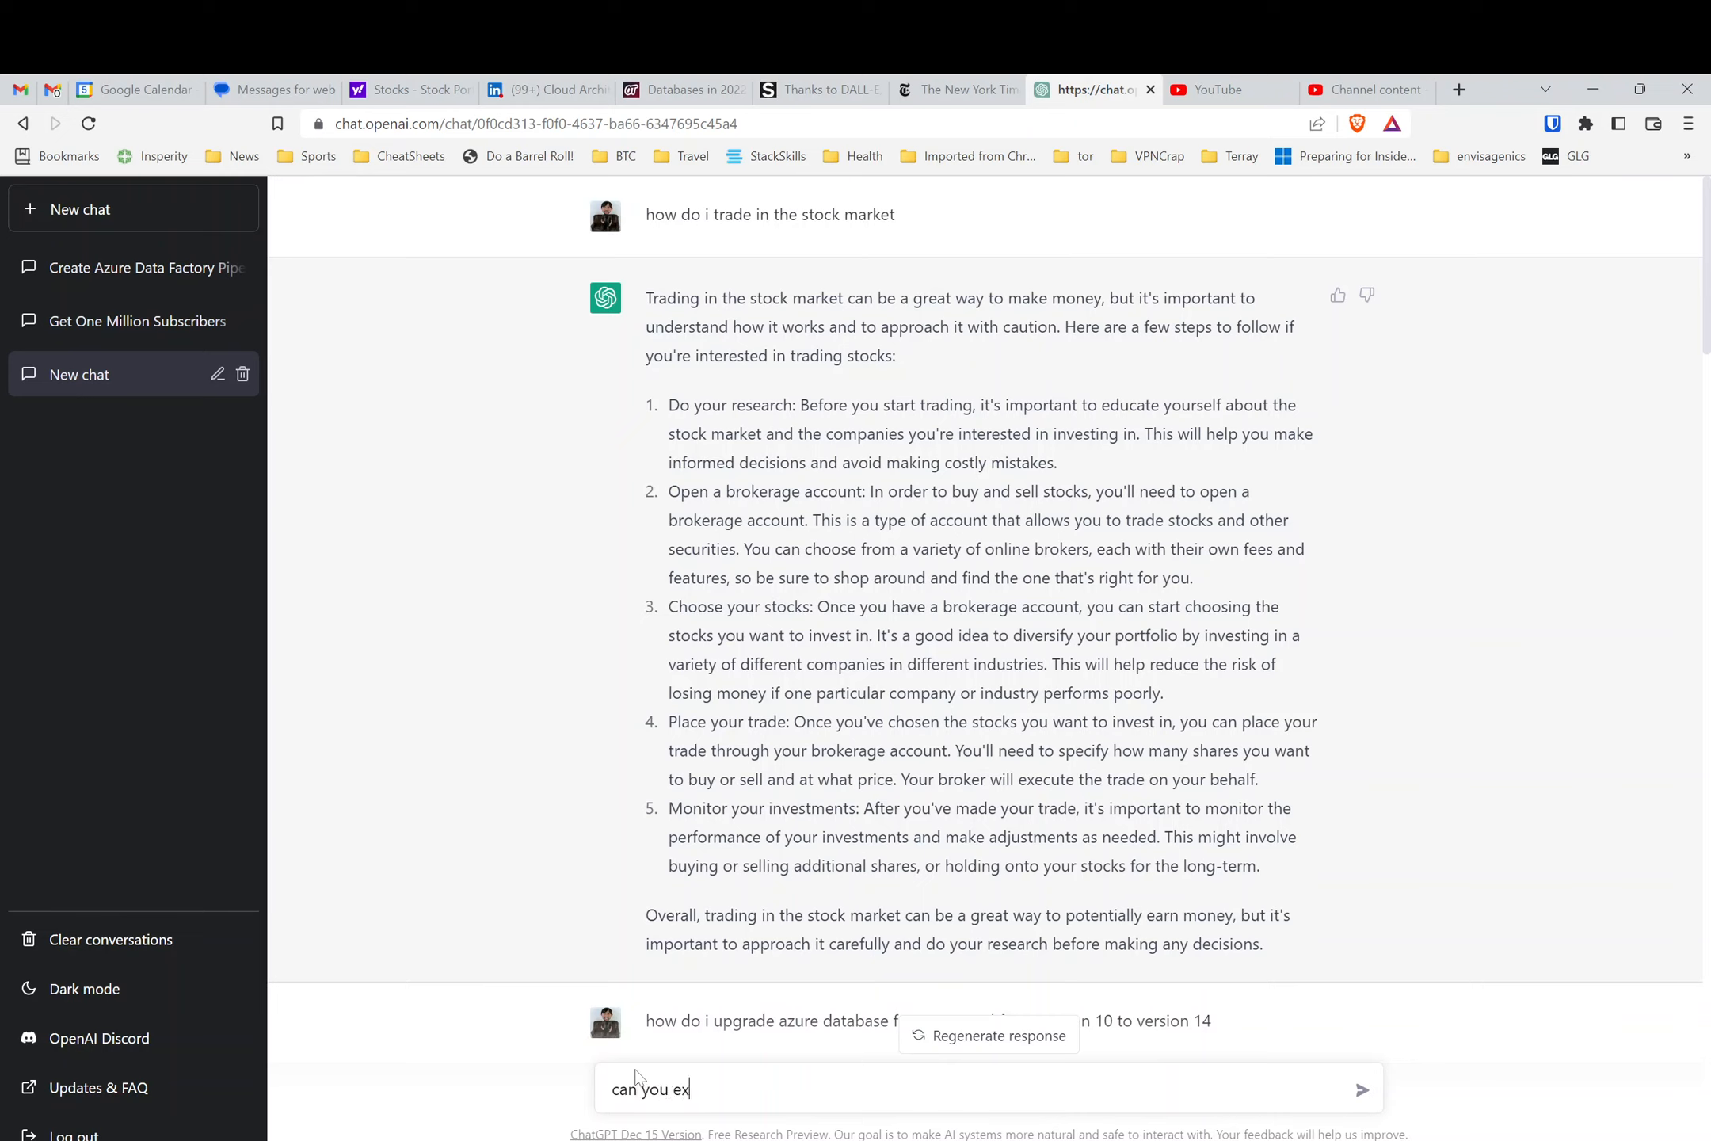
text(plain game)
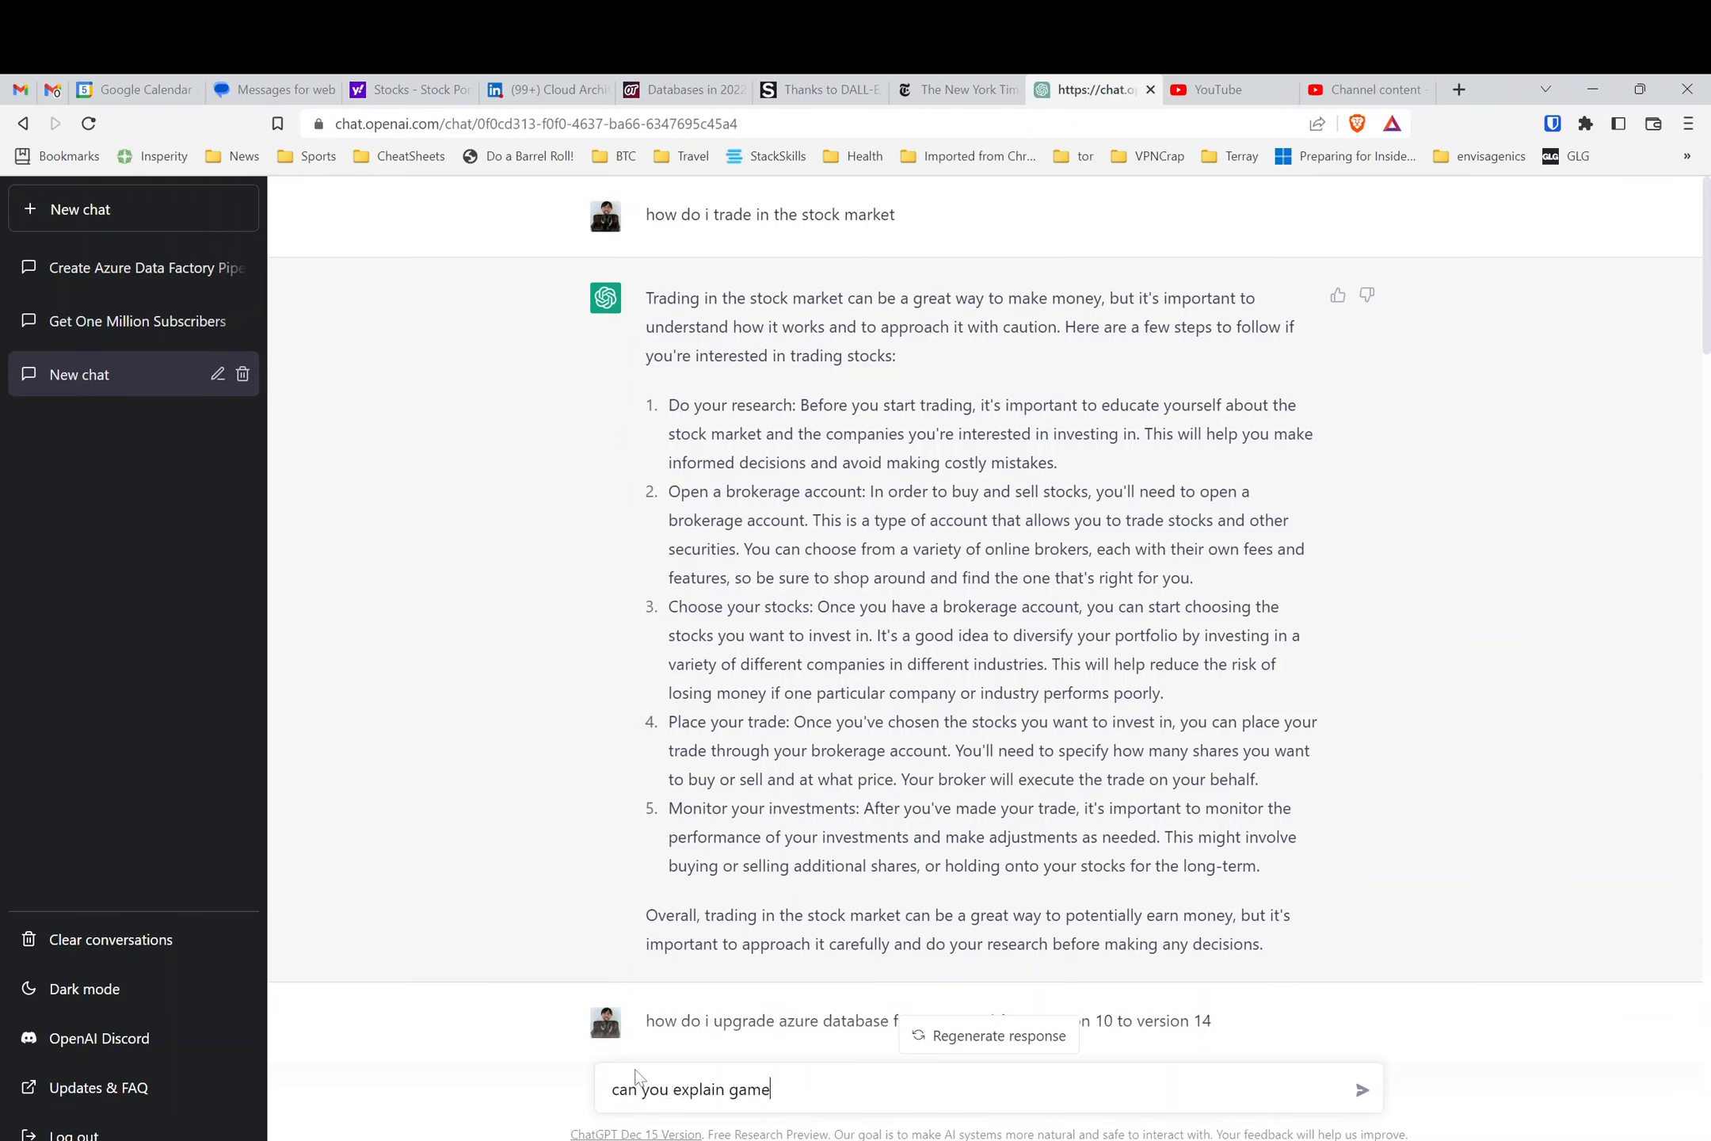
key(Return)
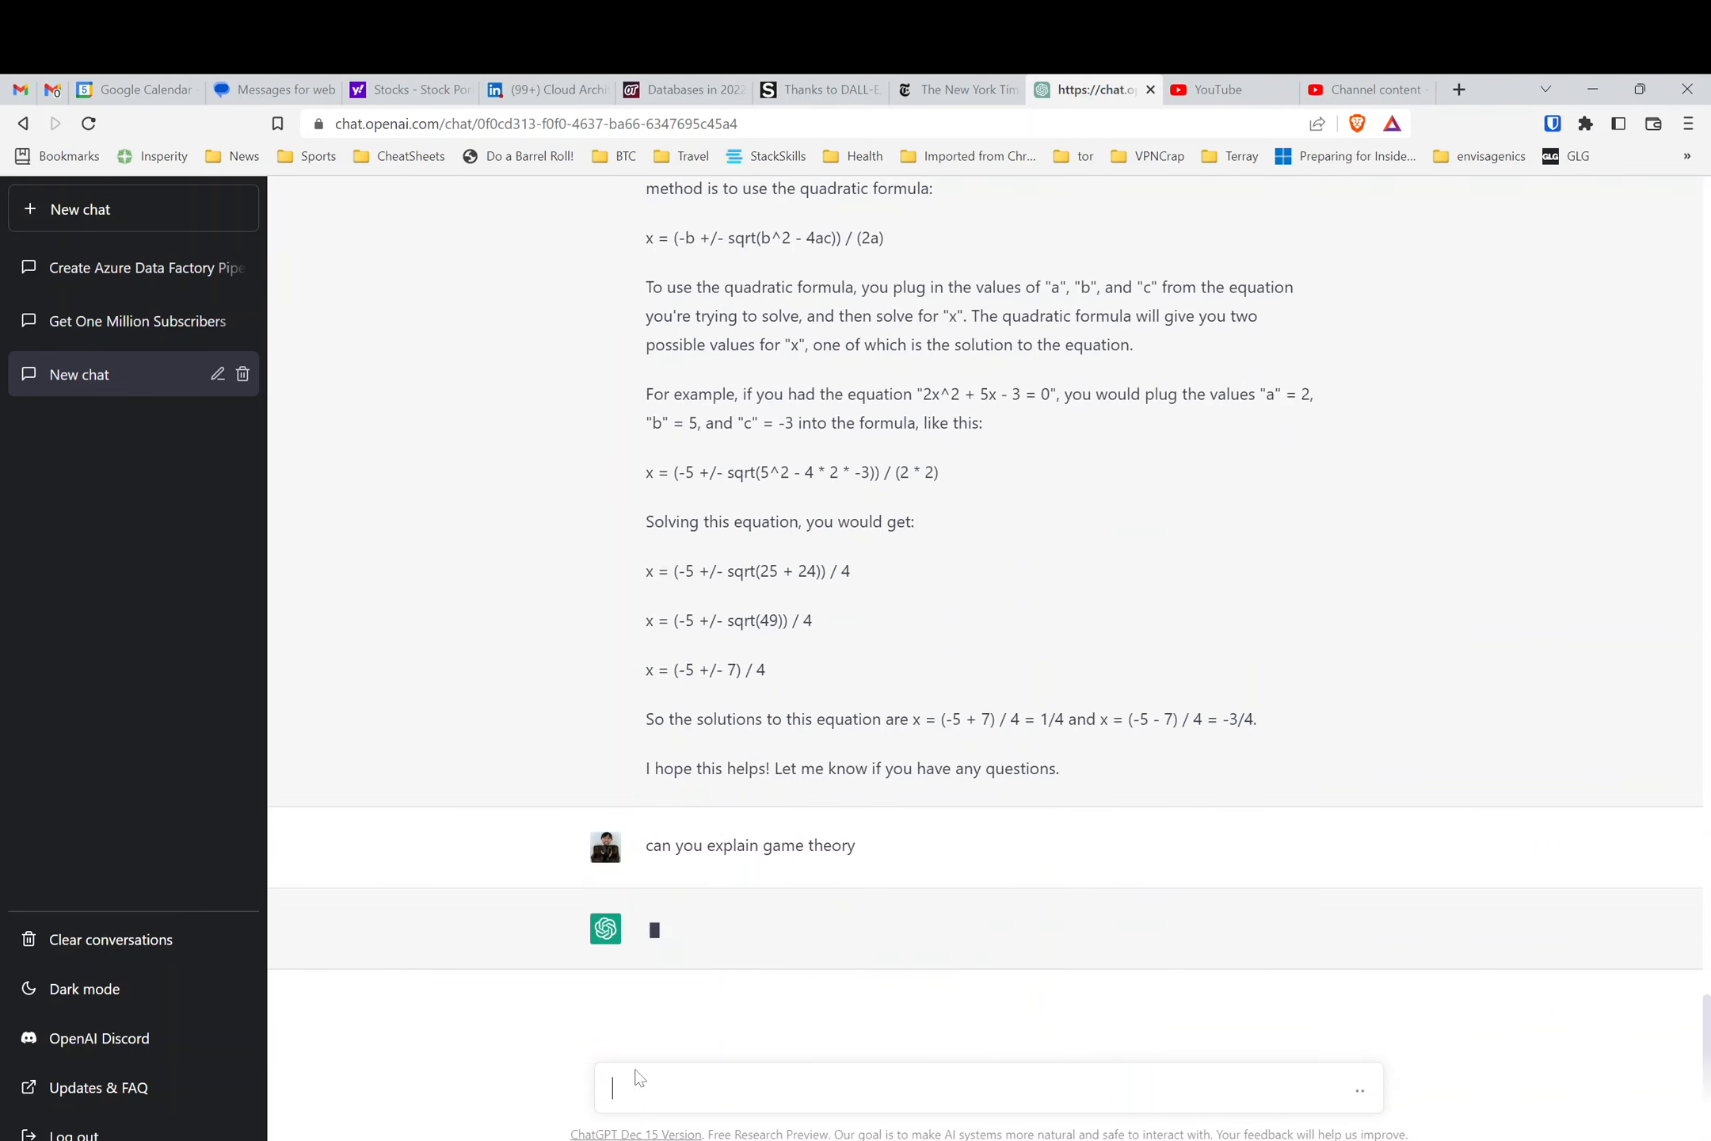